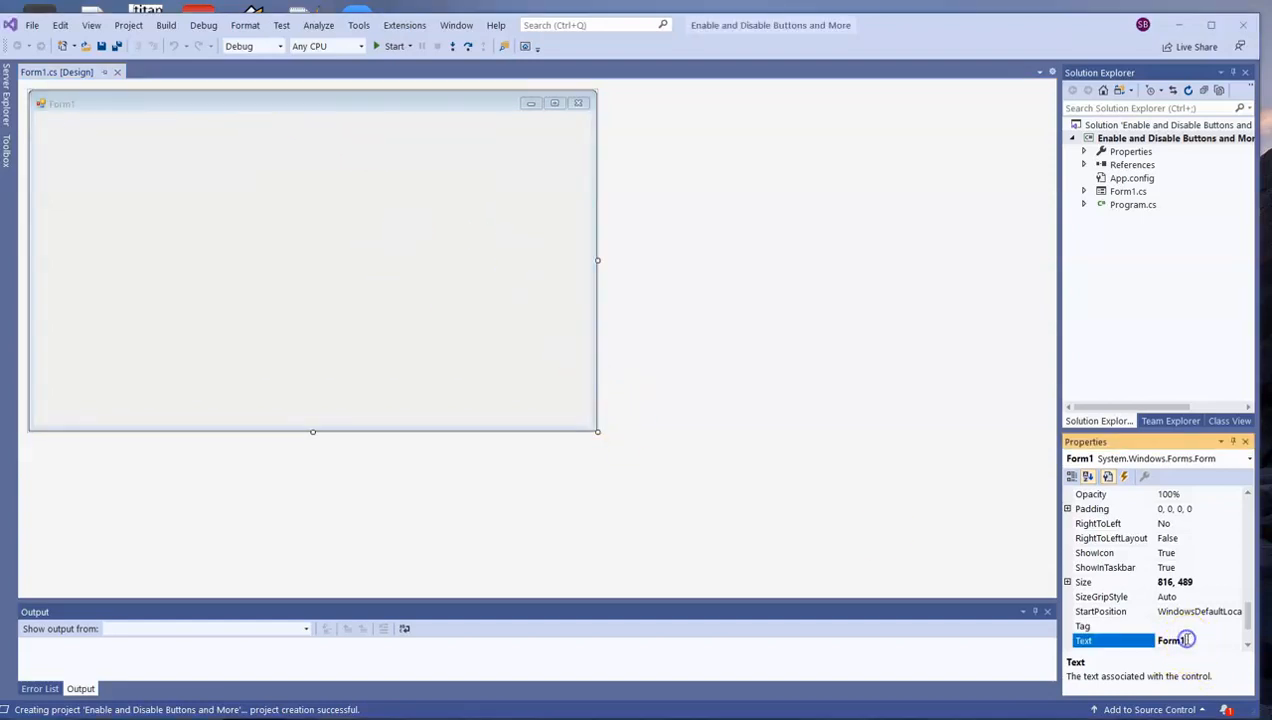
Set Form1's Text property to 'Enable and Disable Buttons... and more!'
text(Enable and Disable)
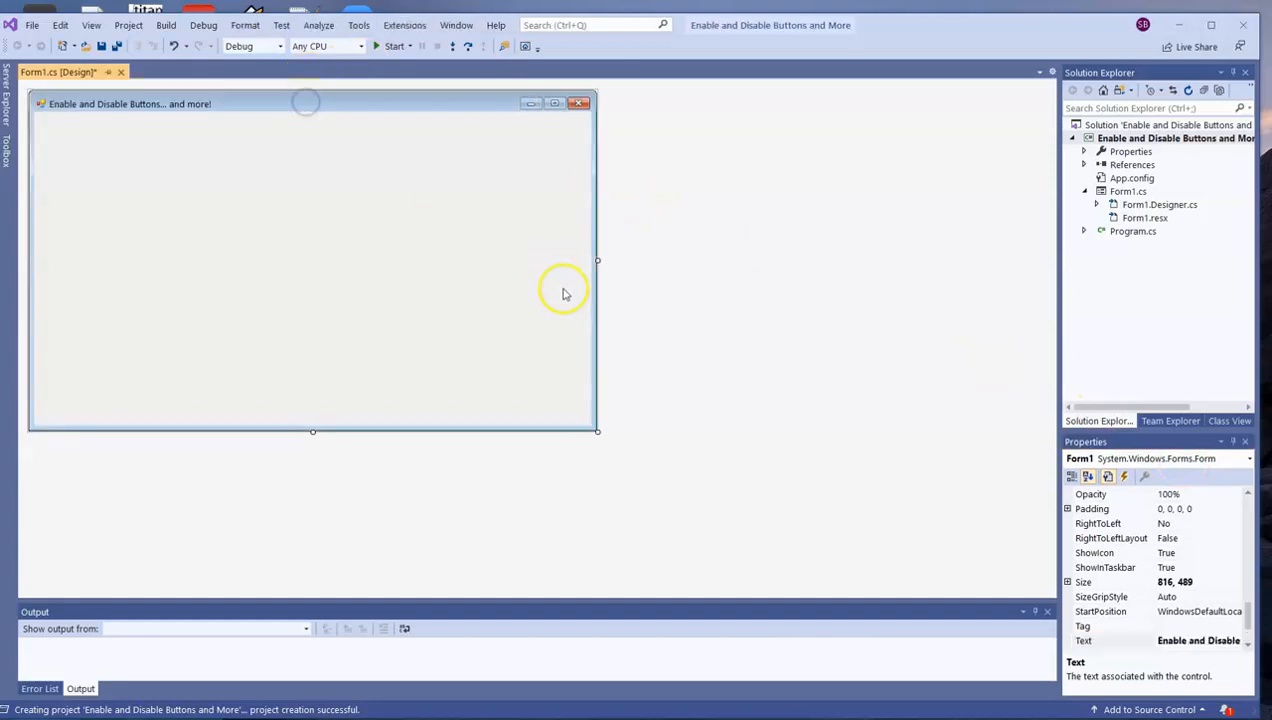
mouse_move(597, 435)
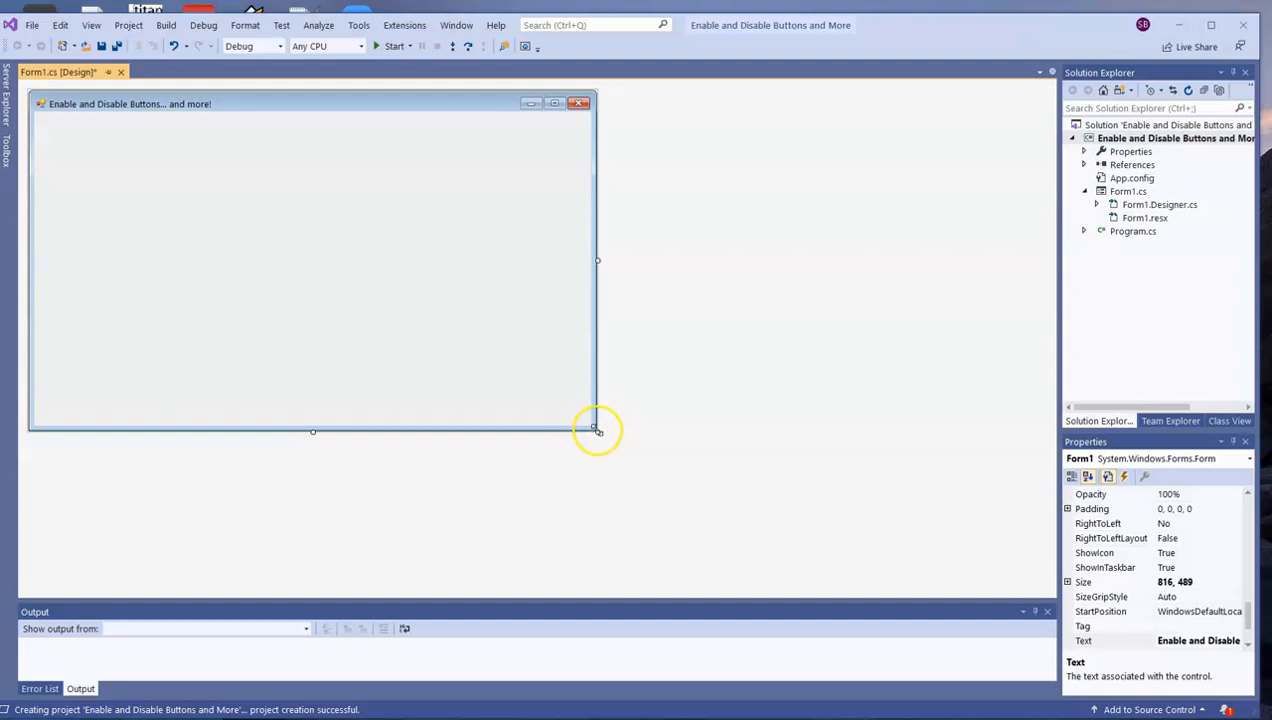
Enlarge the form and drag button1, button2 and button3 onto its left side, staggered
drag(597, 430, 792, 581)
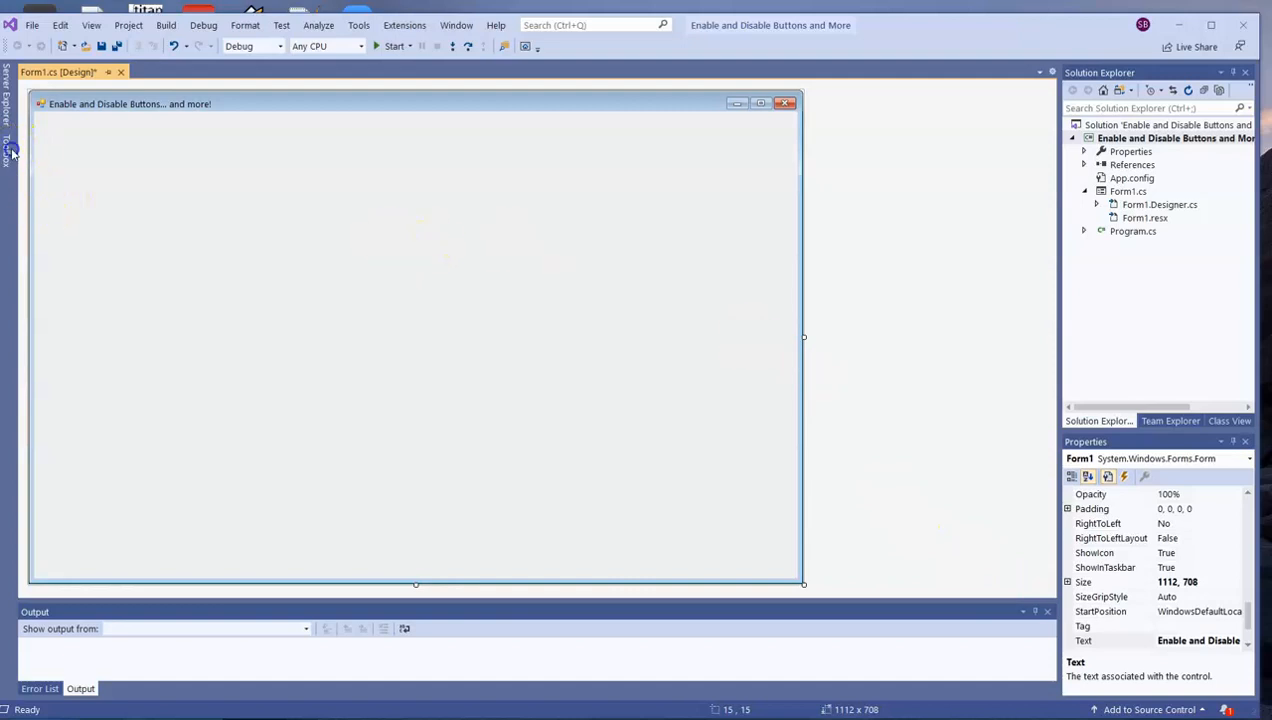
click(7, 130)
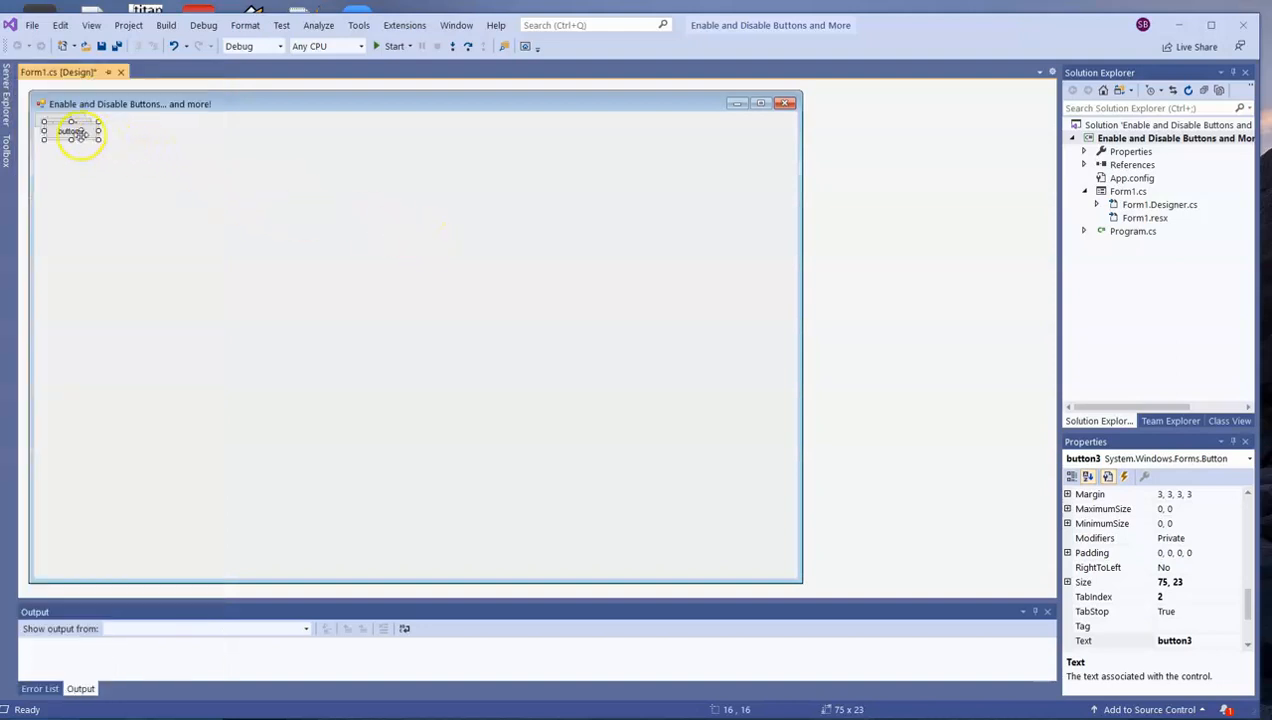
drag(75, 131, 83, 425)
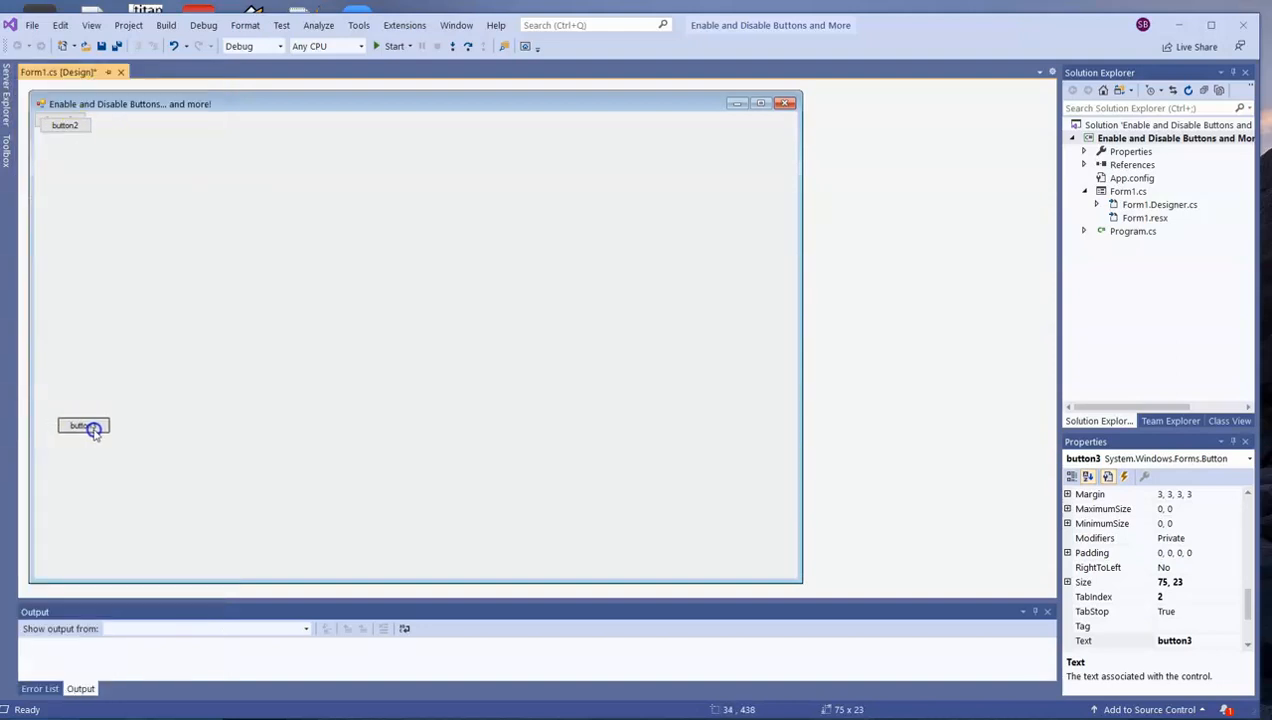
drag(83, 425, 209, 359)
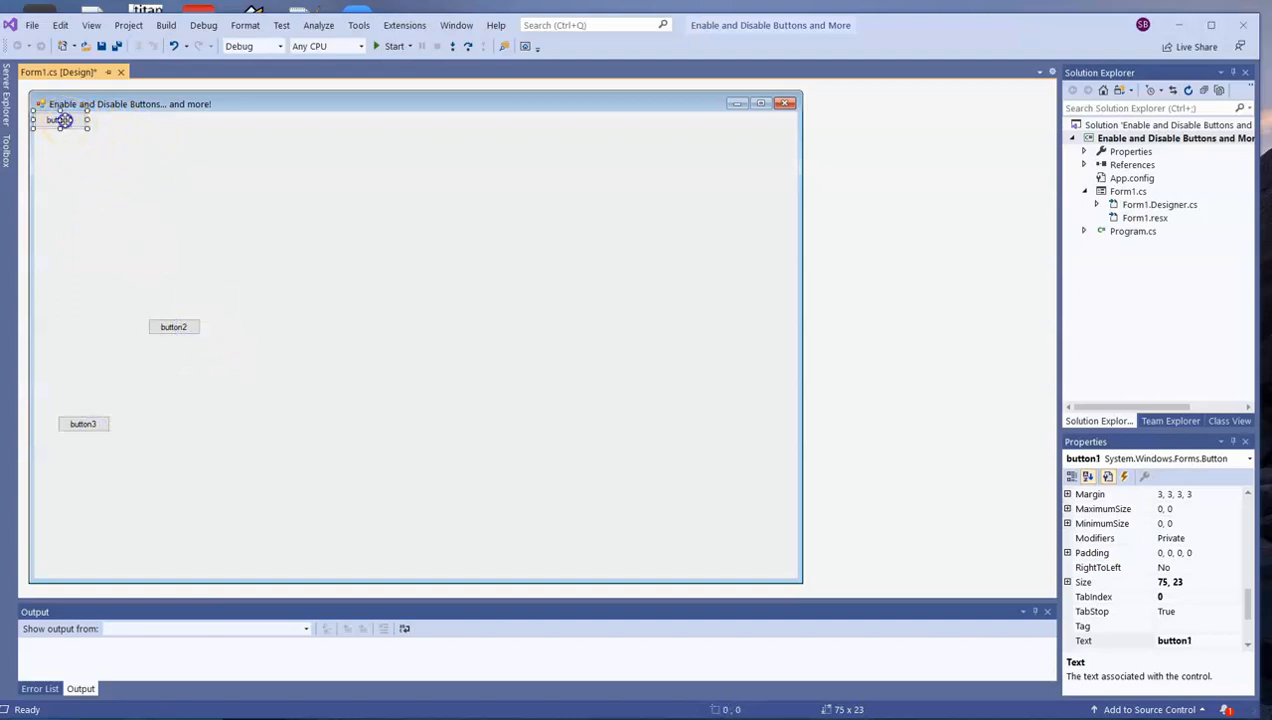
drag(60, 120, 85, 250)
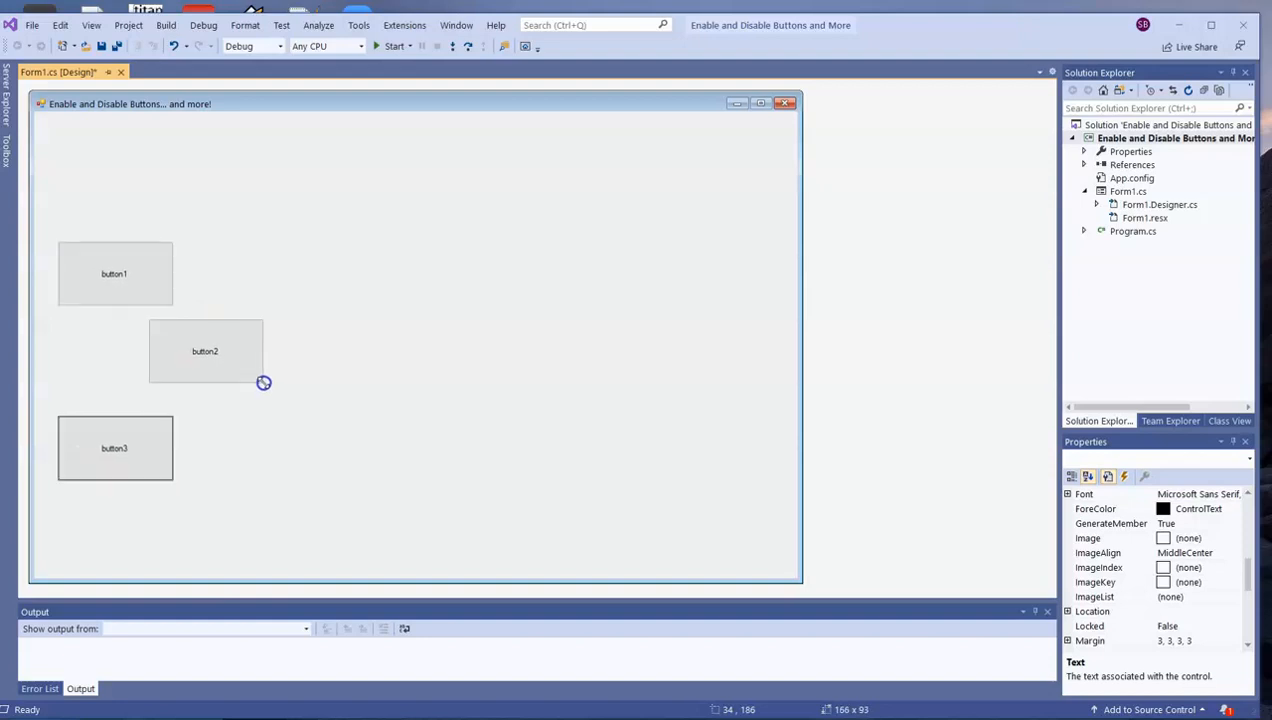
Select all three buttons and set their font to Tahoma, size 22
drag(264, 382, 287, 382)
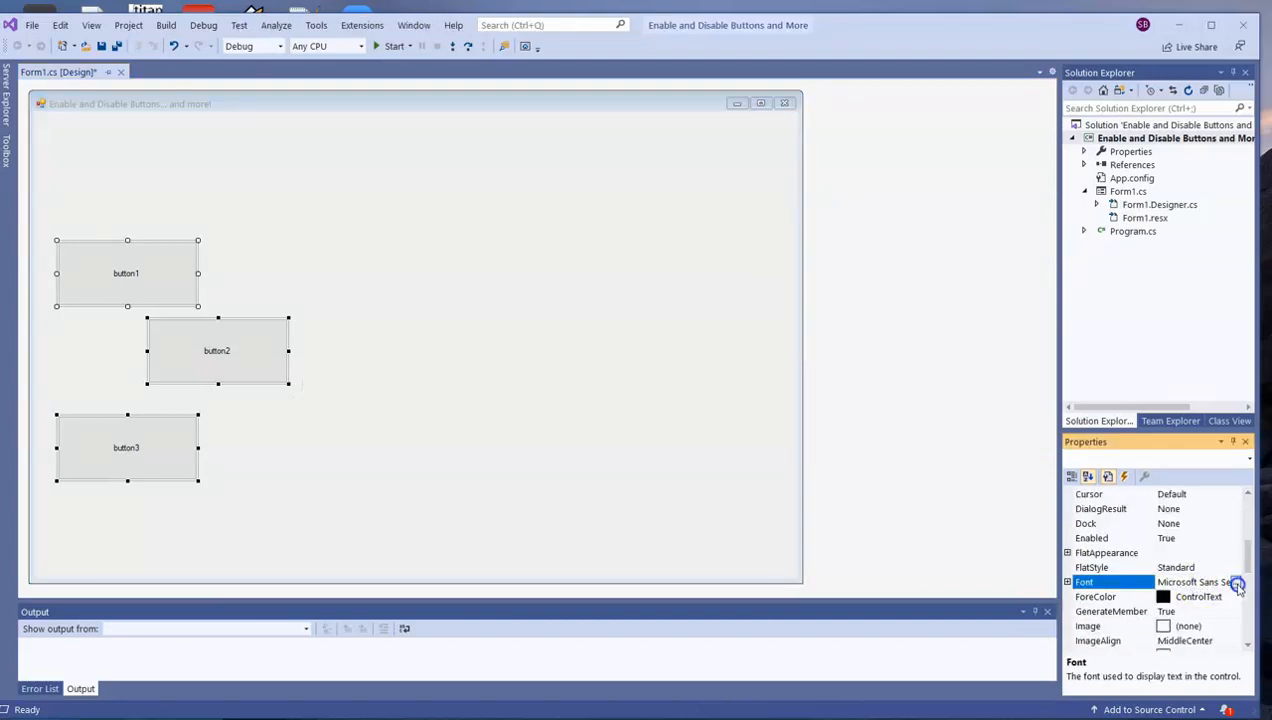
click(1237, 582)
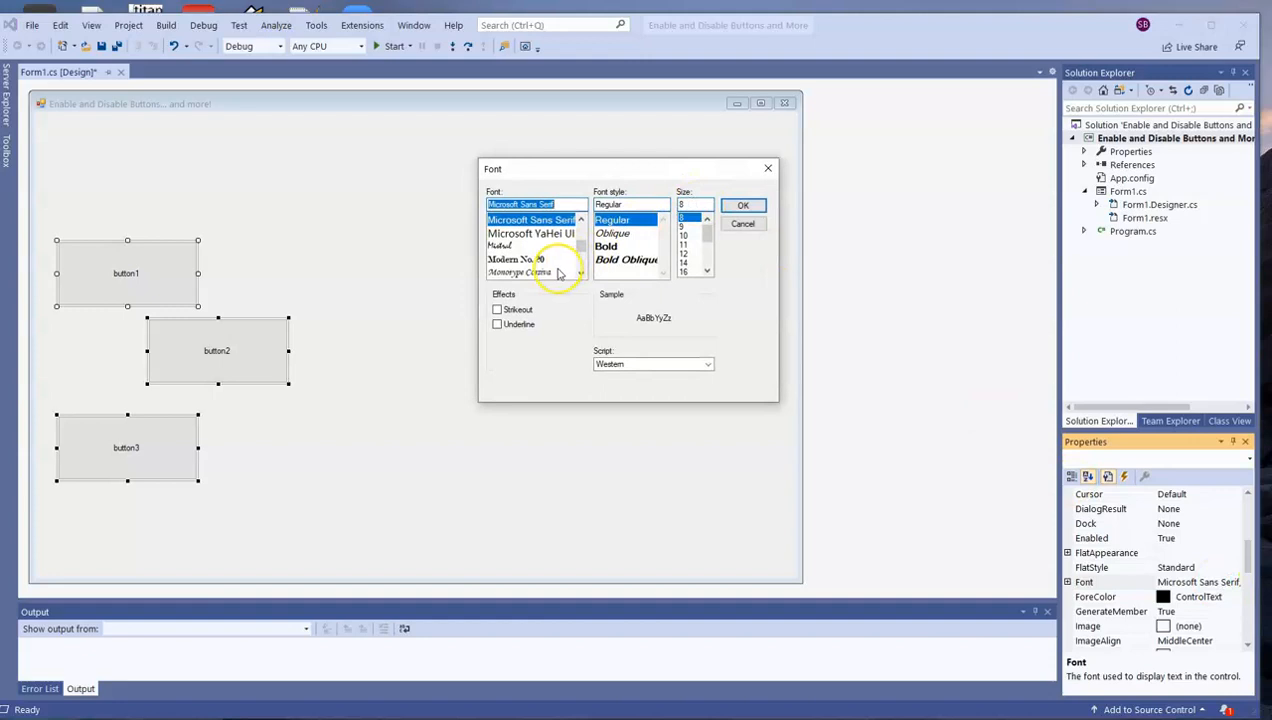
scroll(down, 3)
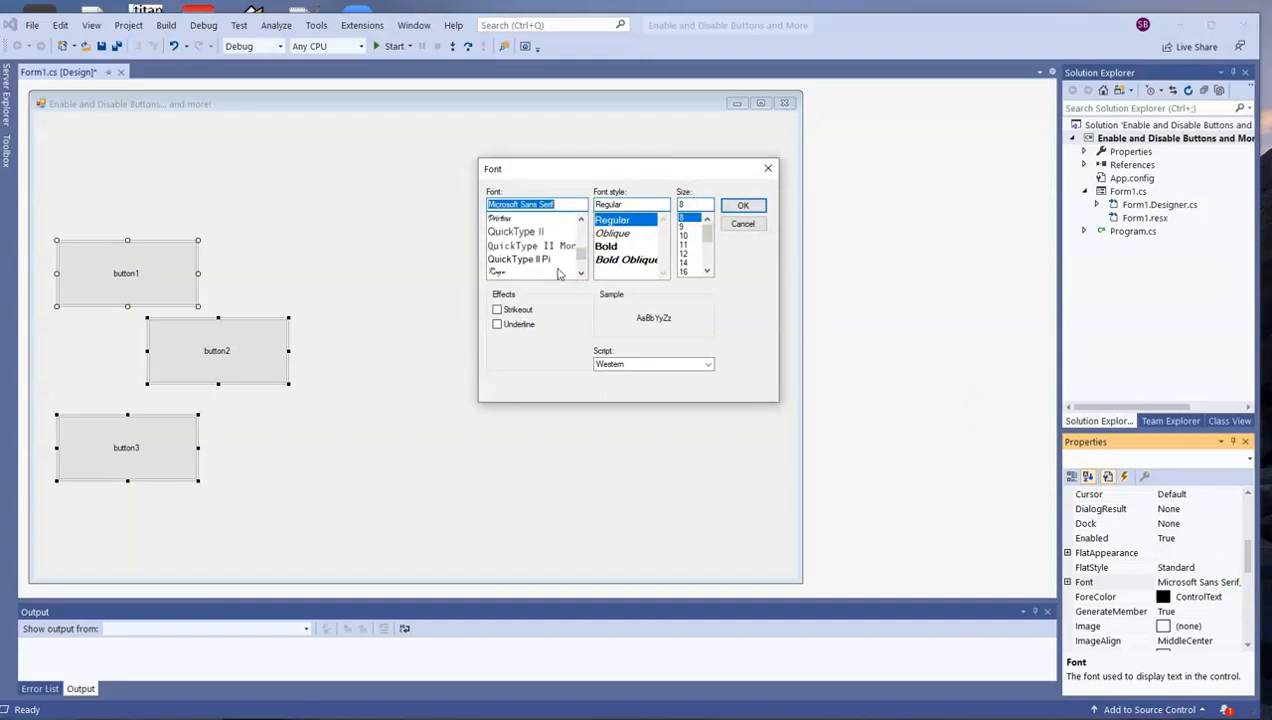
scroll(down, 3)
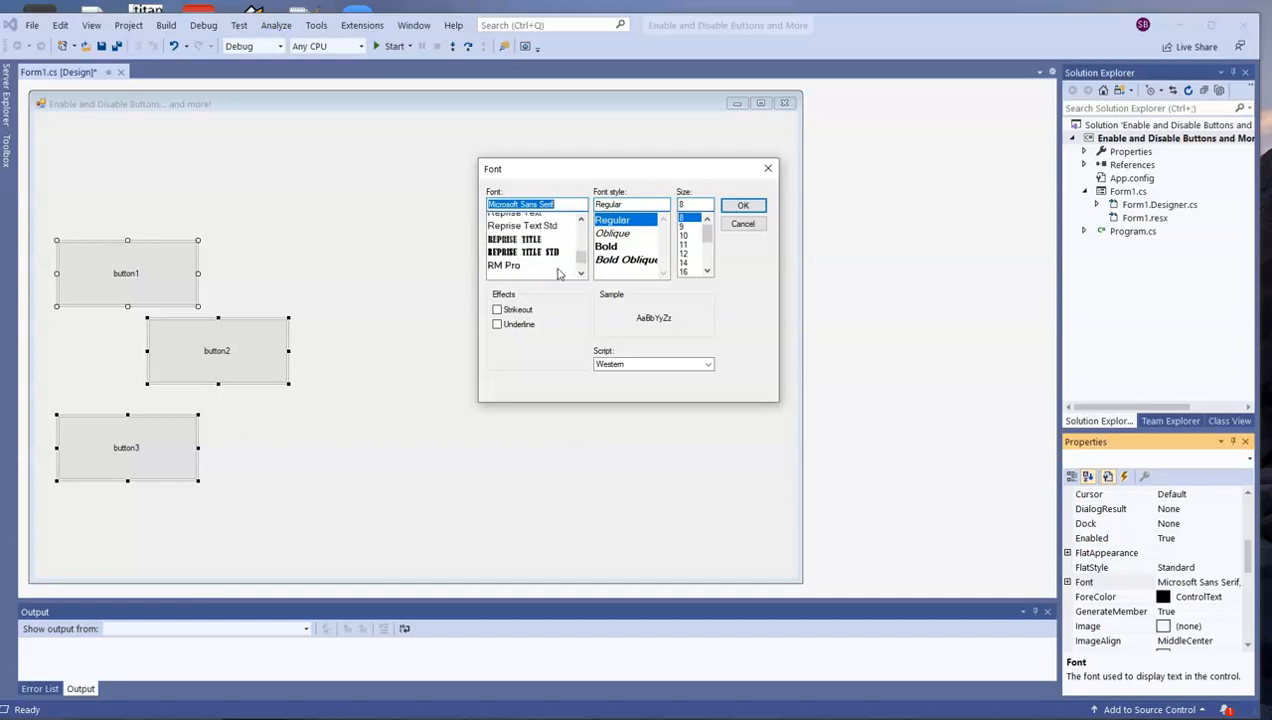
scroll(down, 3)
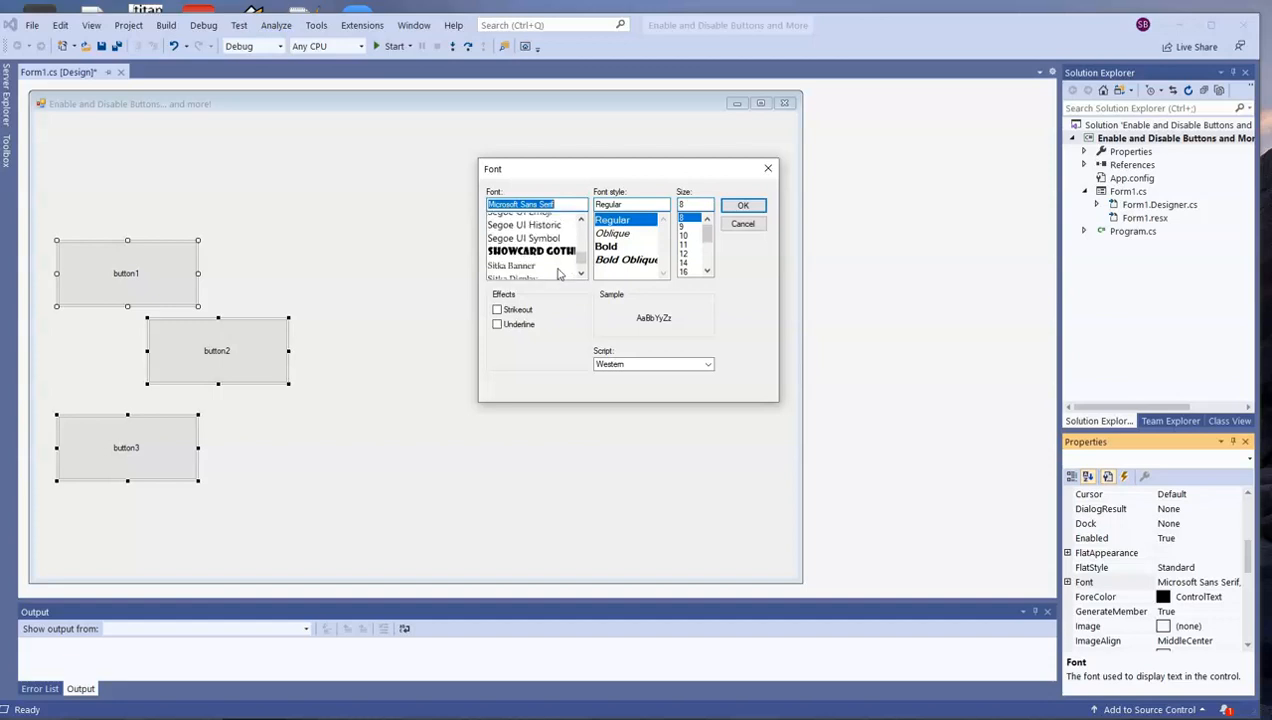
scroll(down, 3)
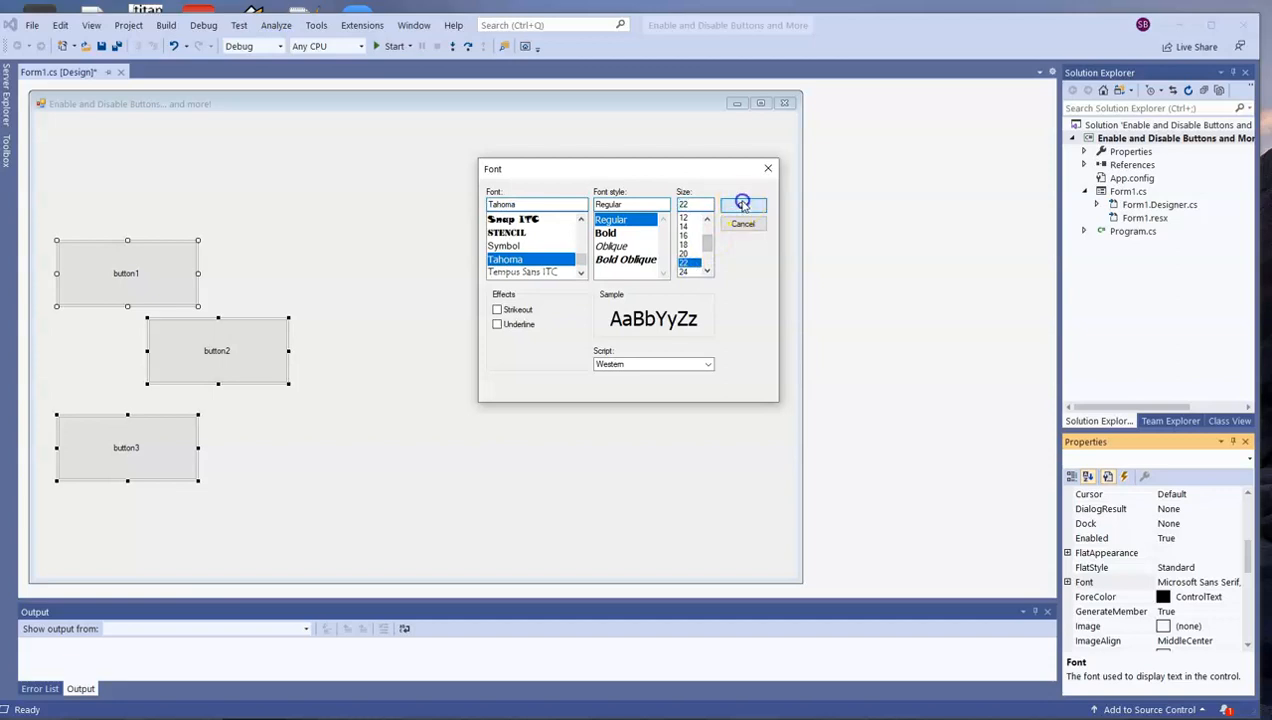
click(742, 204)
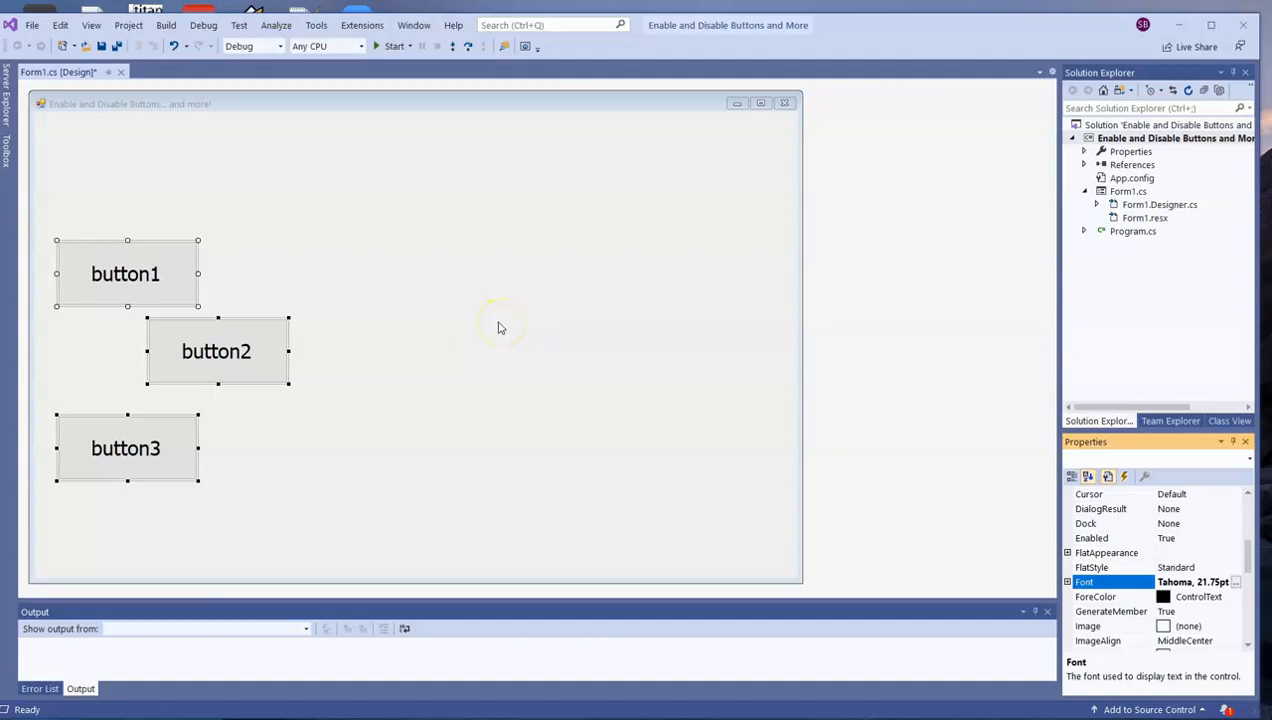
mouse_move(575, 470)
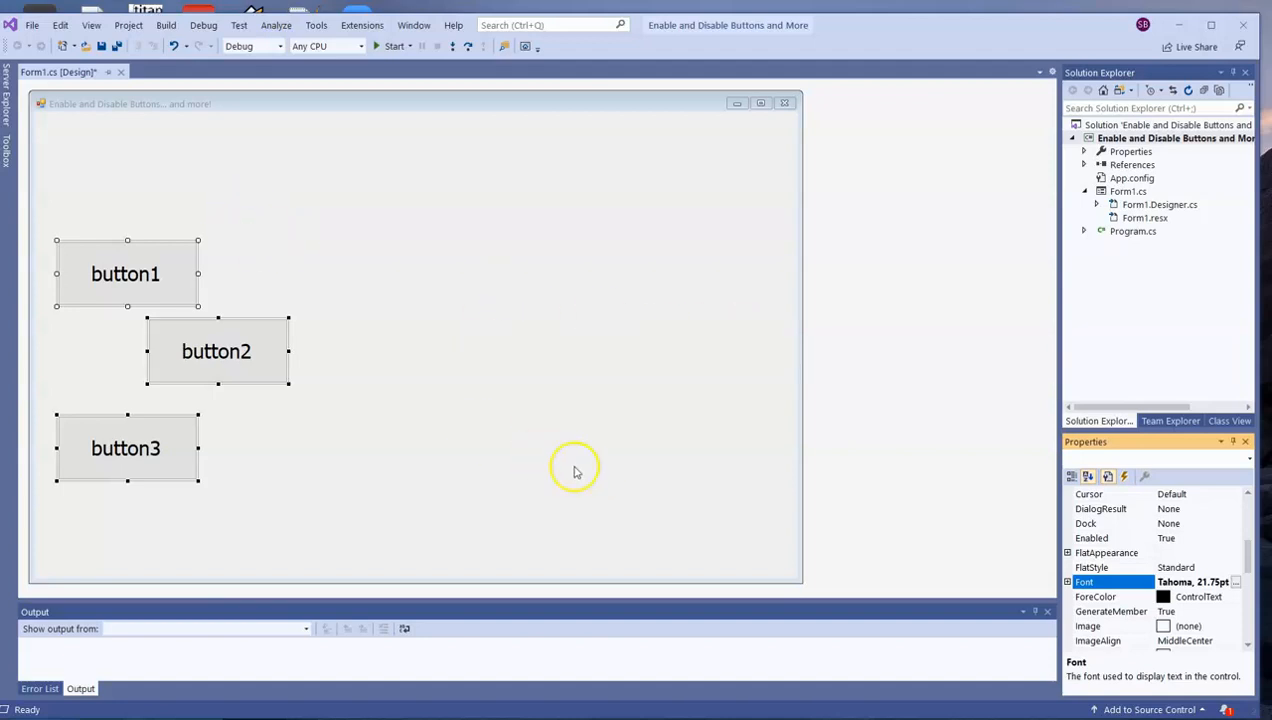
mouse_move(450, 425)
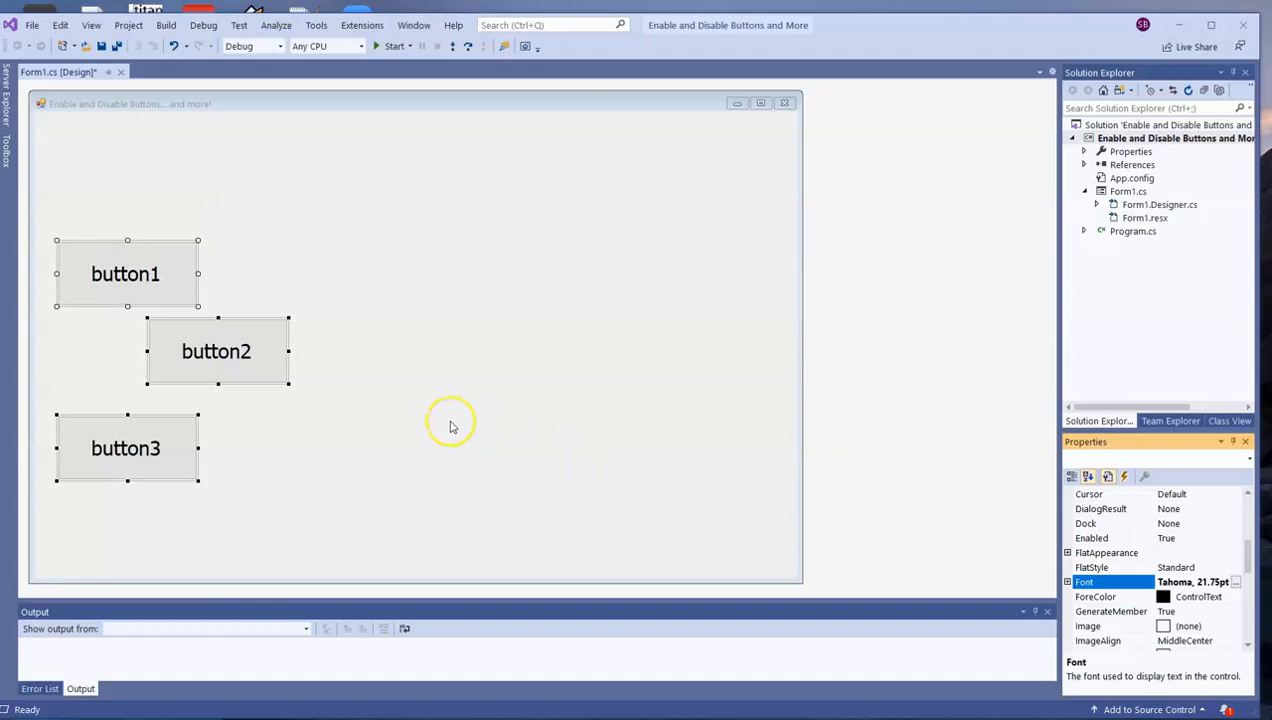
mouse_move(450, 427)
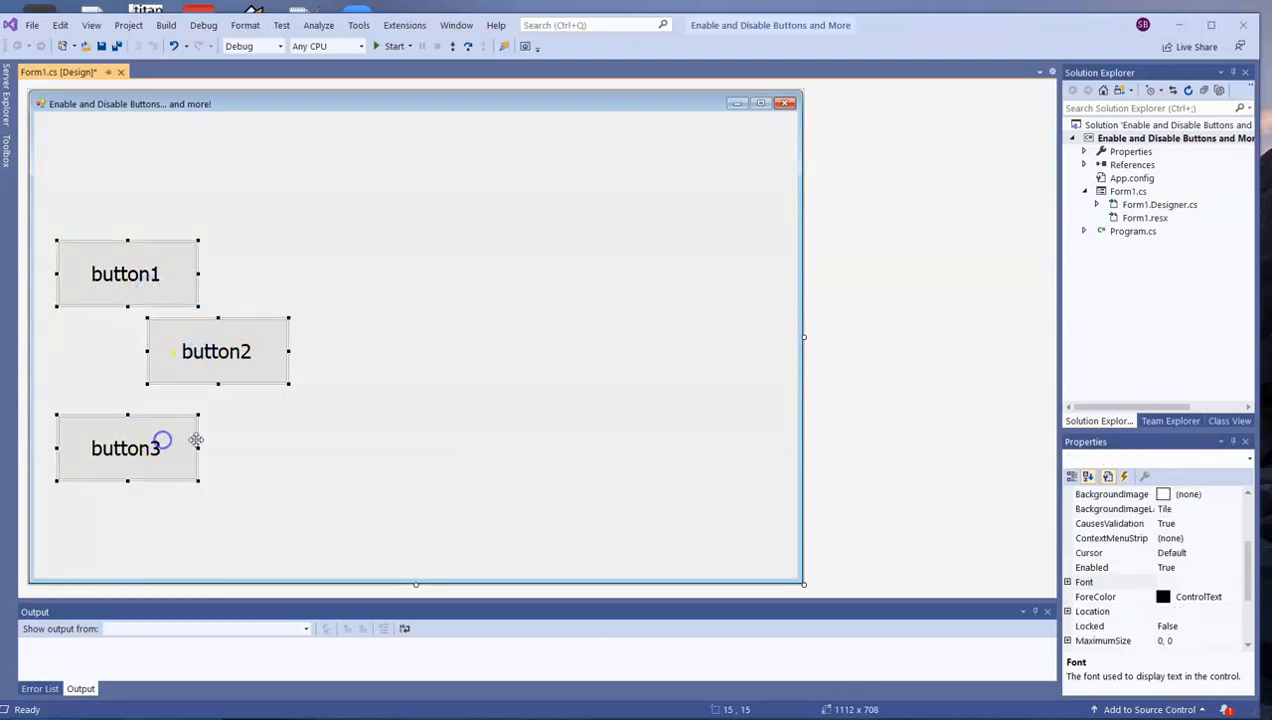
Deselect the buttons, move button2 up and right, and nudge button3 lower
click(408, 421)
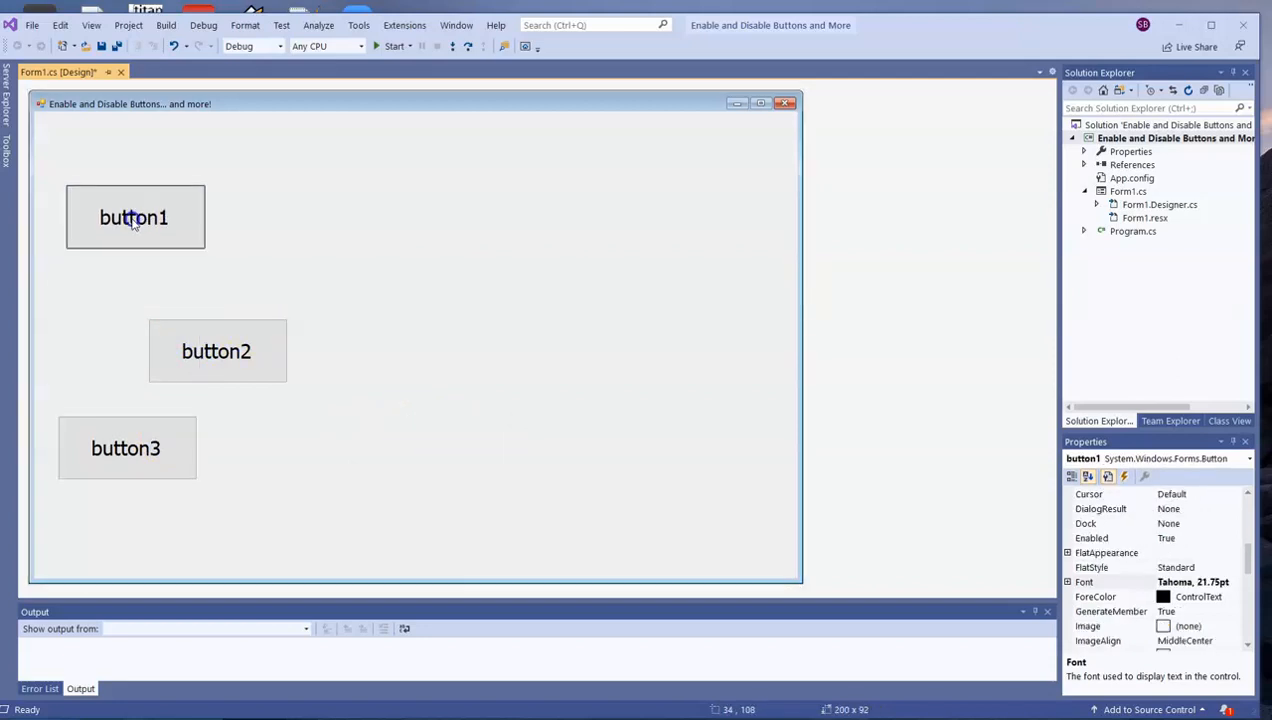
drag(217, 351, 257, 319)
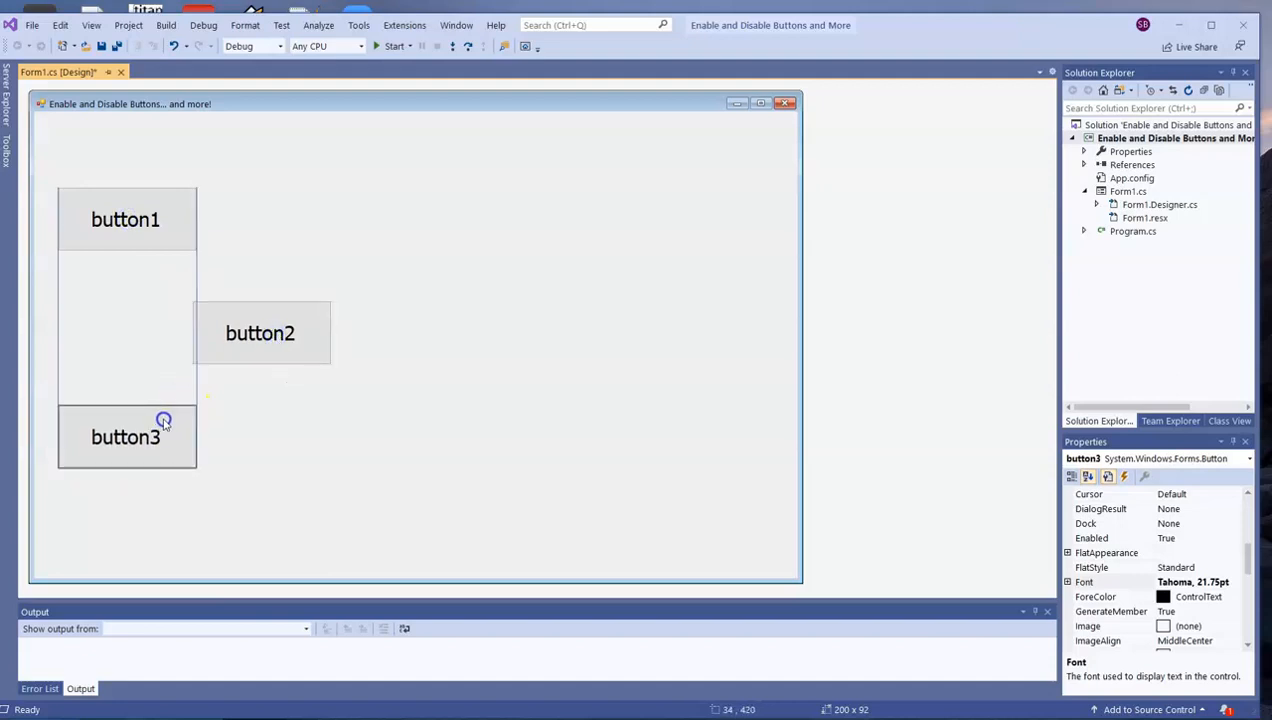
drag(125, 419, 127, 457)
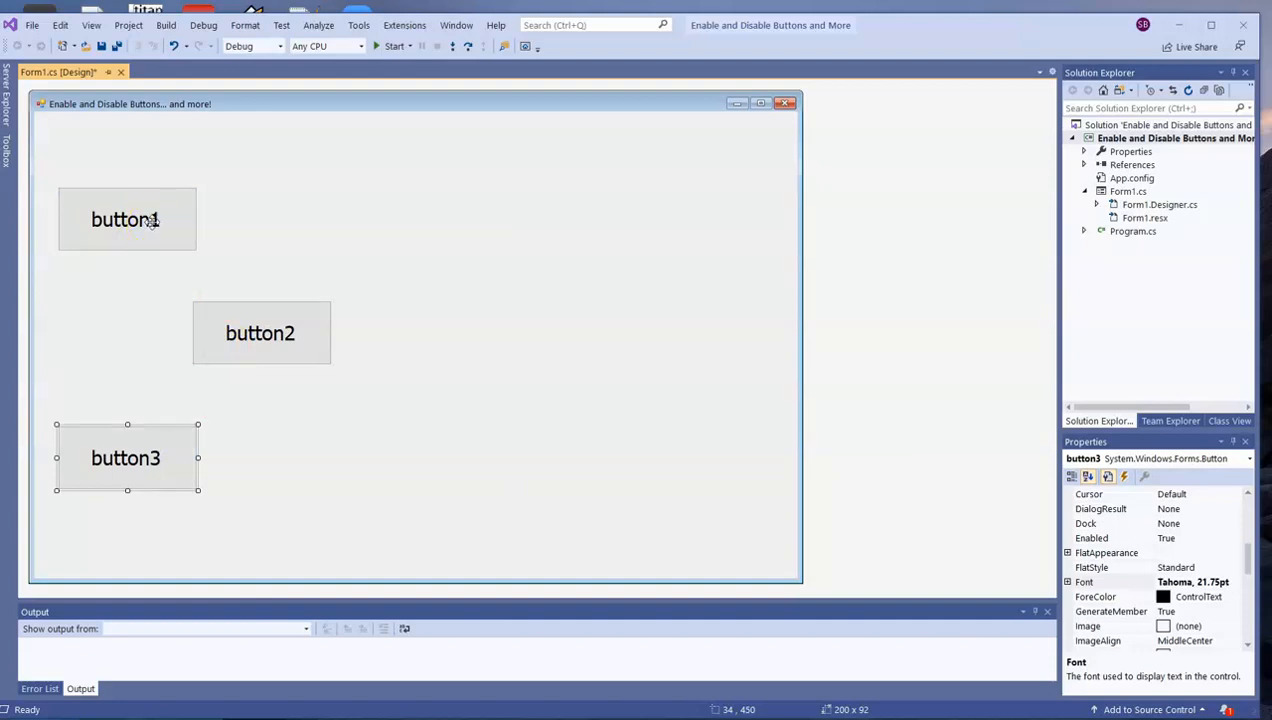
Name button1 btnEnable and caption it 'Enable the green button'
click(125, 219)
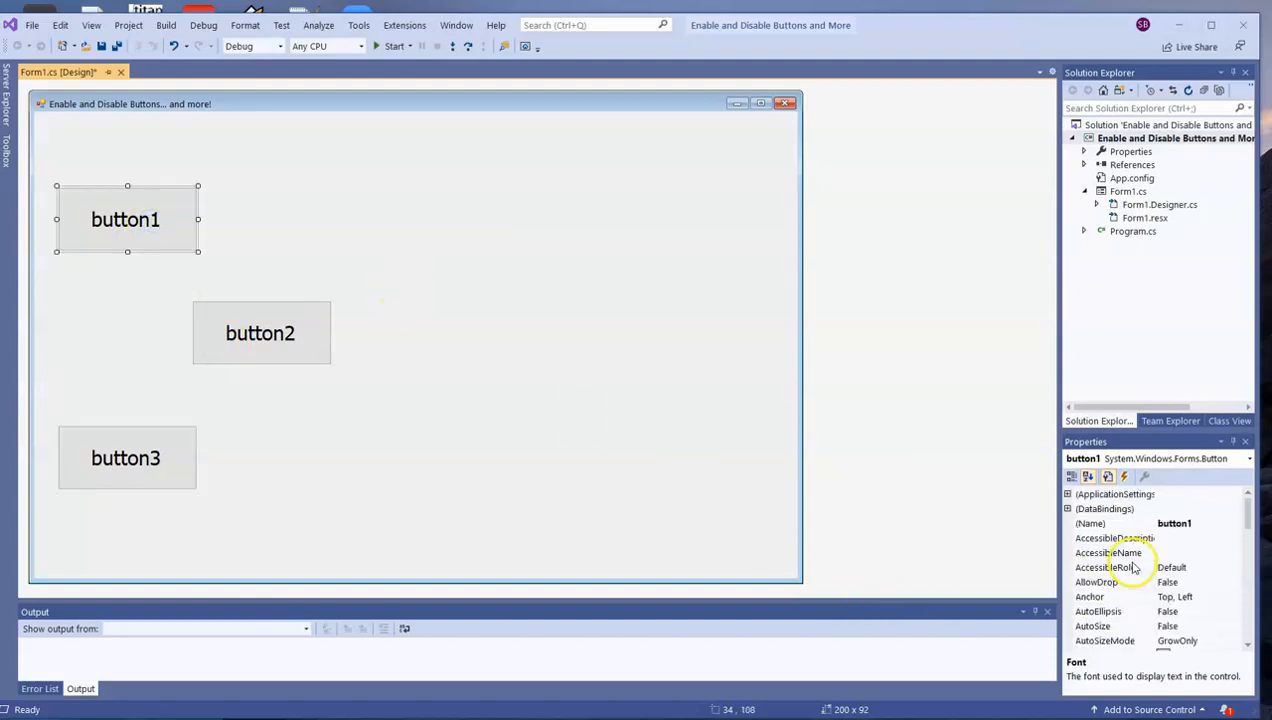
click(1174, 522)
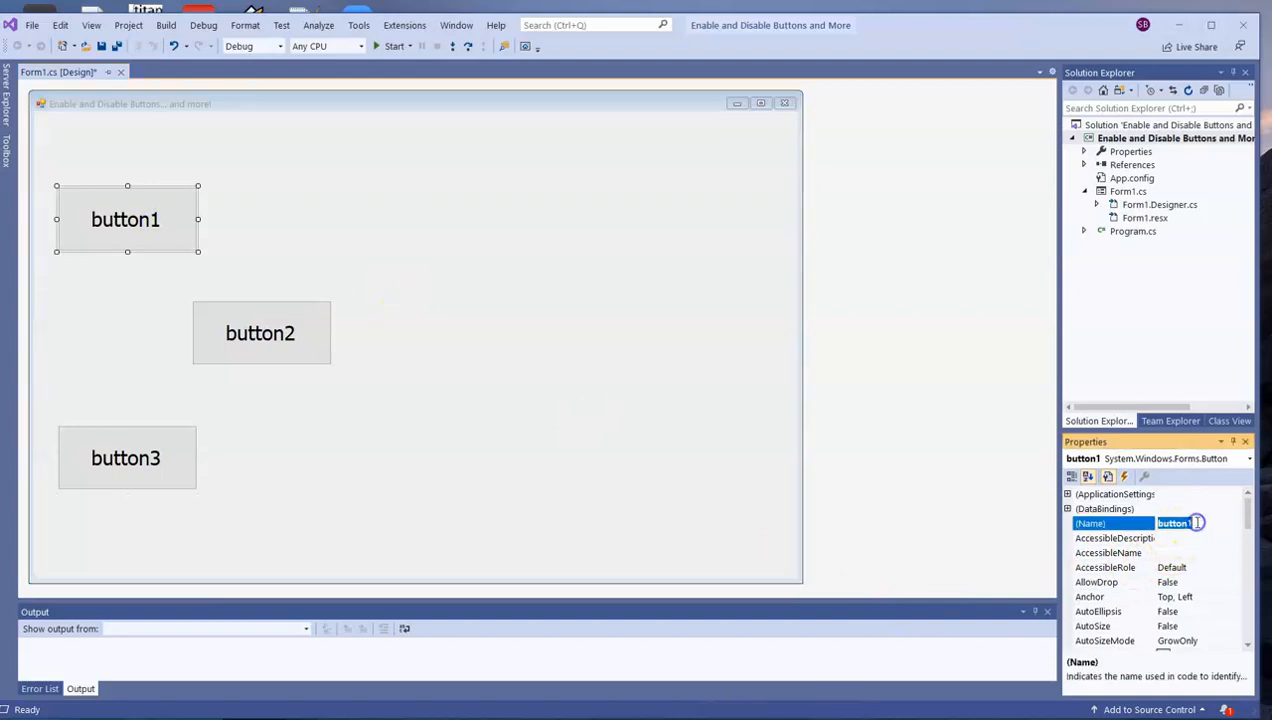
text(btnEn)
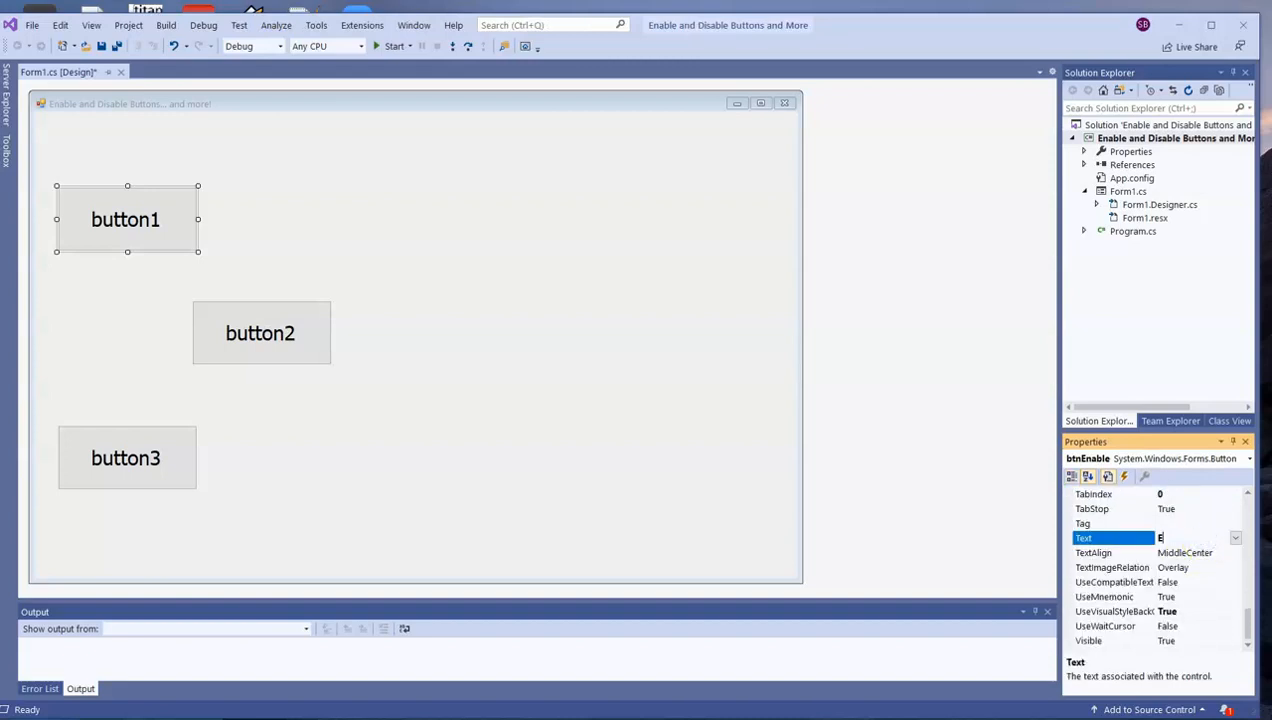
text(nable the)
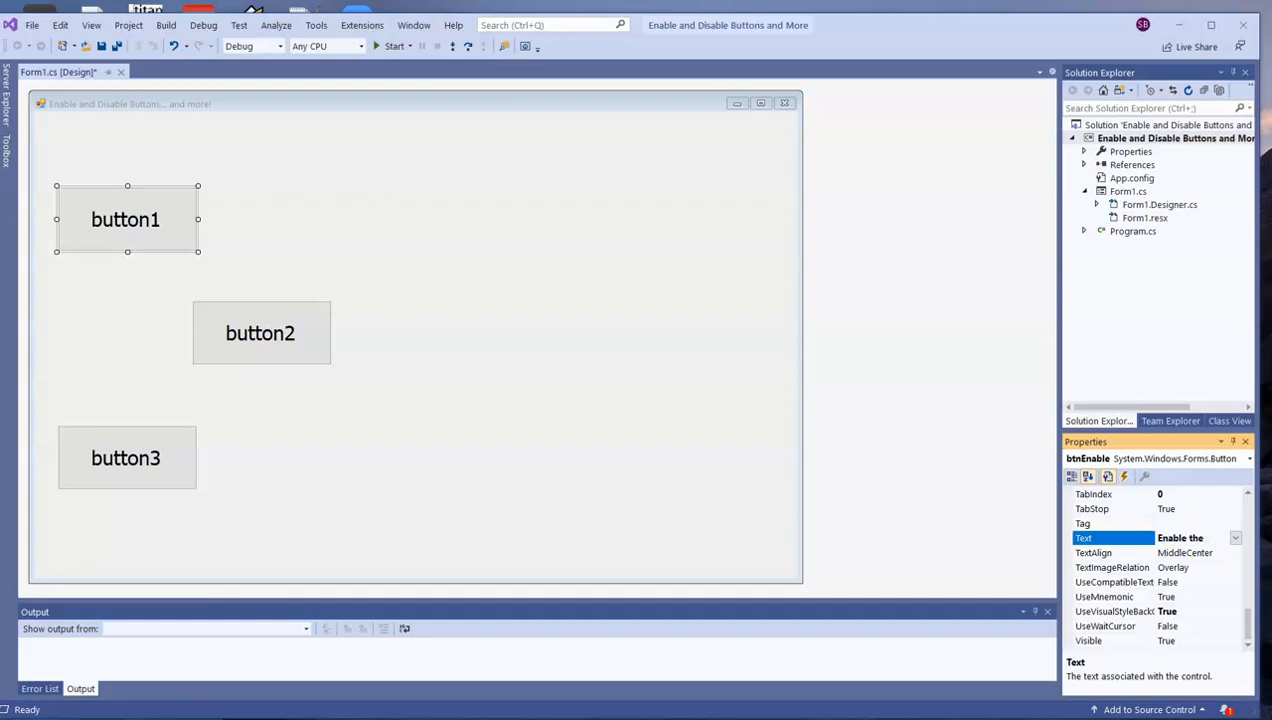
text(ble the Green bu)
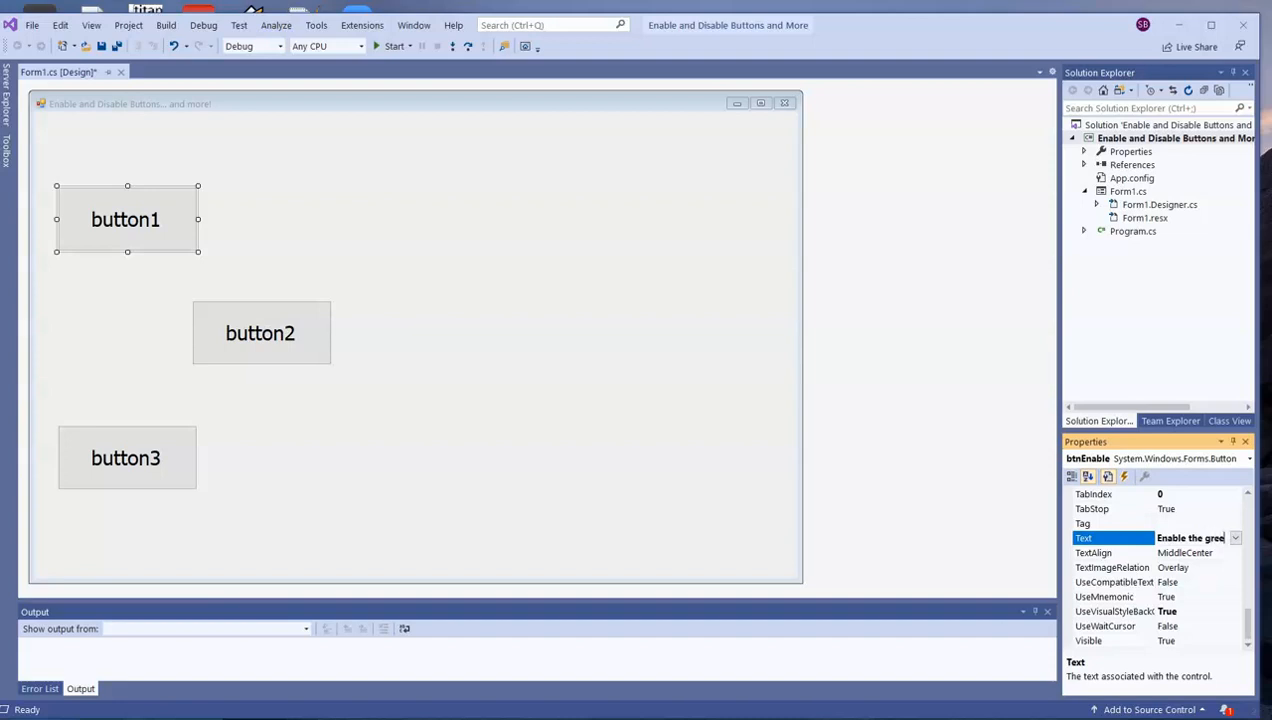
text(the green button)
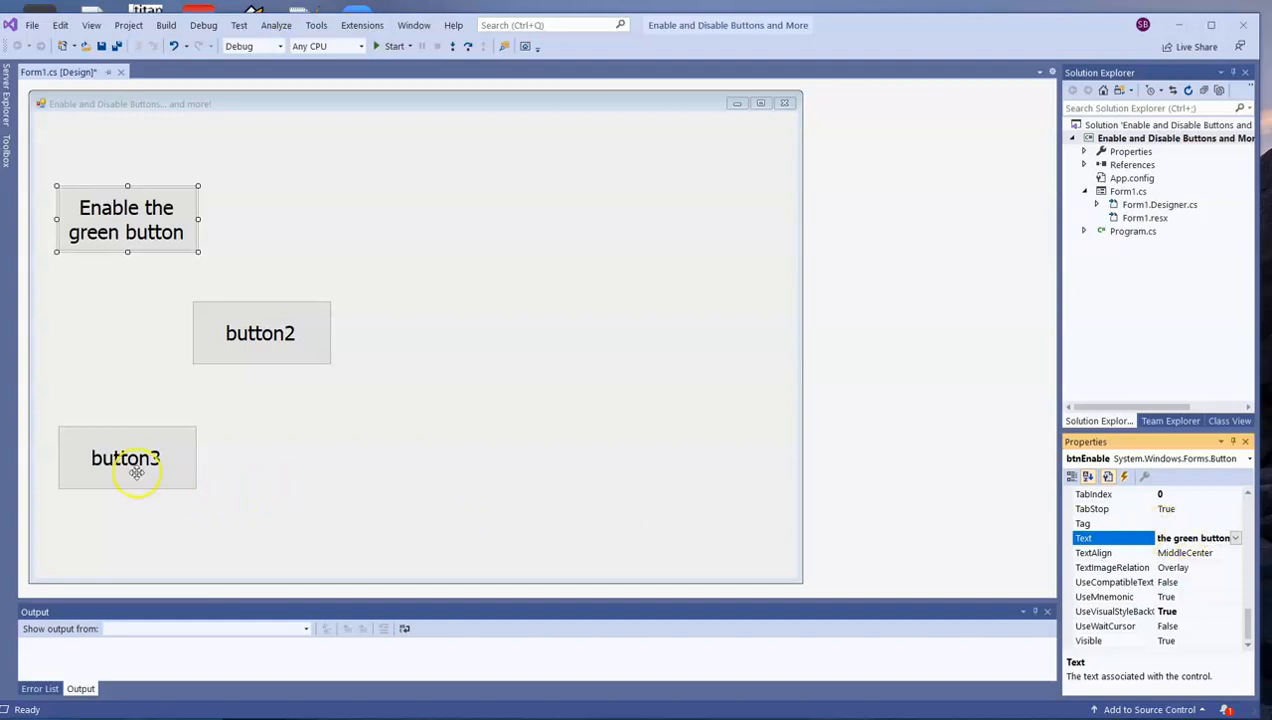
click(126, 457)
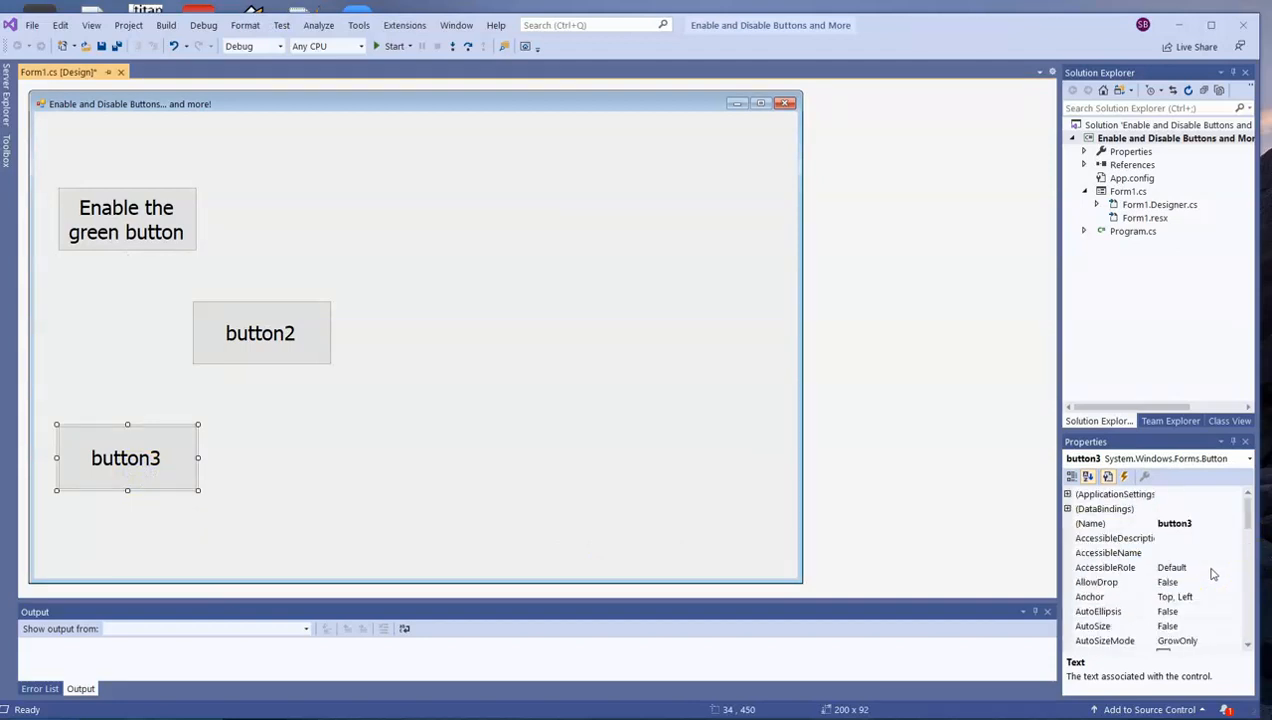
Name button3 btnDisable and caption it '&Disable the green button'
click(1090, 523)
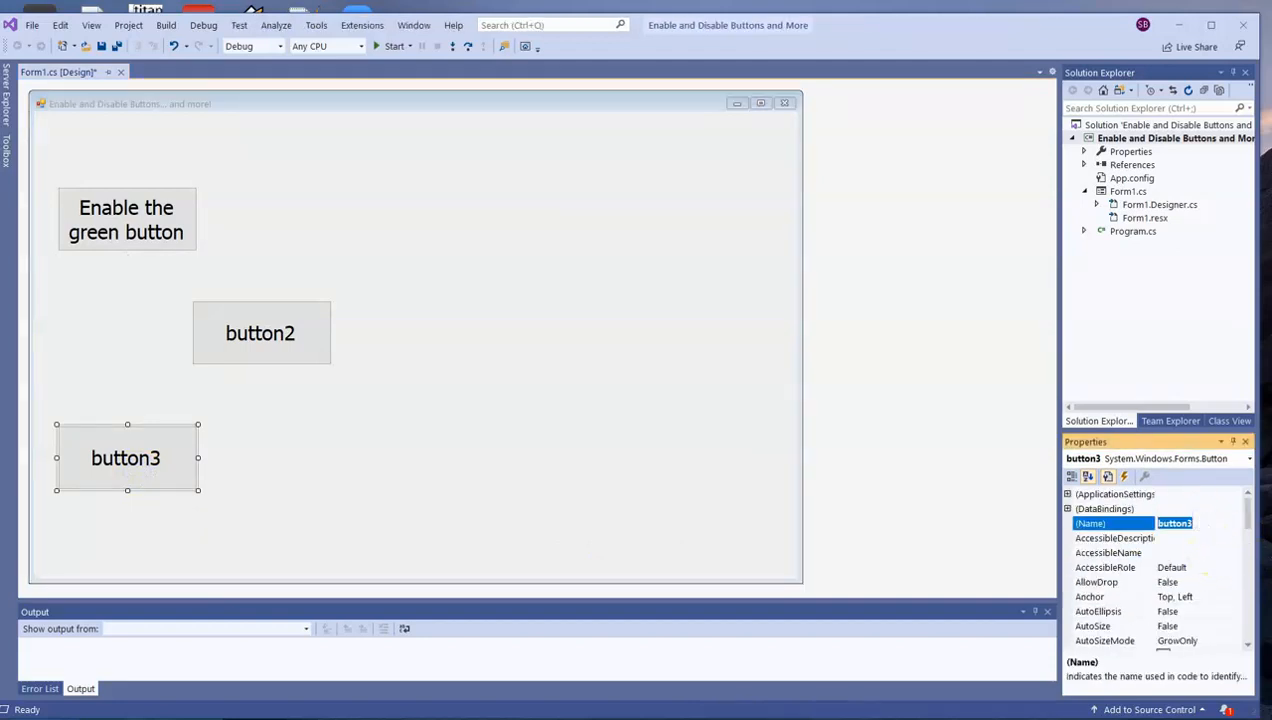
text(btnDisable)
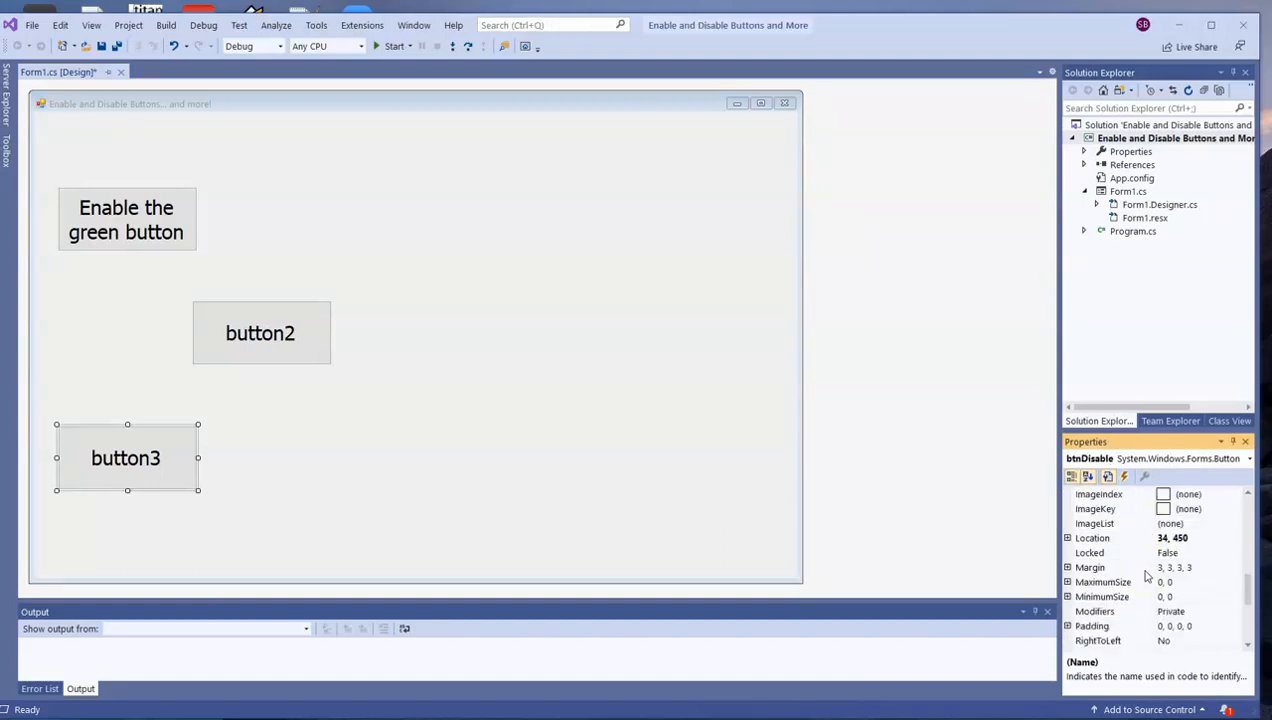
scroll(down, 3)
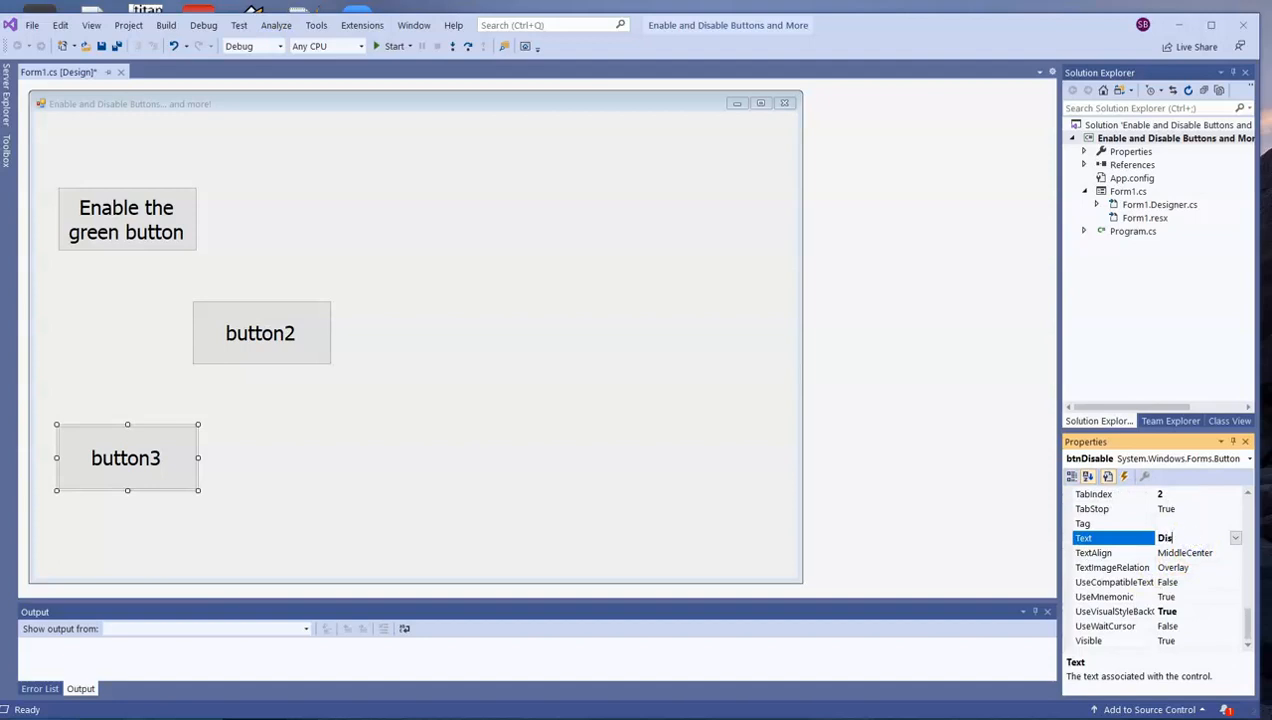
text(Disable the green button)
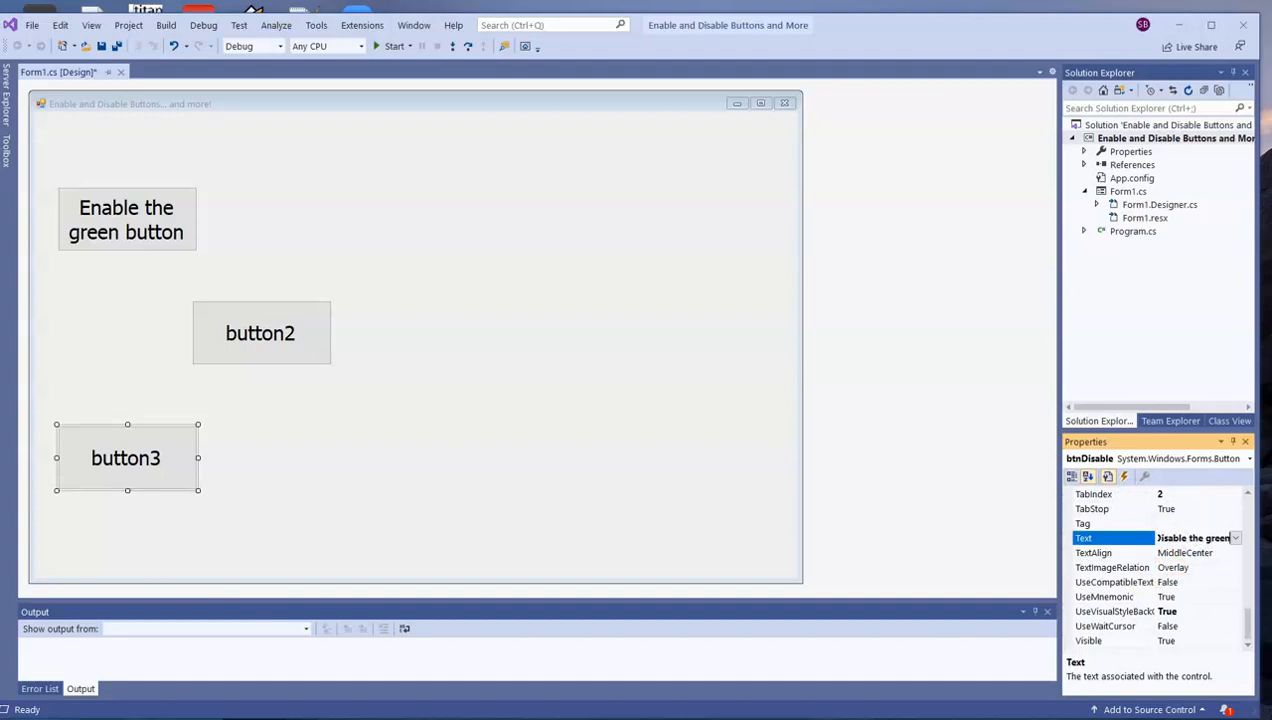
text(Disable the green button)
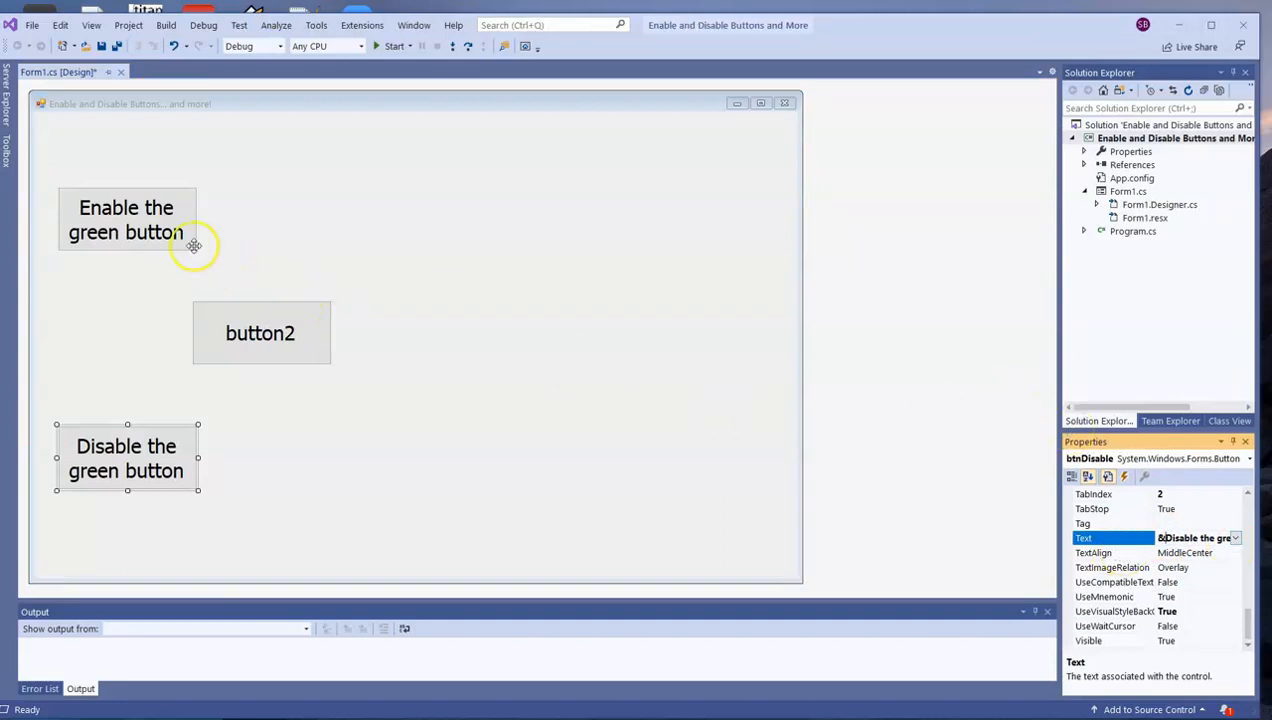
click(126, 219)
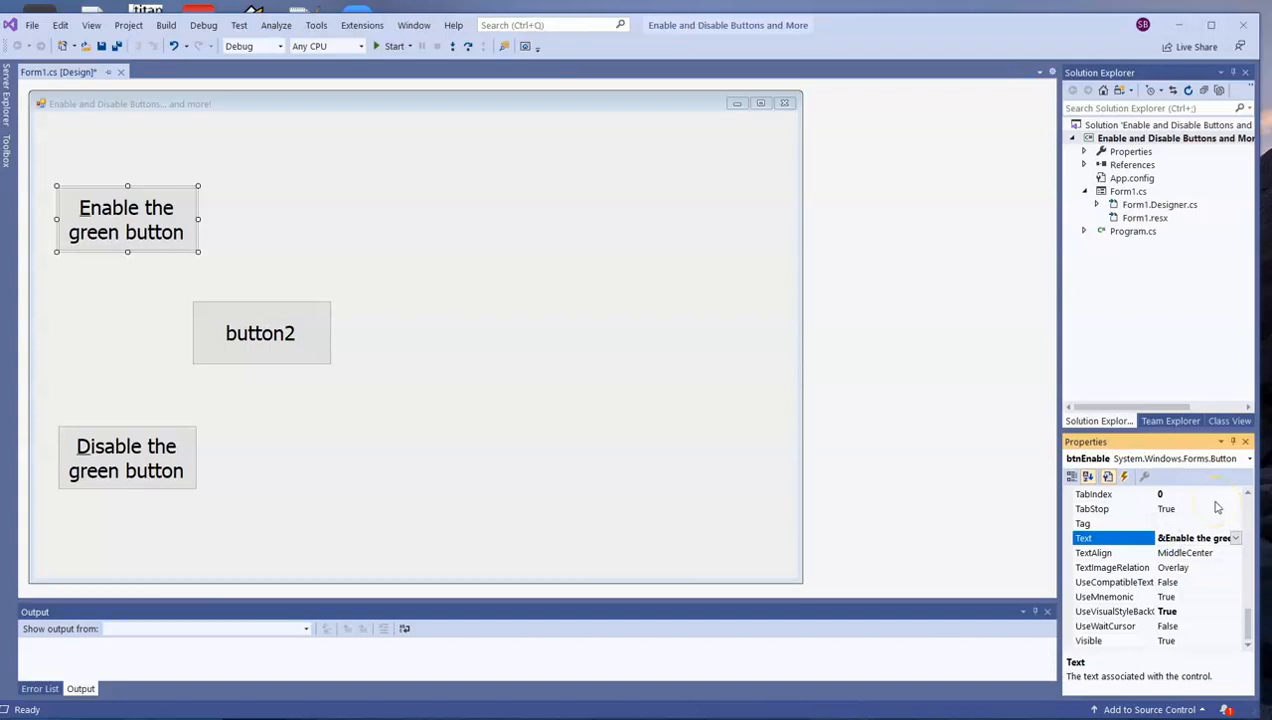
Name the middle button btnGreen and caption it 'The GREEN button'
click(260, 333)
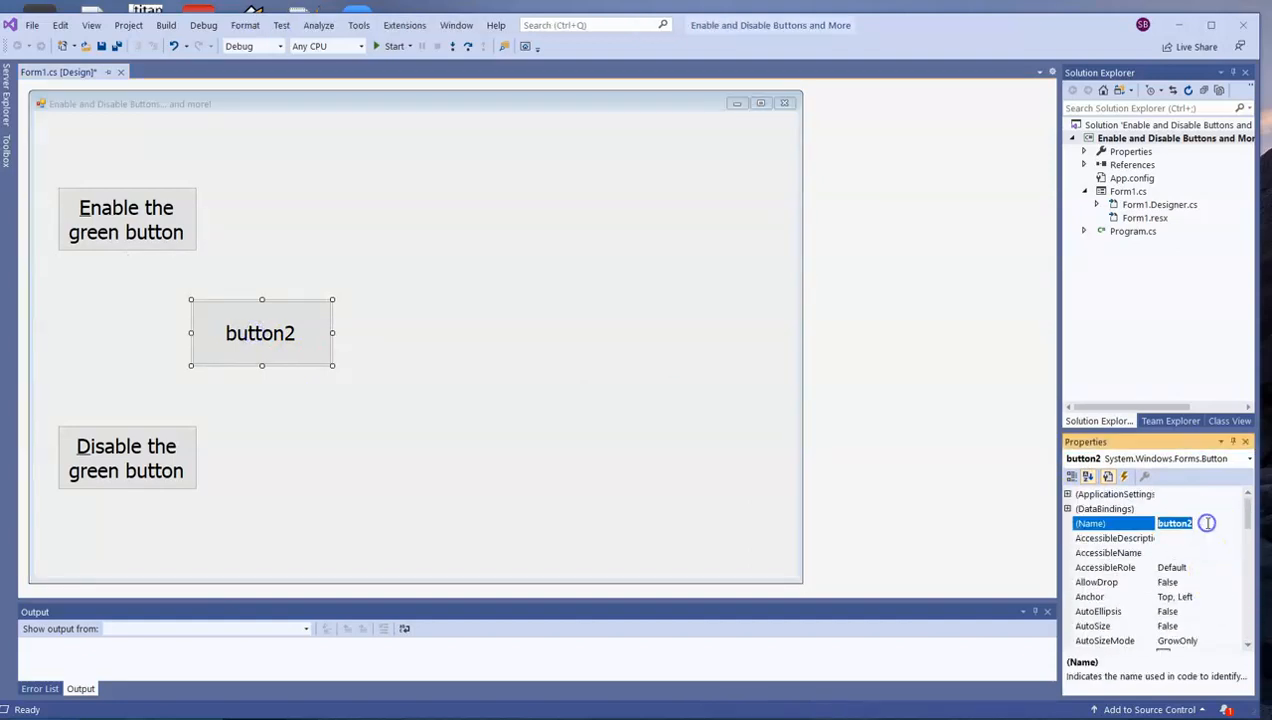
text(btnGreen)
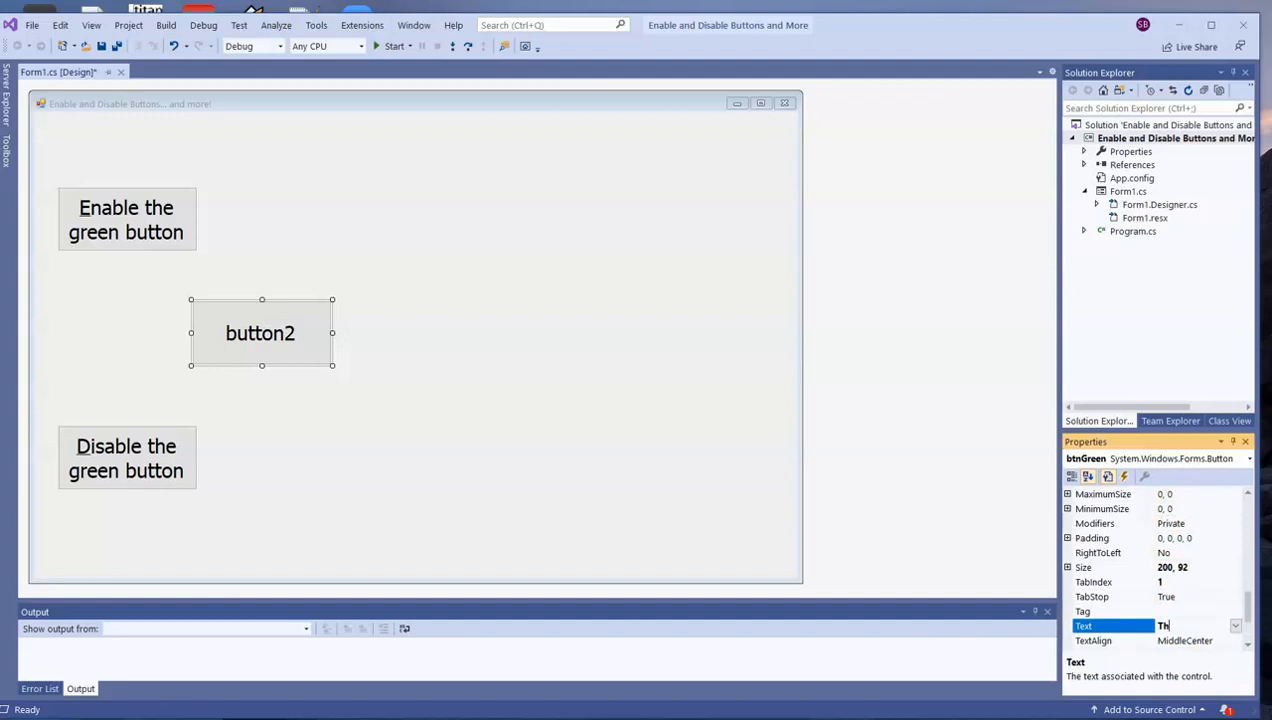
text(The GREEN Bu)
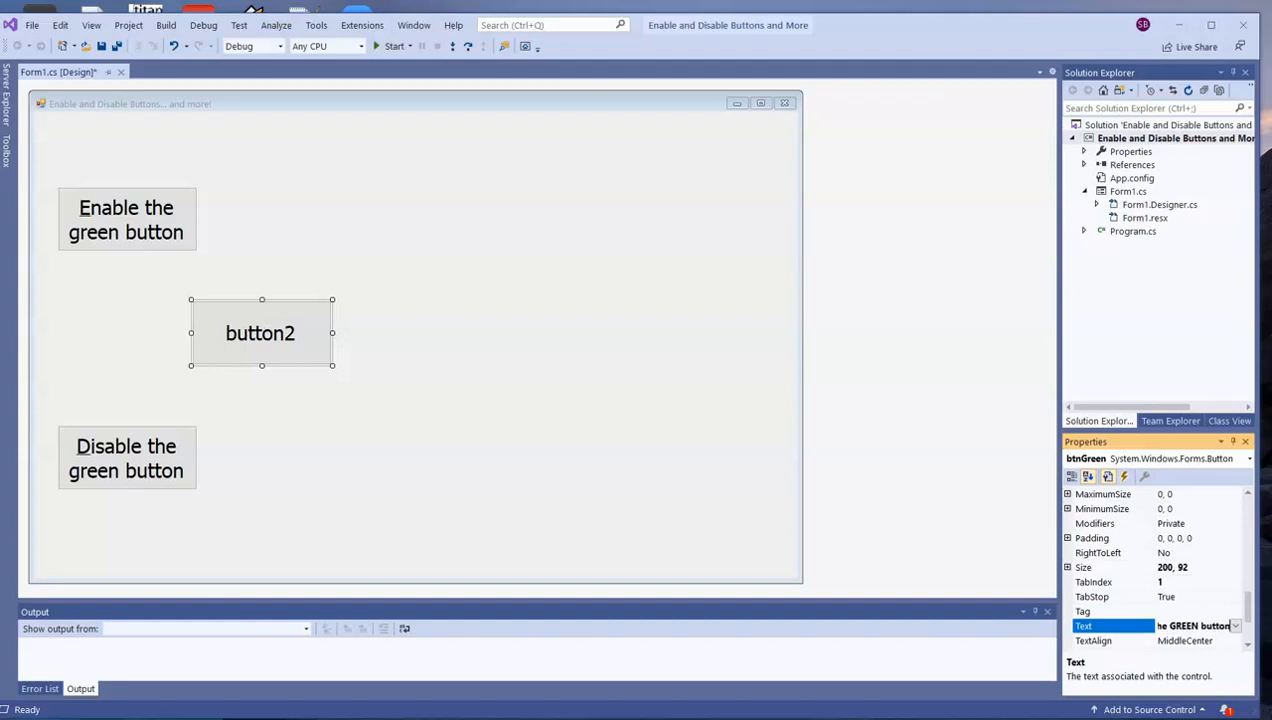
text(The GREEN button)
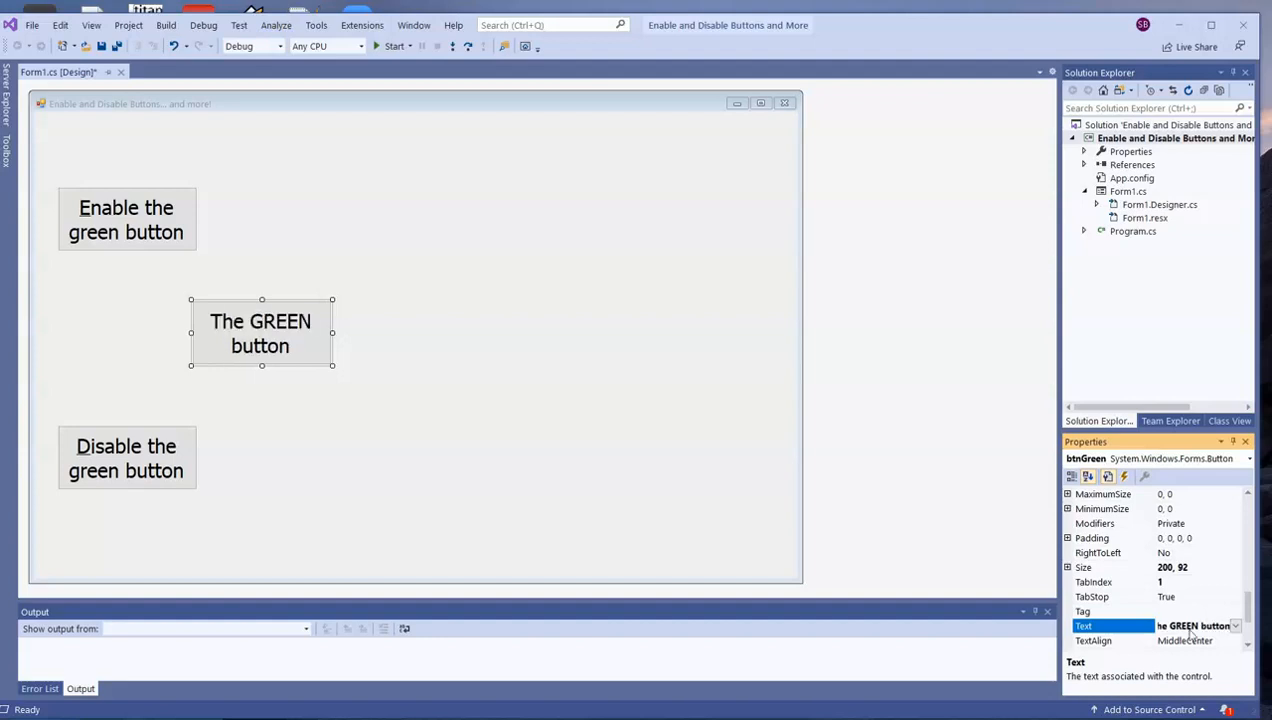
mouse_move(1186, 597)
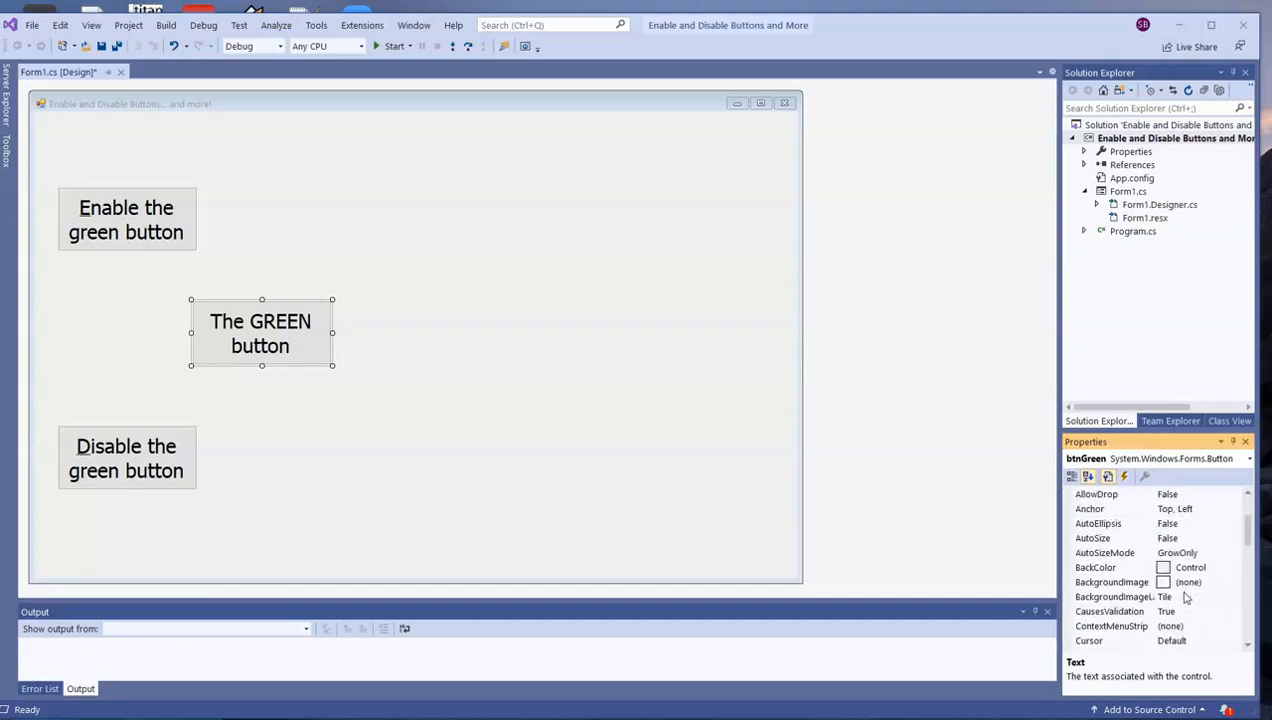
Set btnGreen's BackColor to the web colour Green
click(1236, 567)
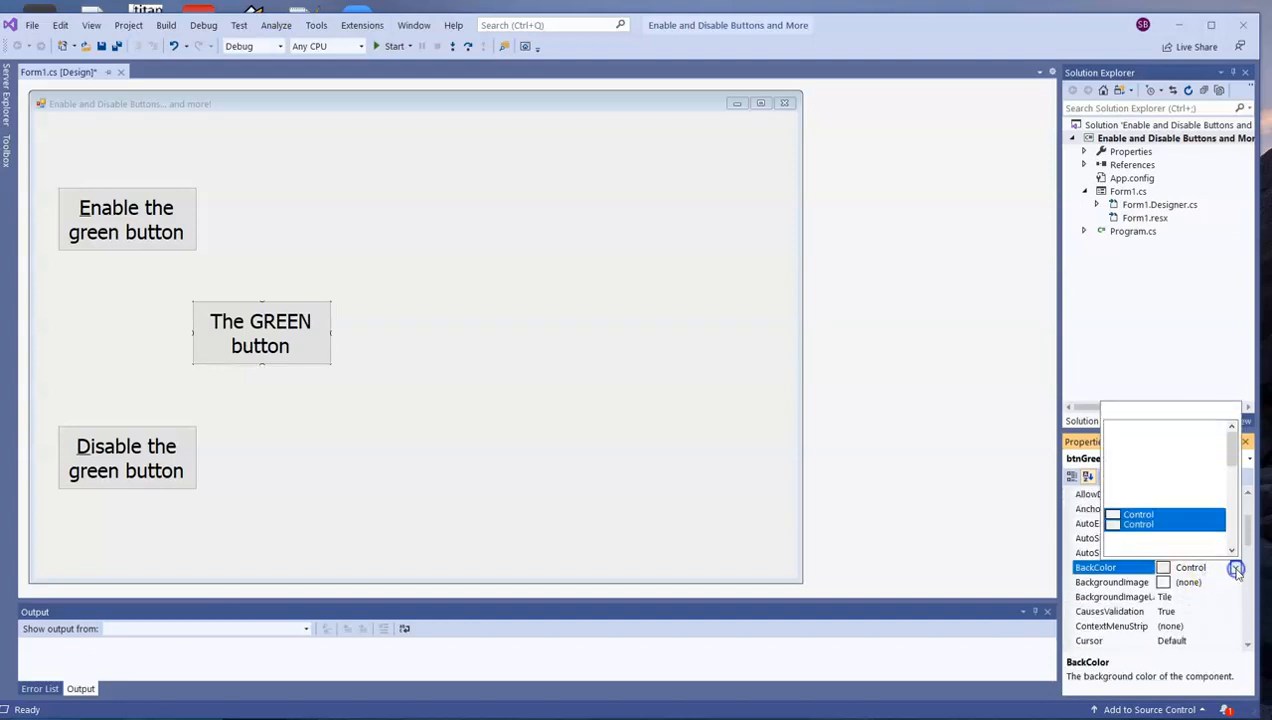
click(1120, 411)
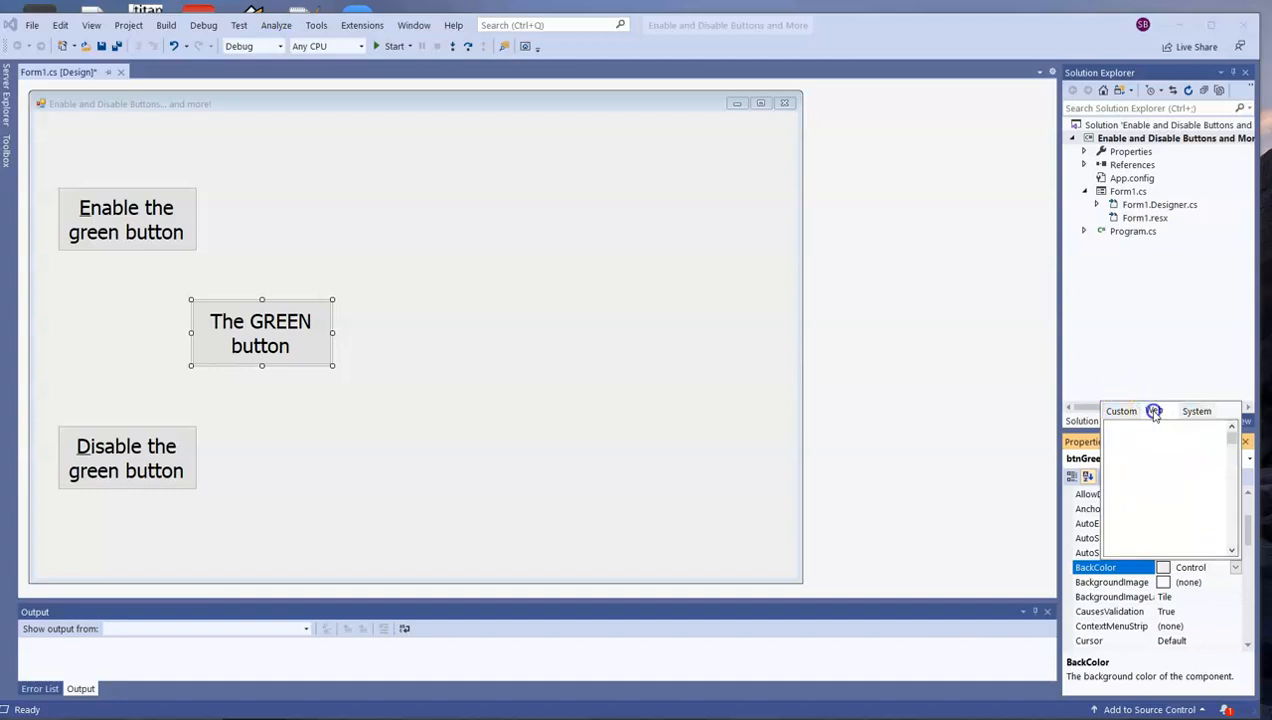
click(1153, 410)
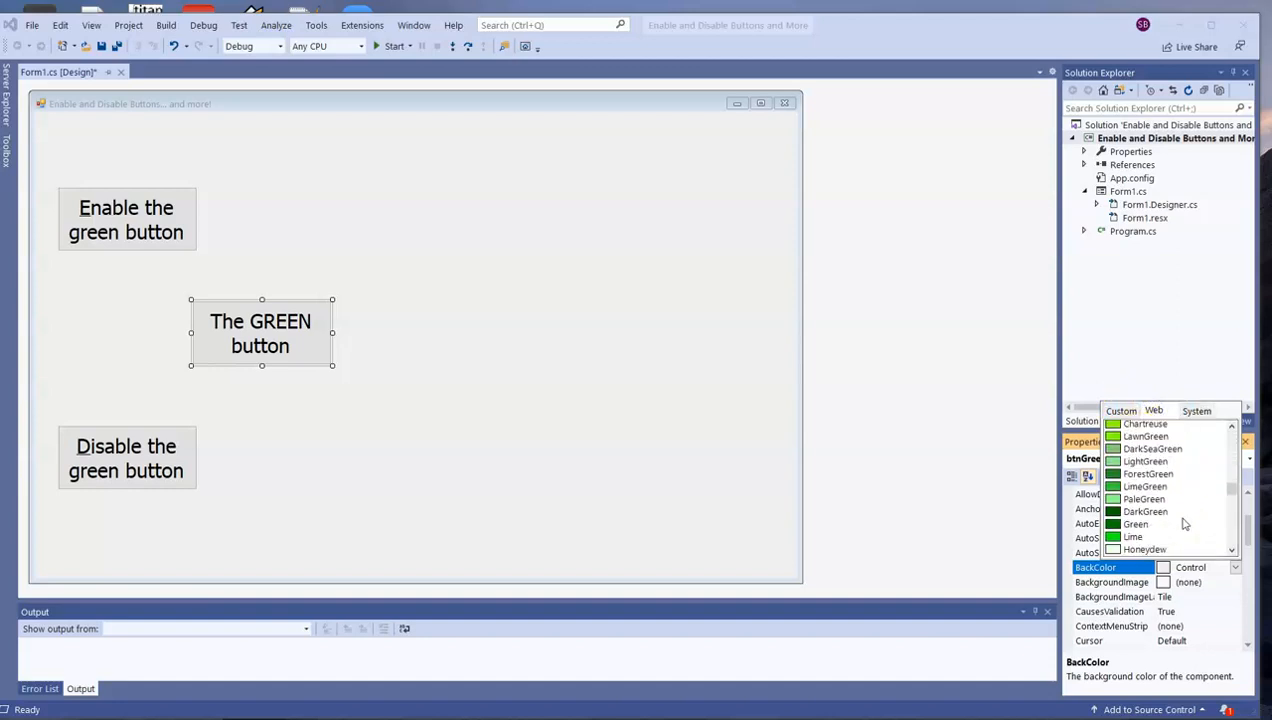
click(1135, 523)
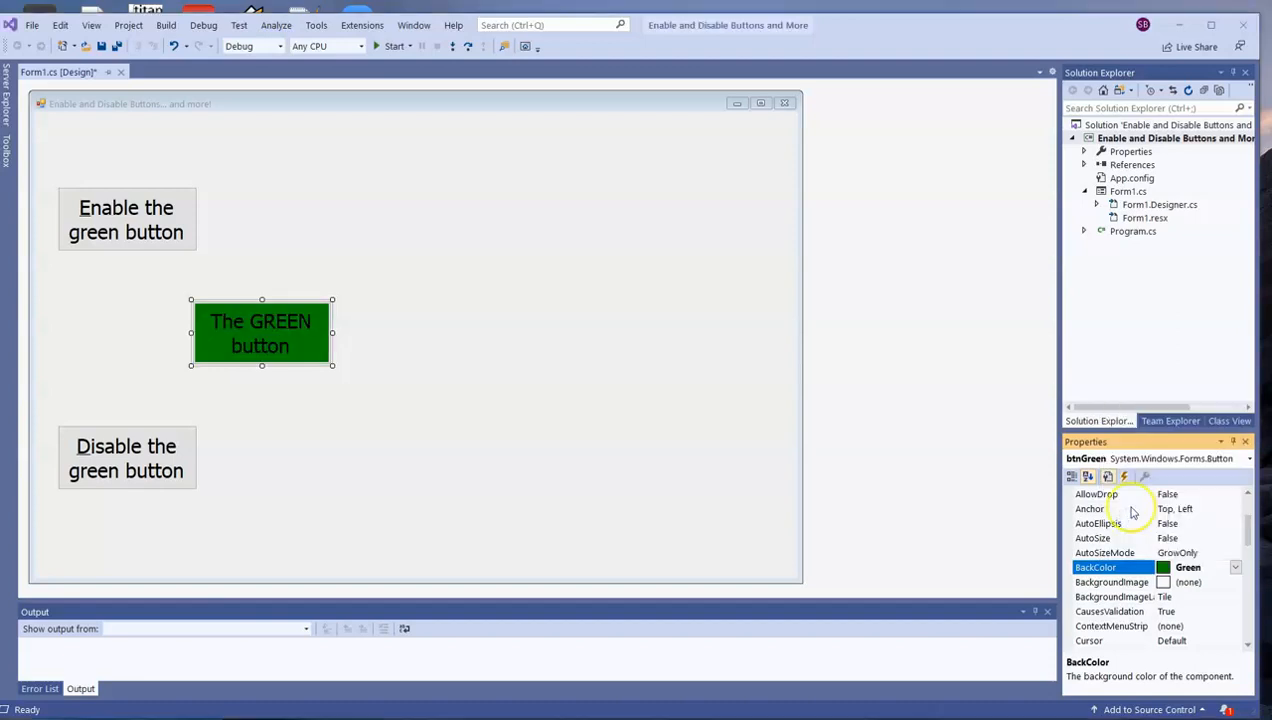
scroll(down, 3)
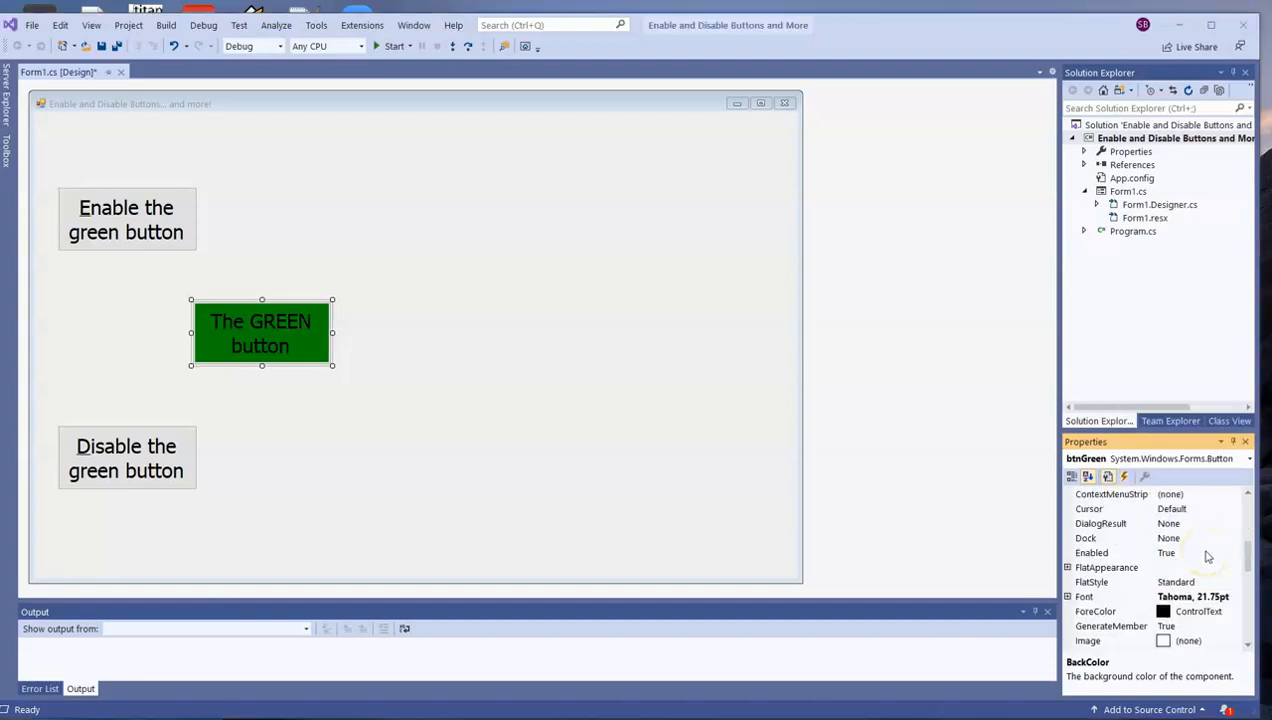
click(1232, 611)
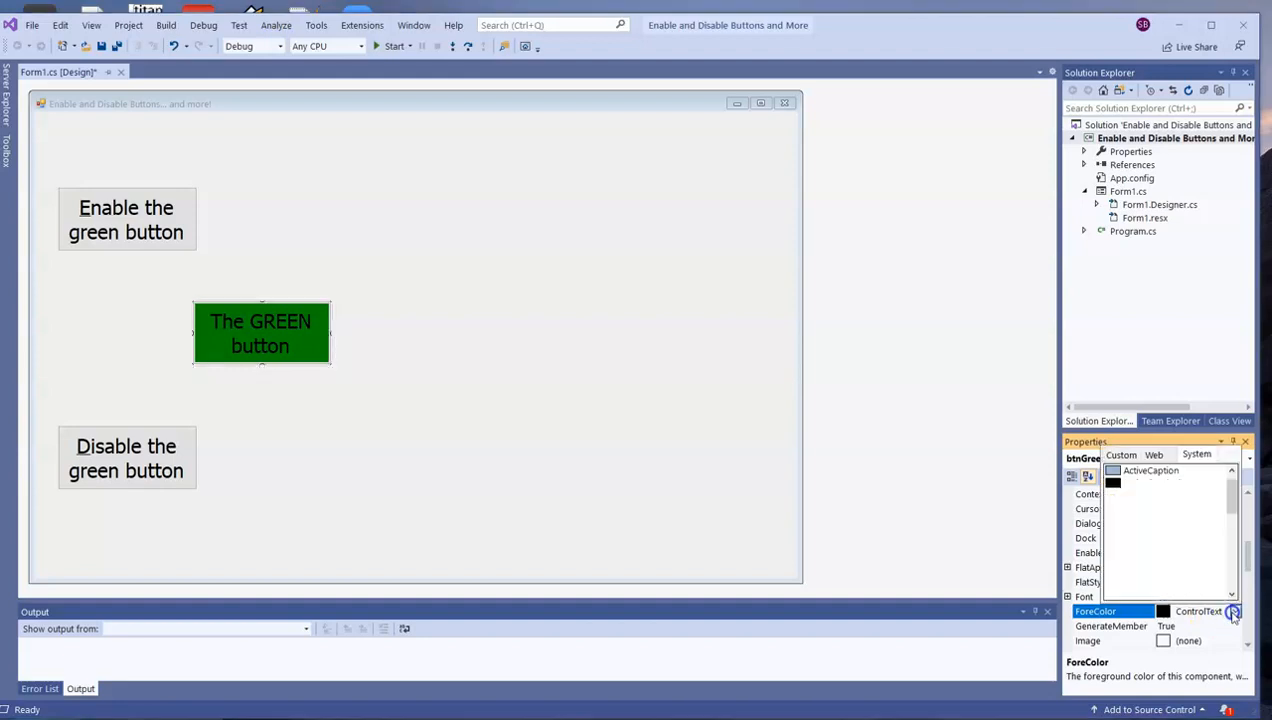
Set btnGreen's ForeColor to the custom pale green swatch (192, 255, 192)
click(1153, 454)
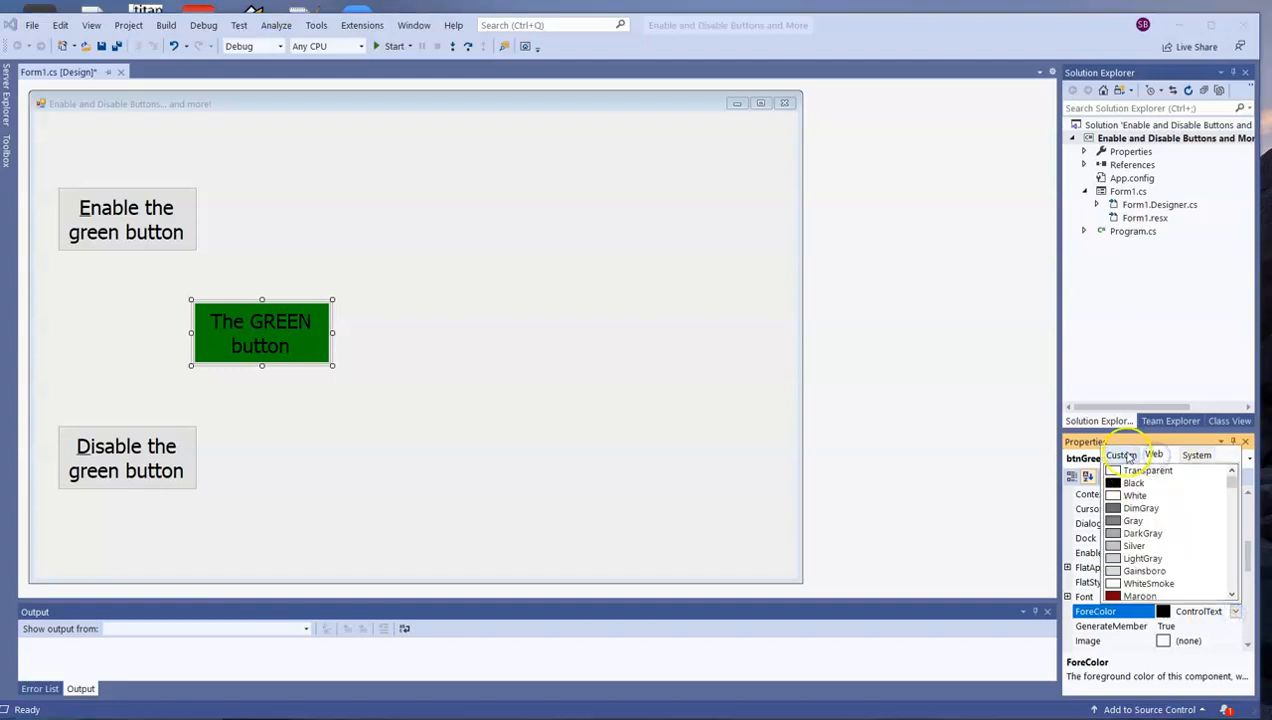
click(1121, 454)
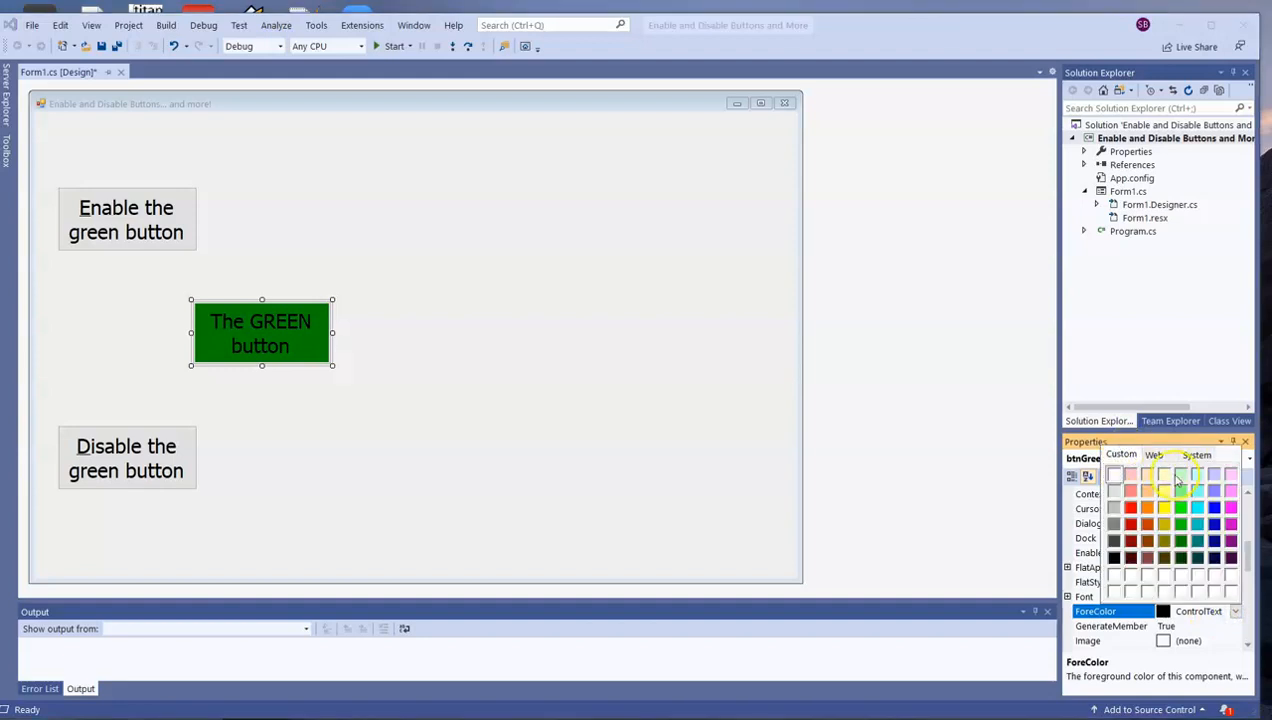
click(1180, 476)
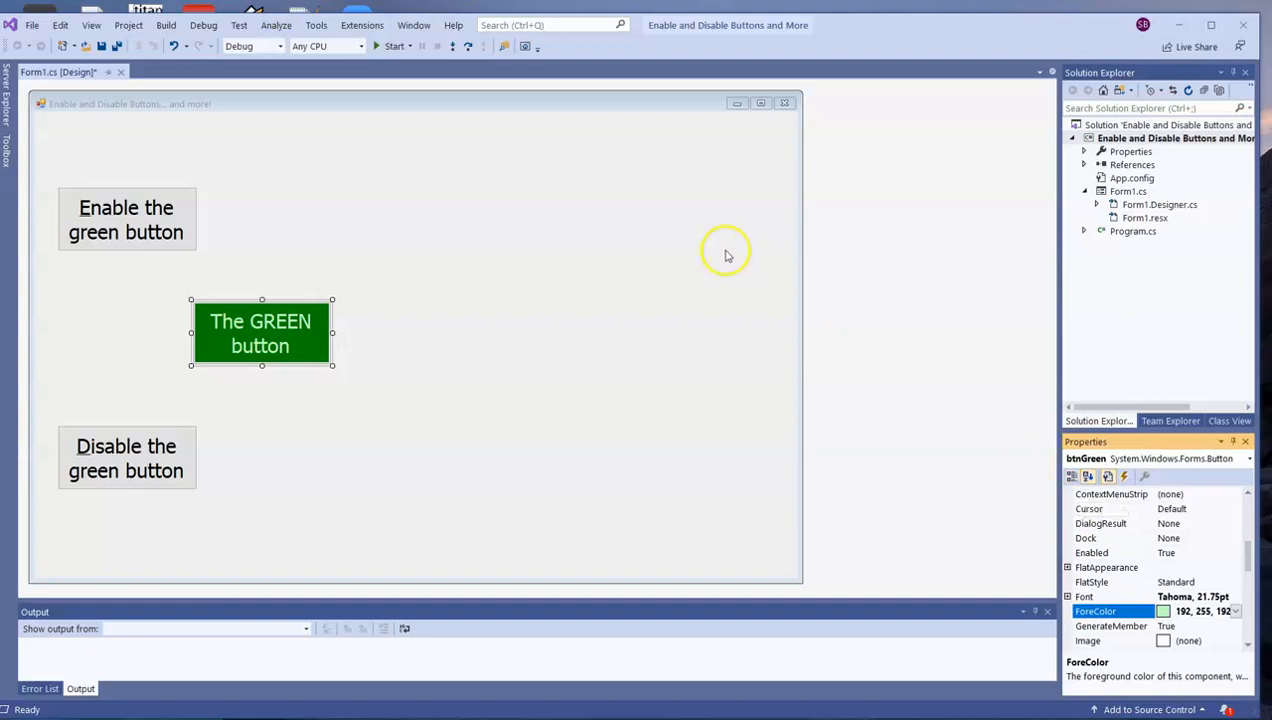
click(392, 46)
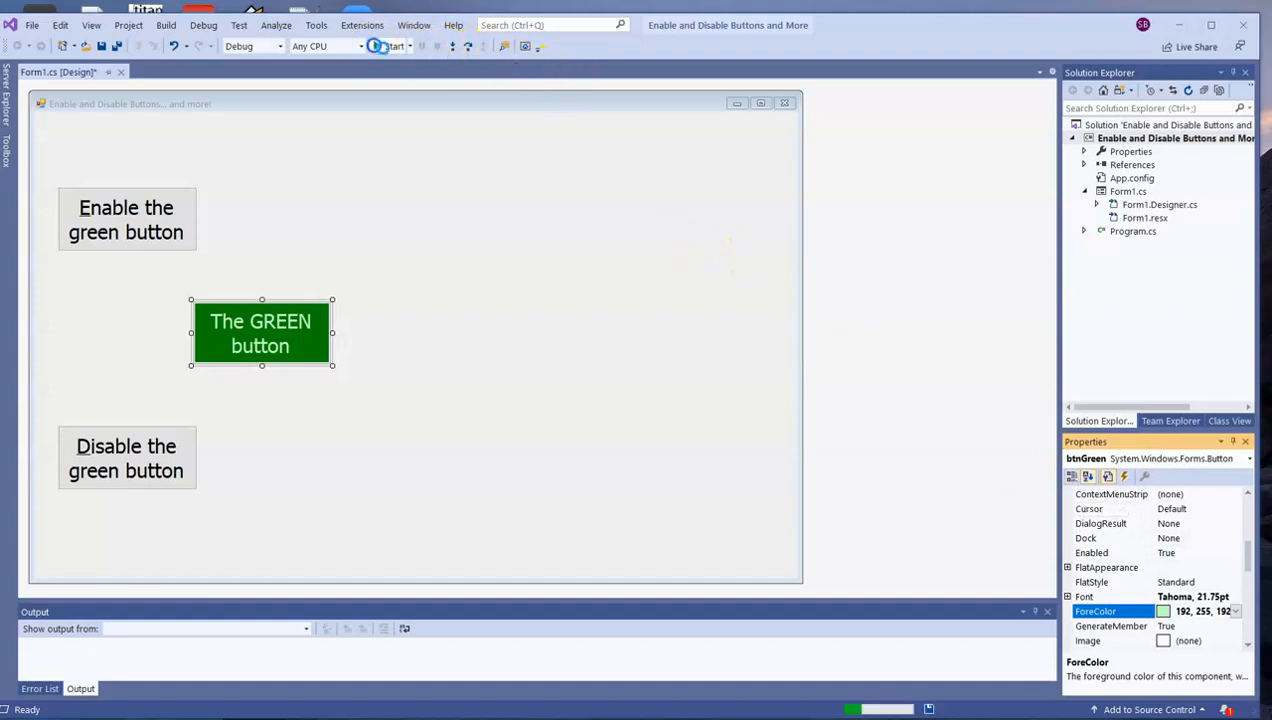
Start debugging to run the form and test it
click(393, 46)
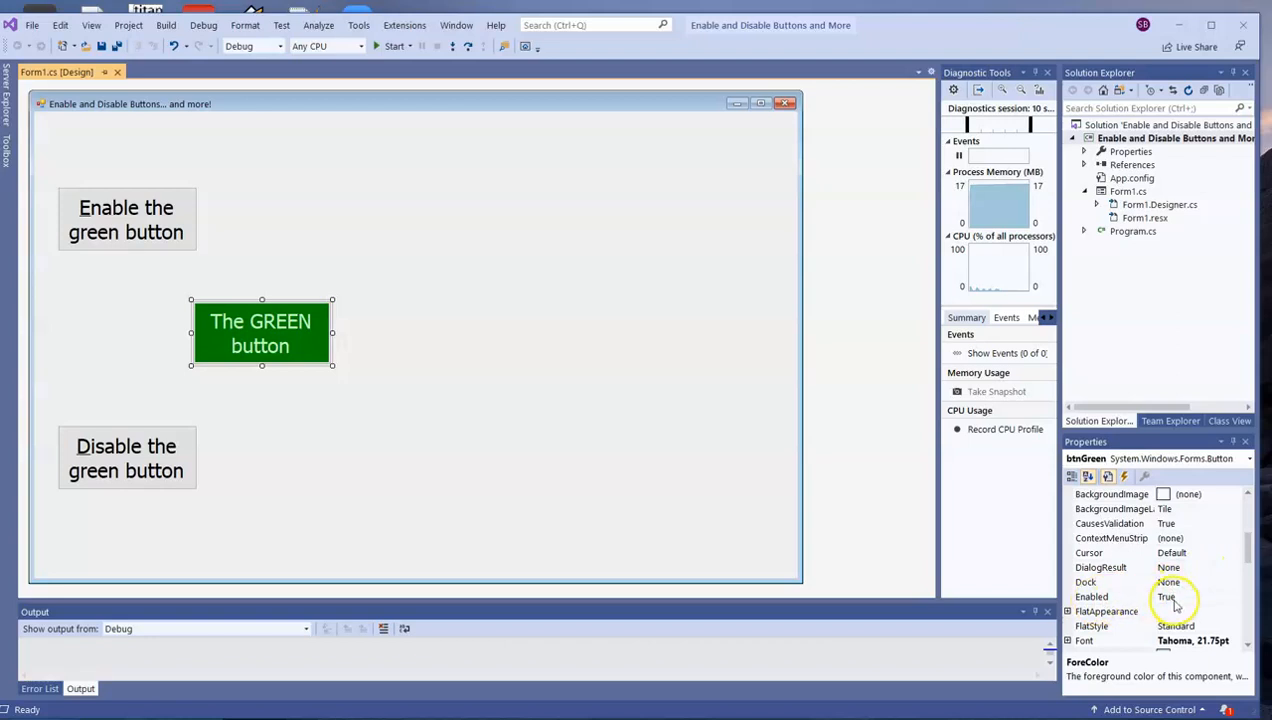
Set btnGreen's Enabled property to False in the Properties window
click(1091, 596)
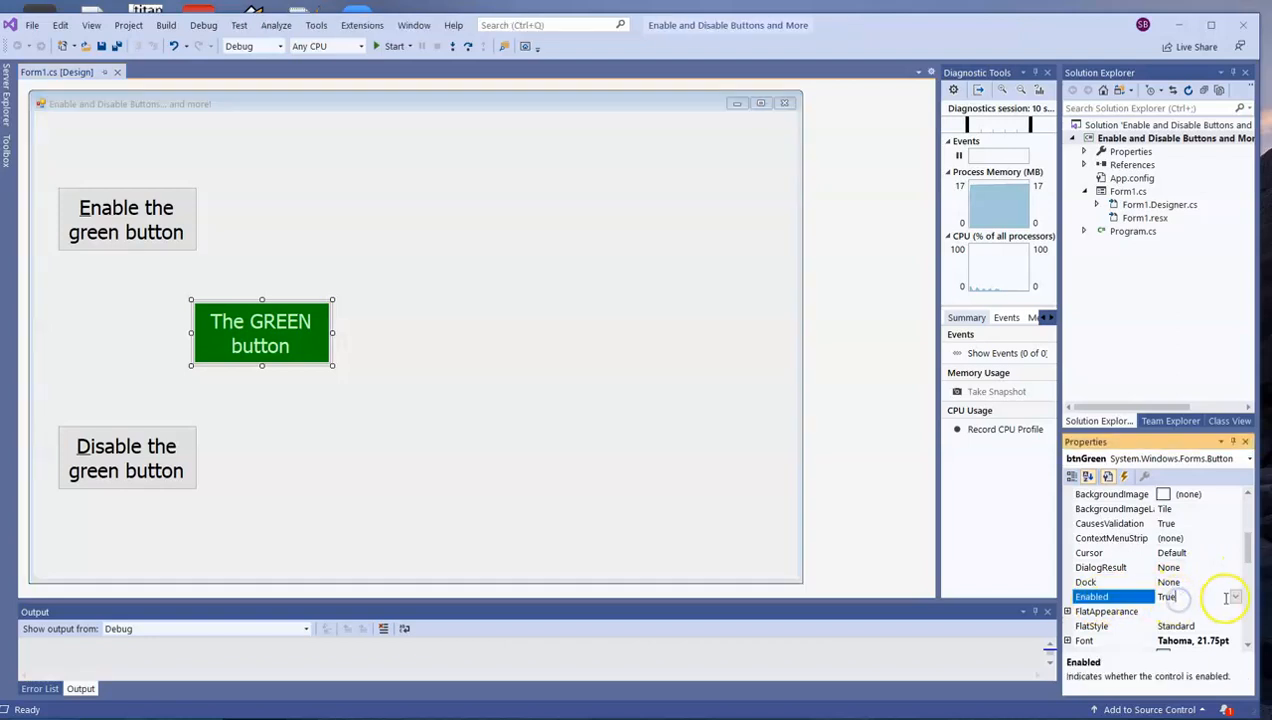
click(1200, 596)
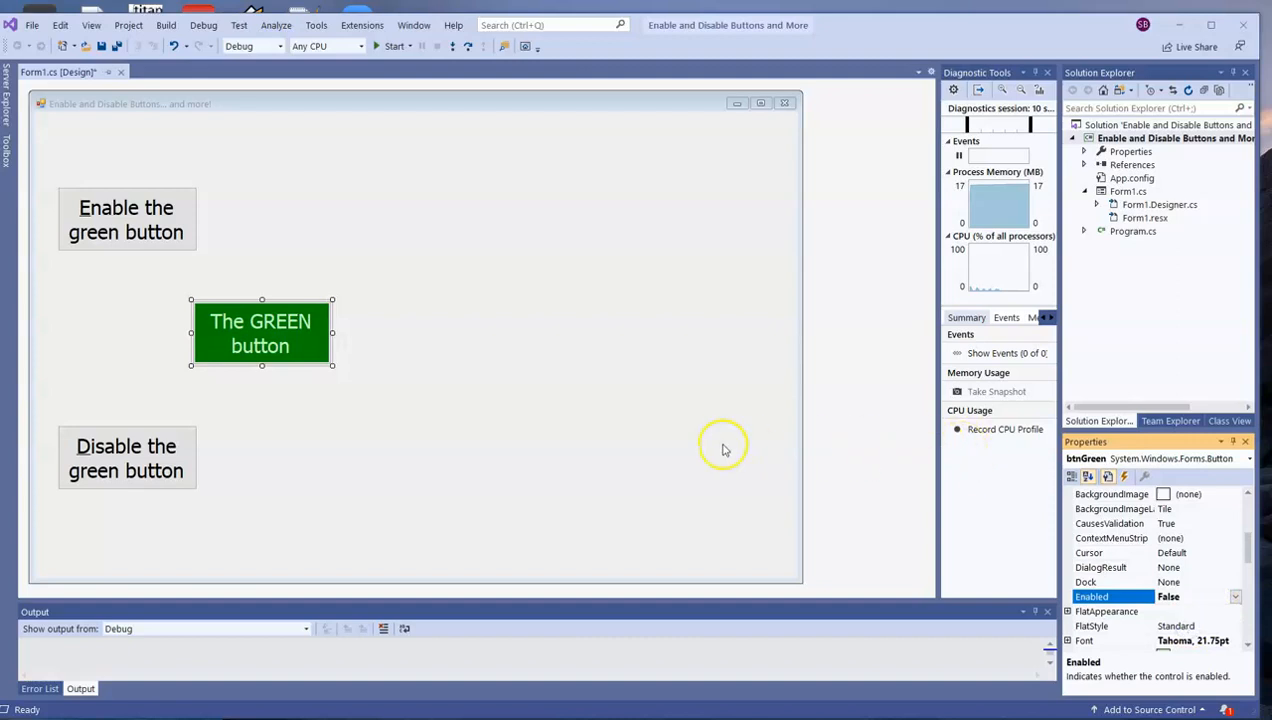
mouse_move(712, 447)
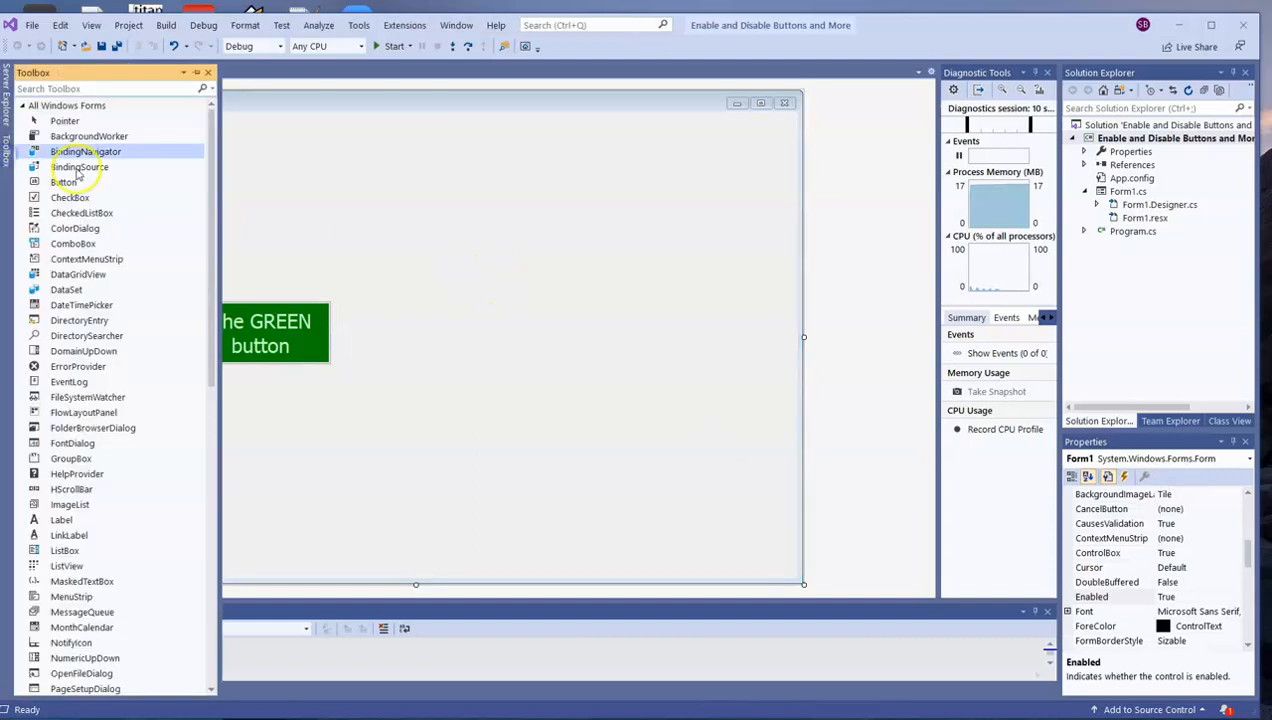
Set label1 AutoSize to False, stretch it into a tall box, and rename it lblStatus
scroll(down, 3)
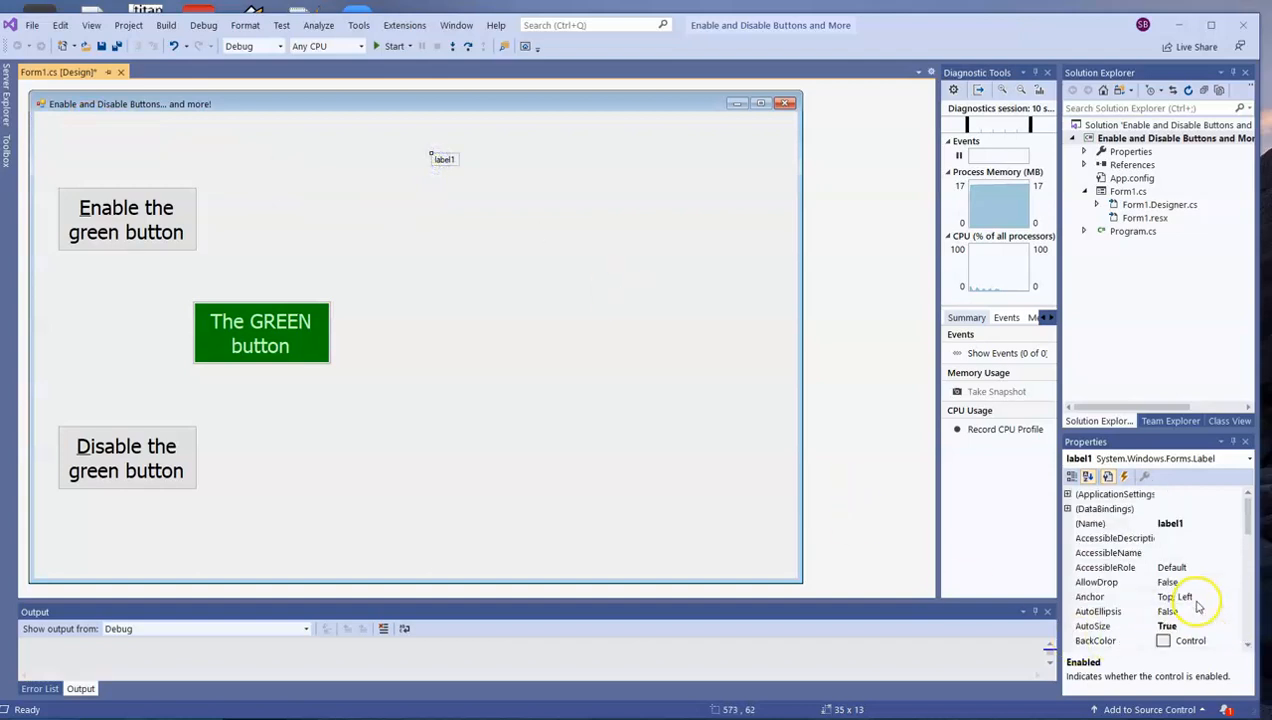
click(1110, 626)
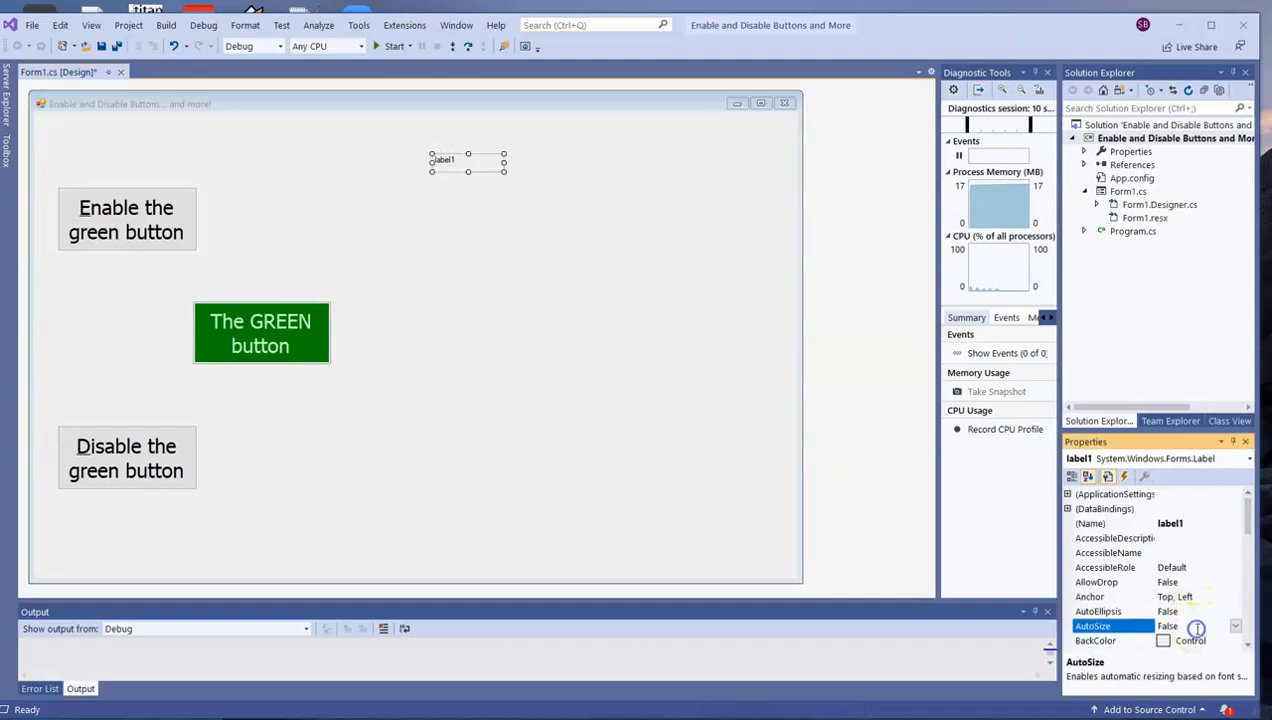
drag(505, 170, 638, 368)
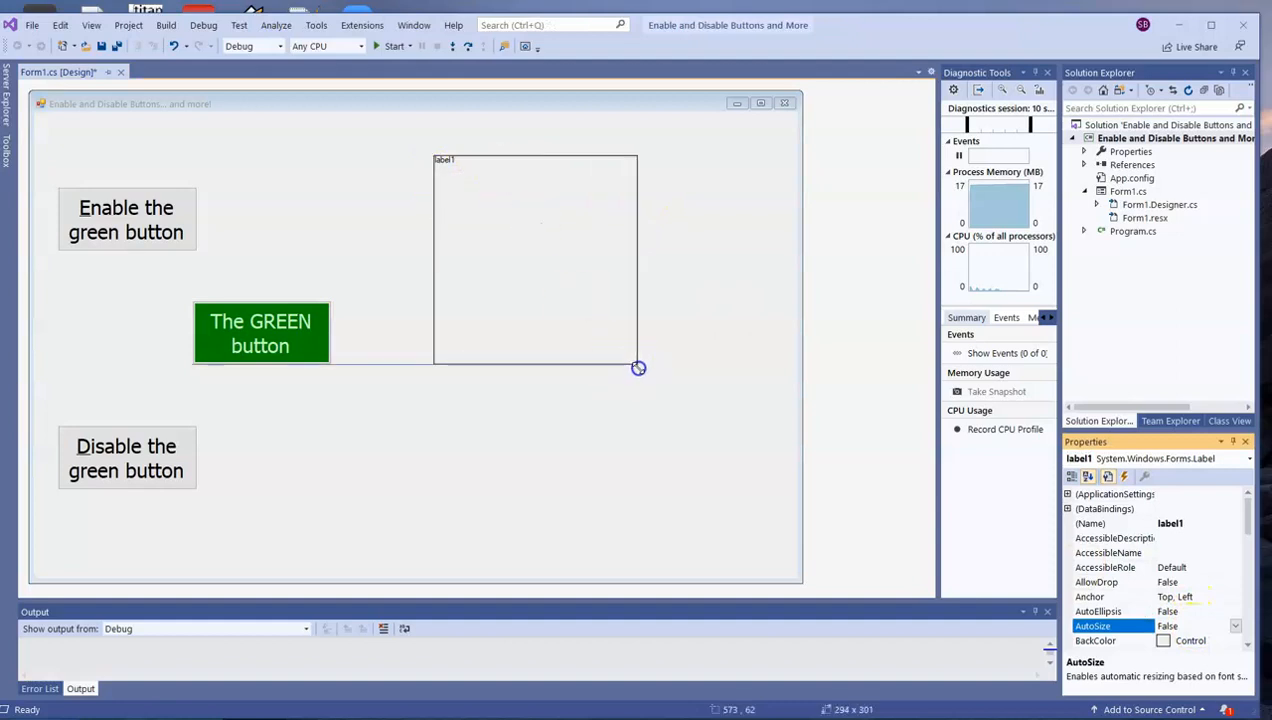
drag(638, 368, 745, 538)
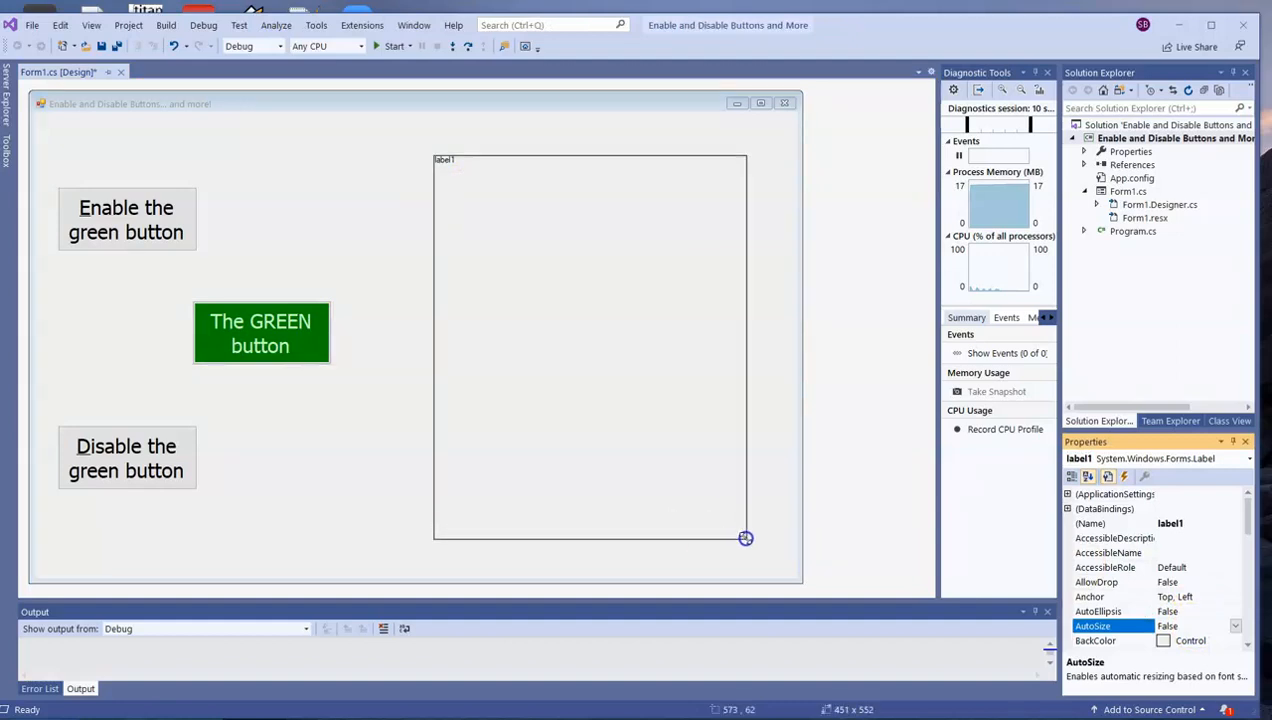
drag(745, 538, 730, 490)
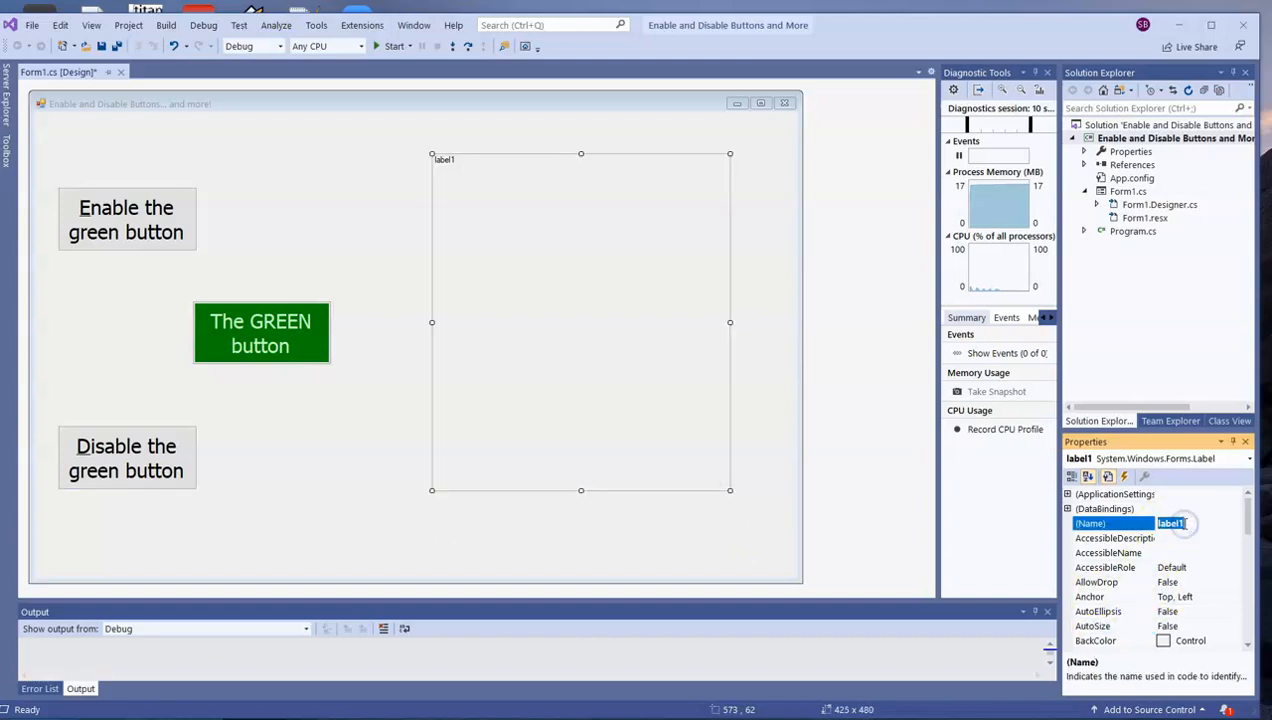
text(lblSa)
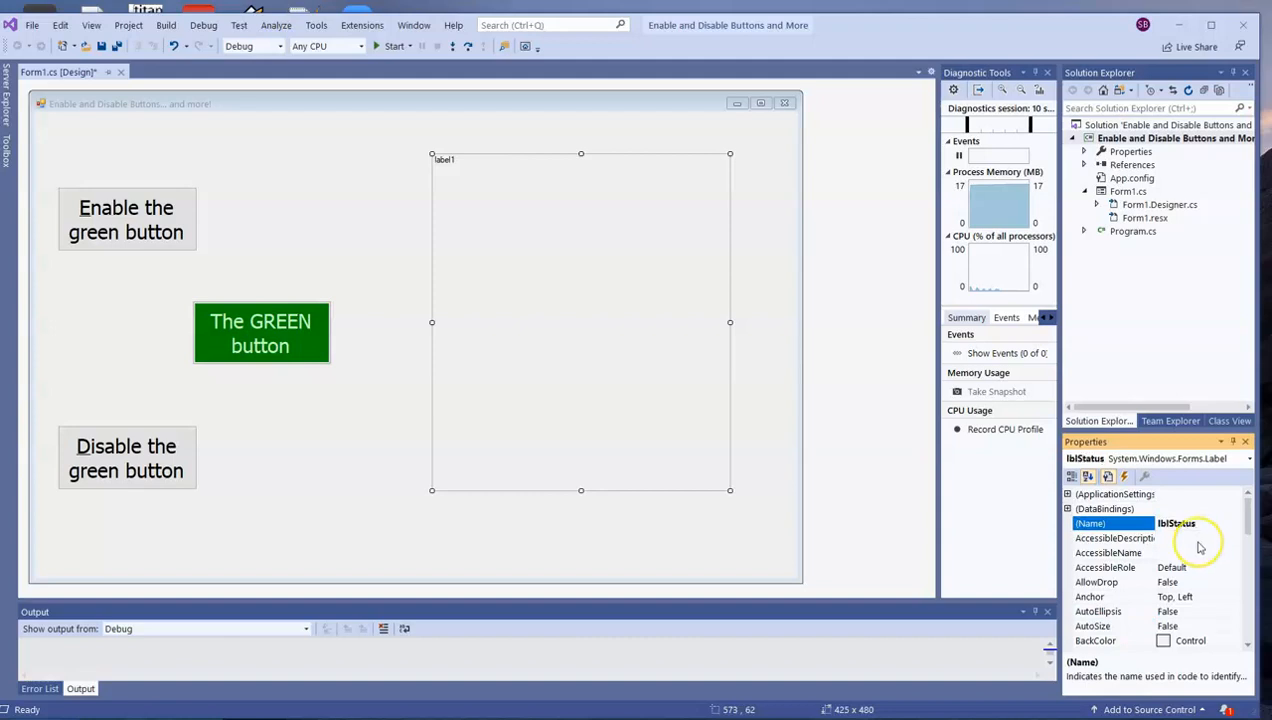
Change the lblStatus font to Verdana, size 36, through the Font dialog
scroll(down, 3)
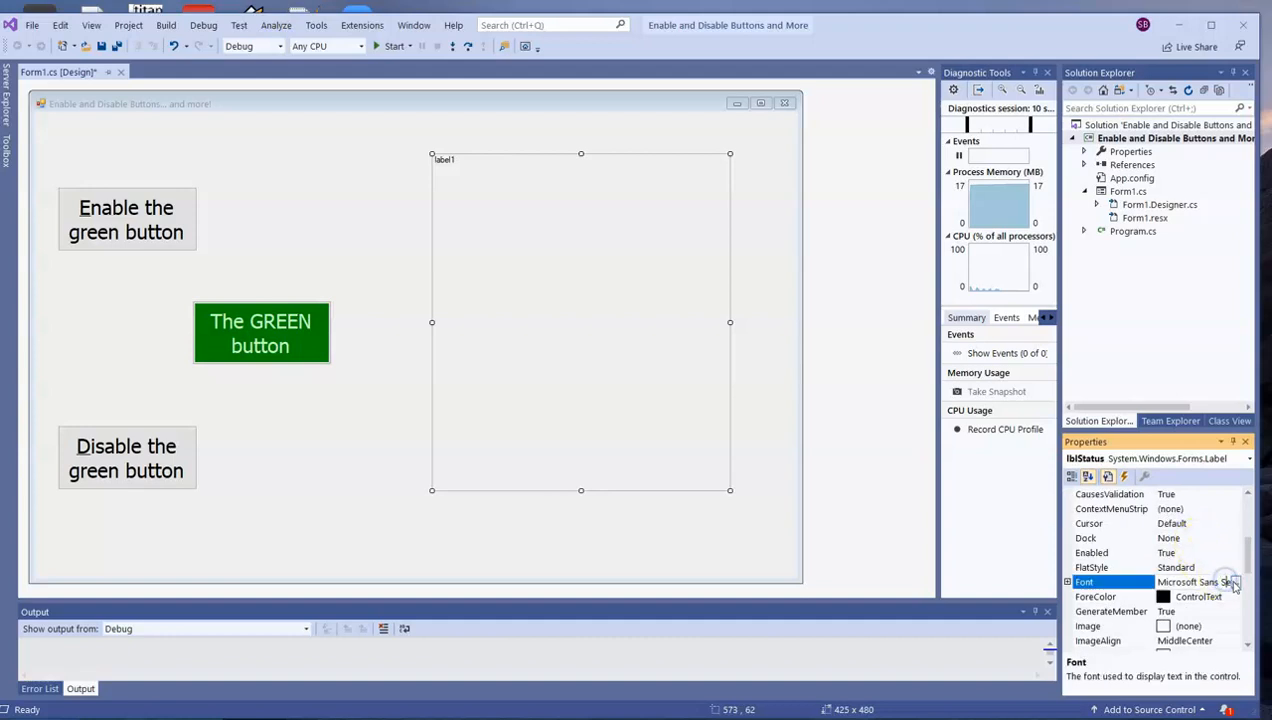
click(1230, 582)
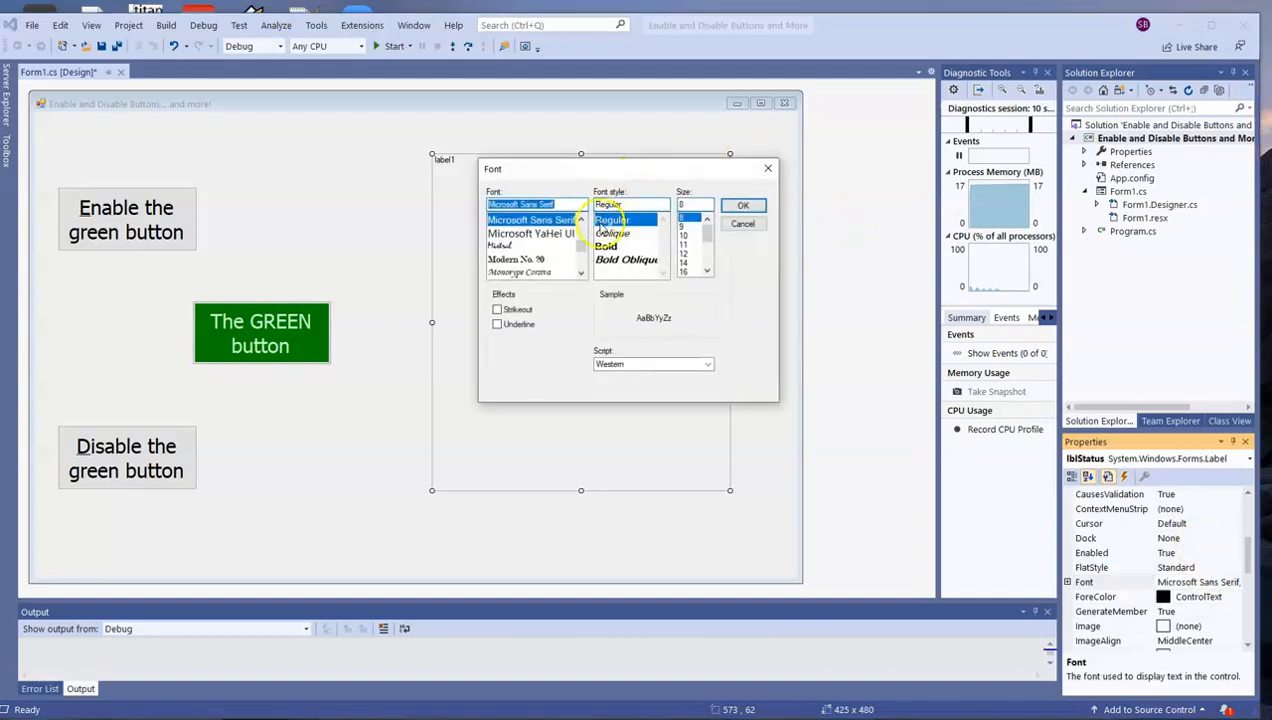
scroll(down, 3)
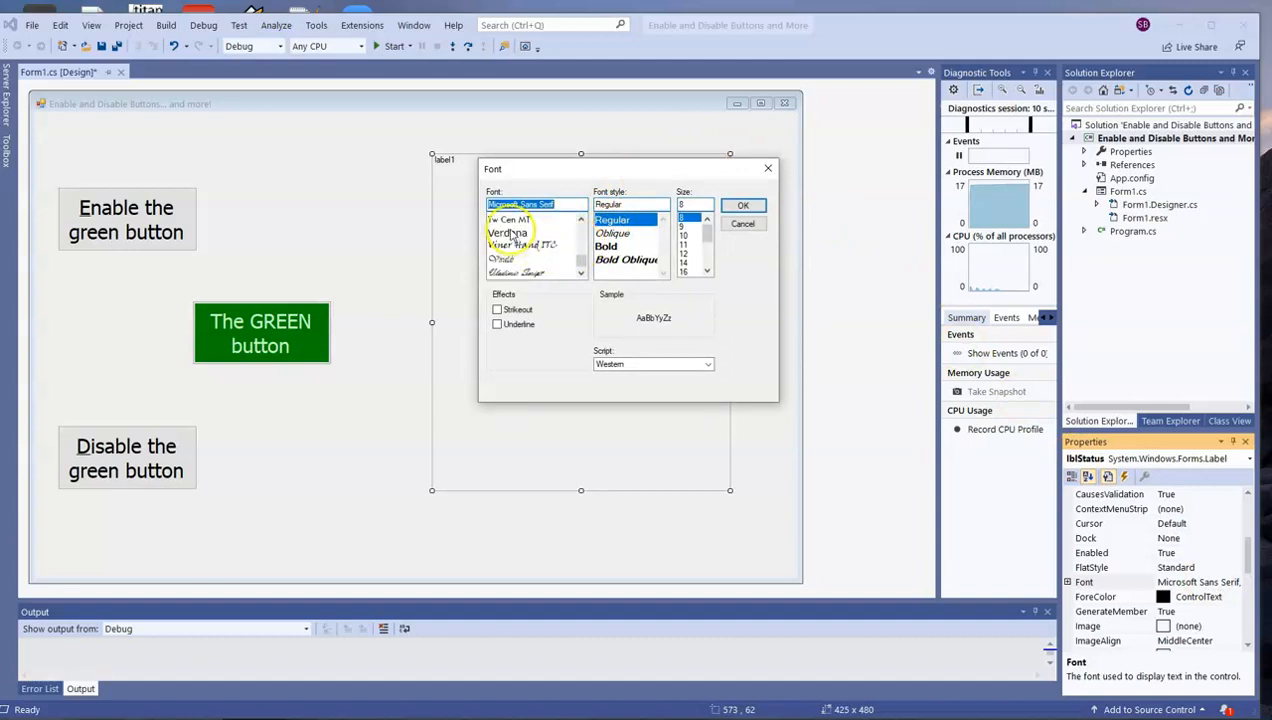
click(507, 232)
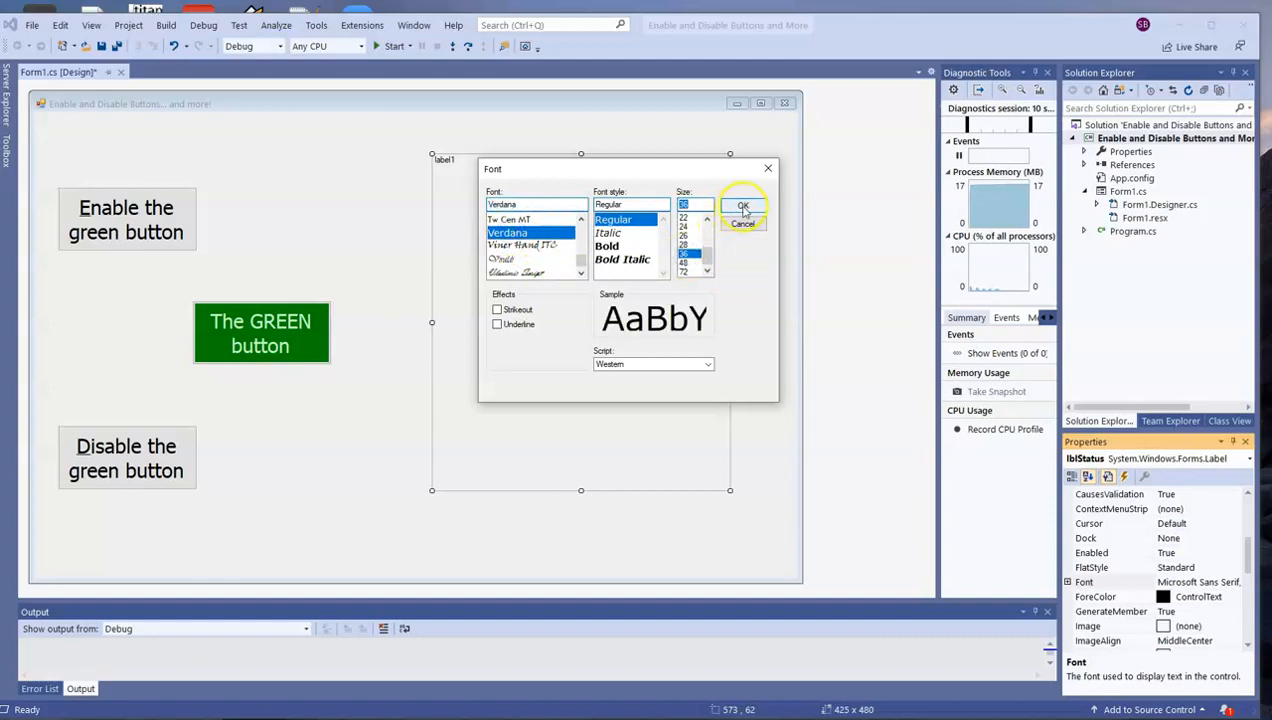
click(742, 206)
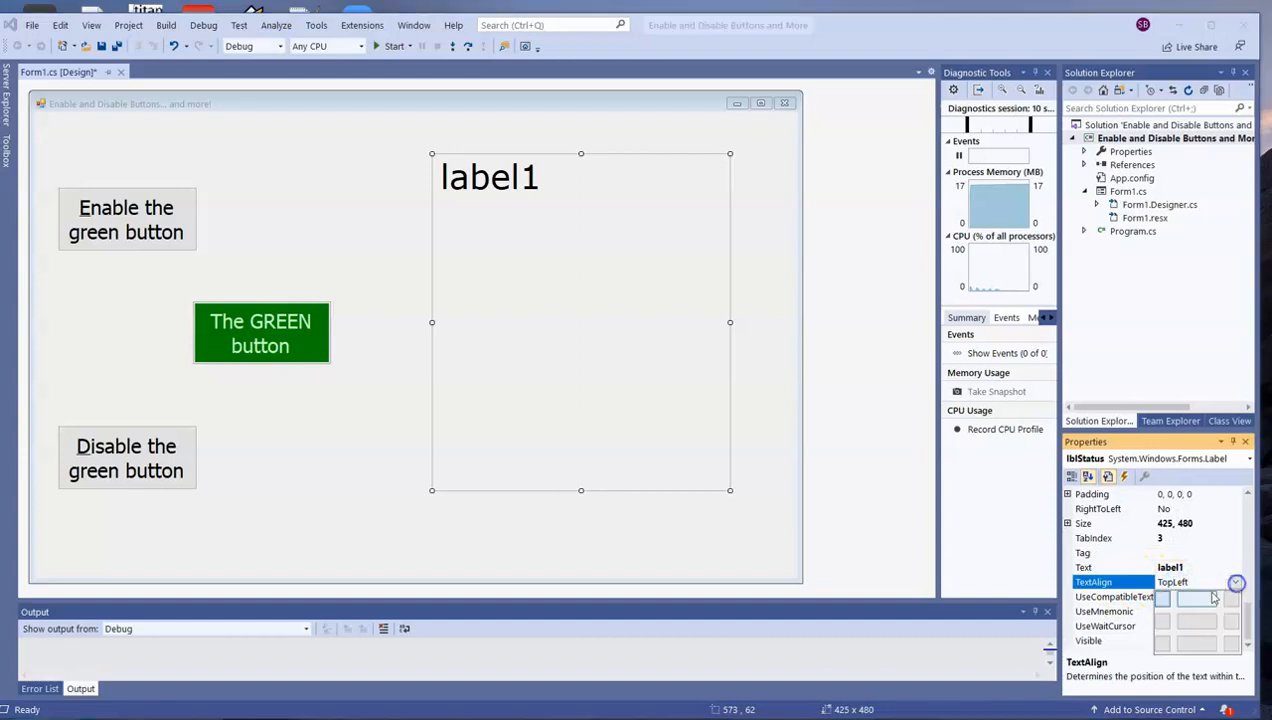
Set lblStatus TextAlign to MiddleCenter and save all project files
click(1197, 598)
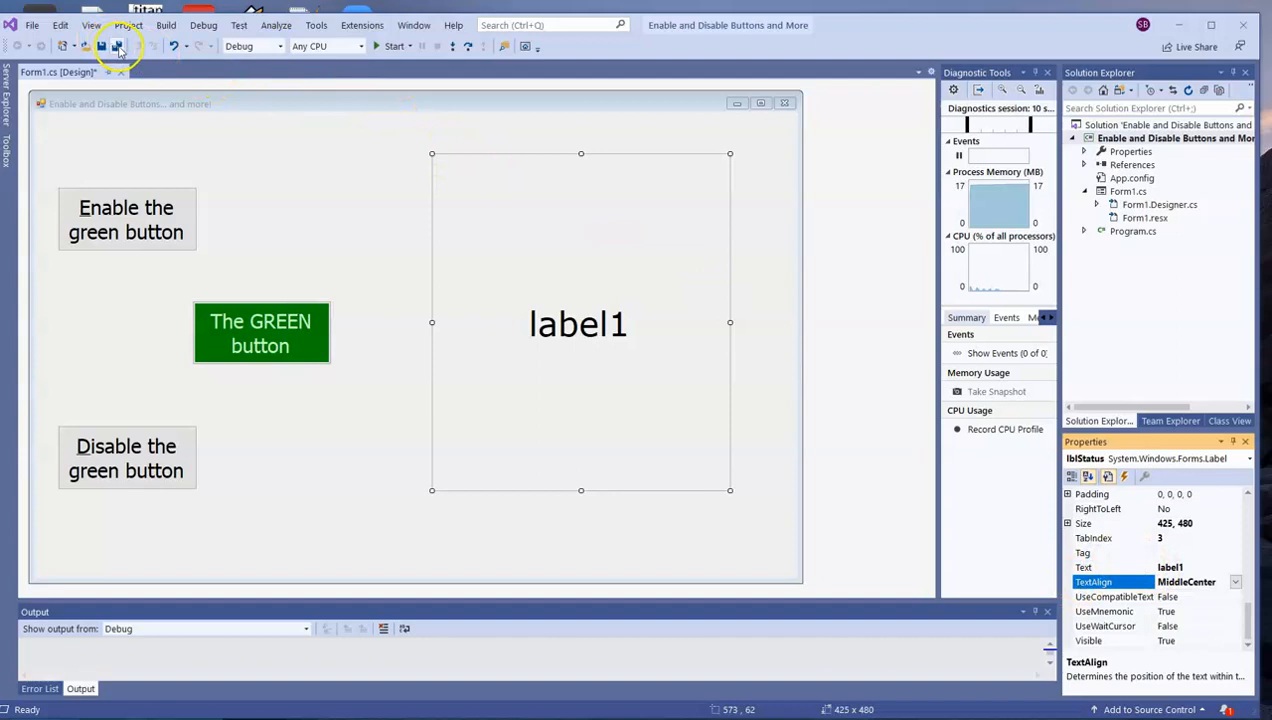
click(117, 46)
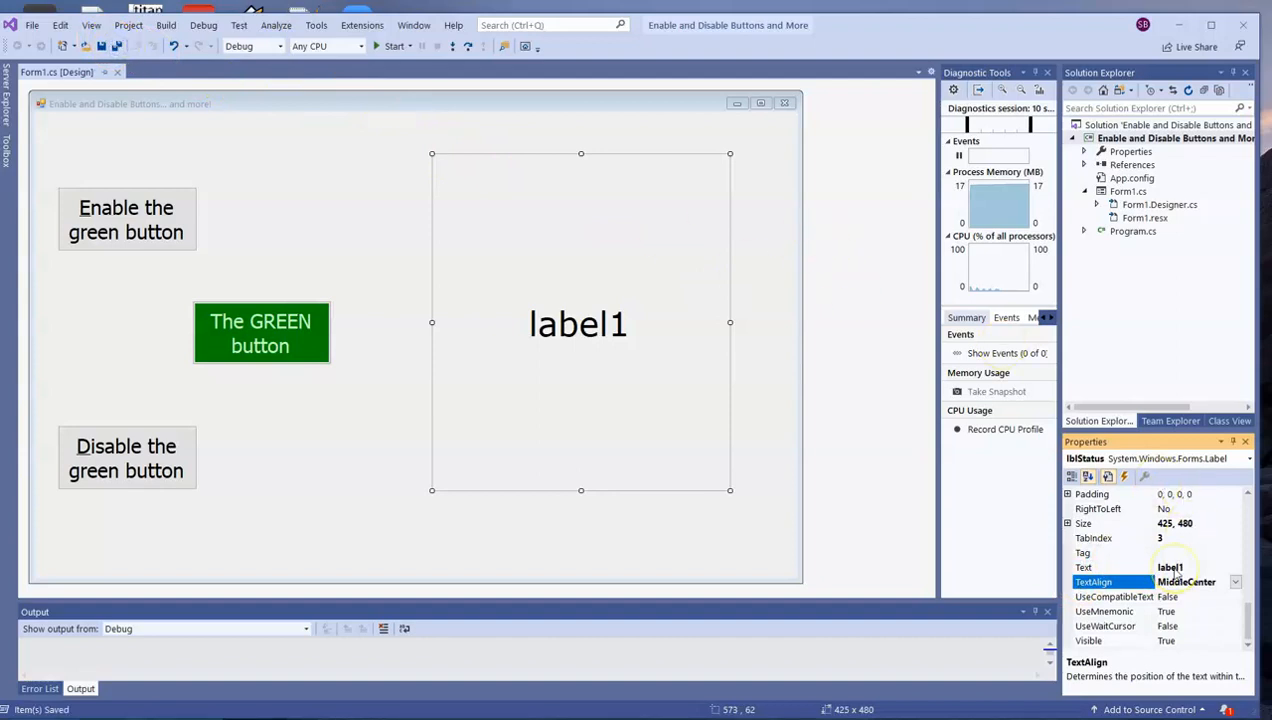
Change the lblStatus Text to 'The green button is not enabled'
click(1190, 567)
text(The green button is not enabled)
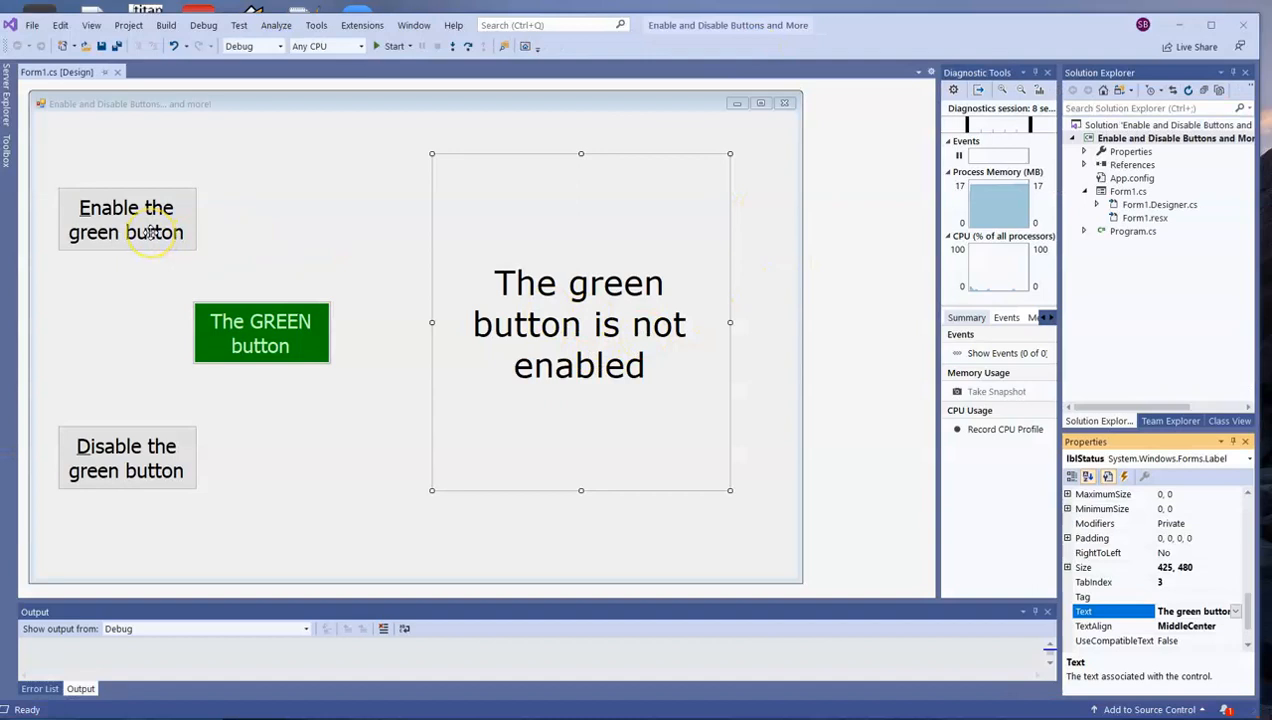
click(126, 219)
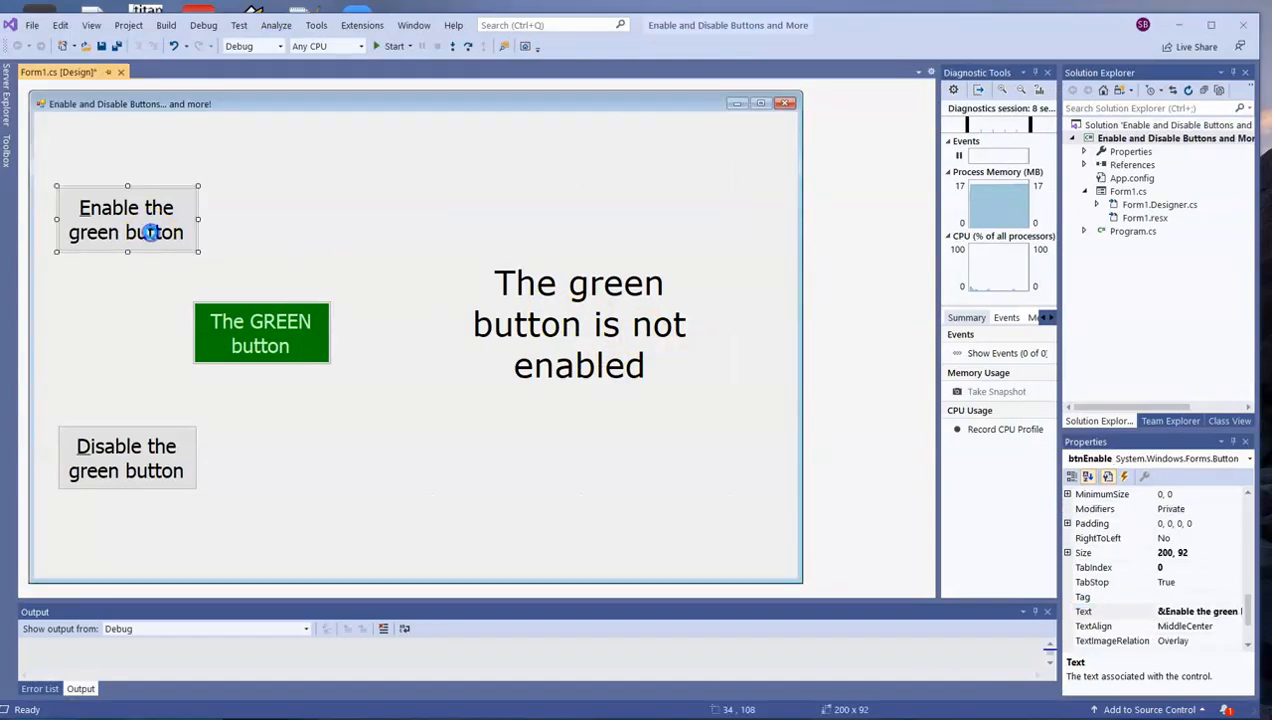
Create btnEnable_Click with a comment and the line btnGreen.Enabled = true;
double_click(125, 219)
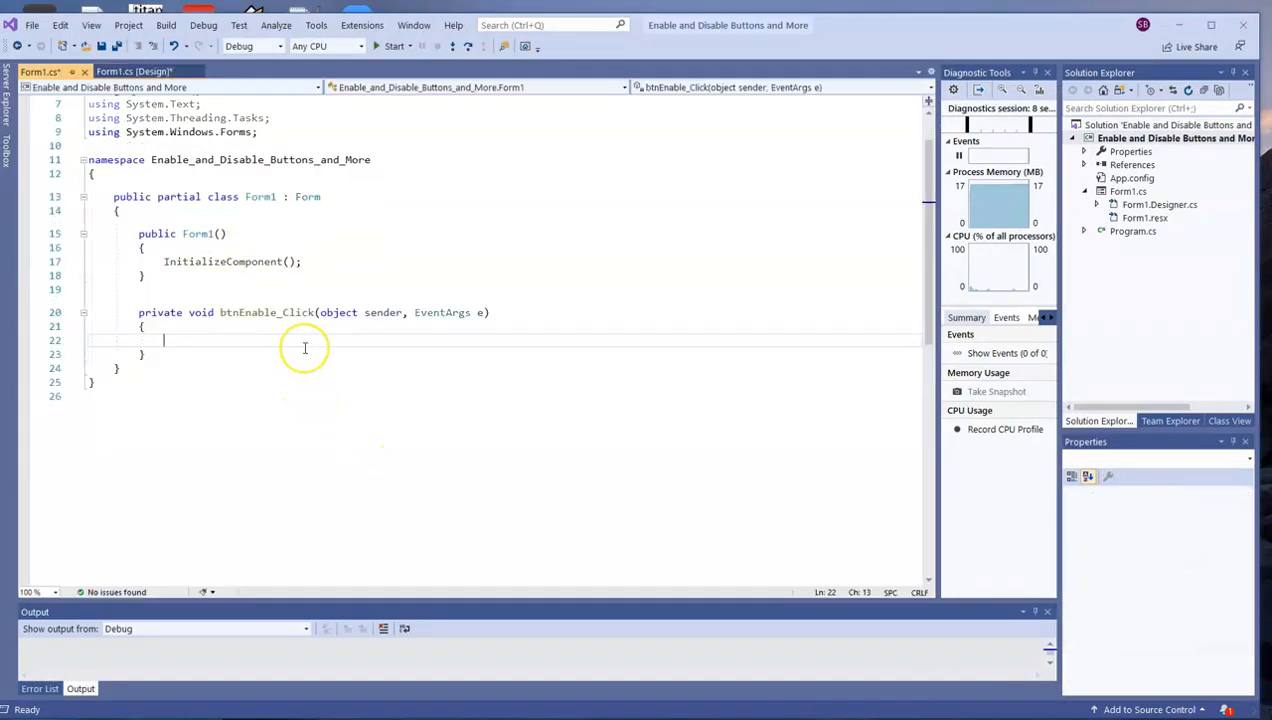
text(// E)
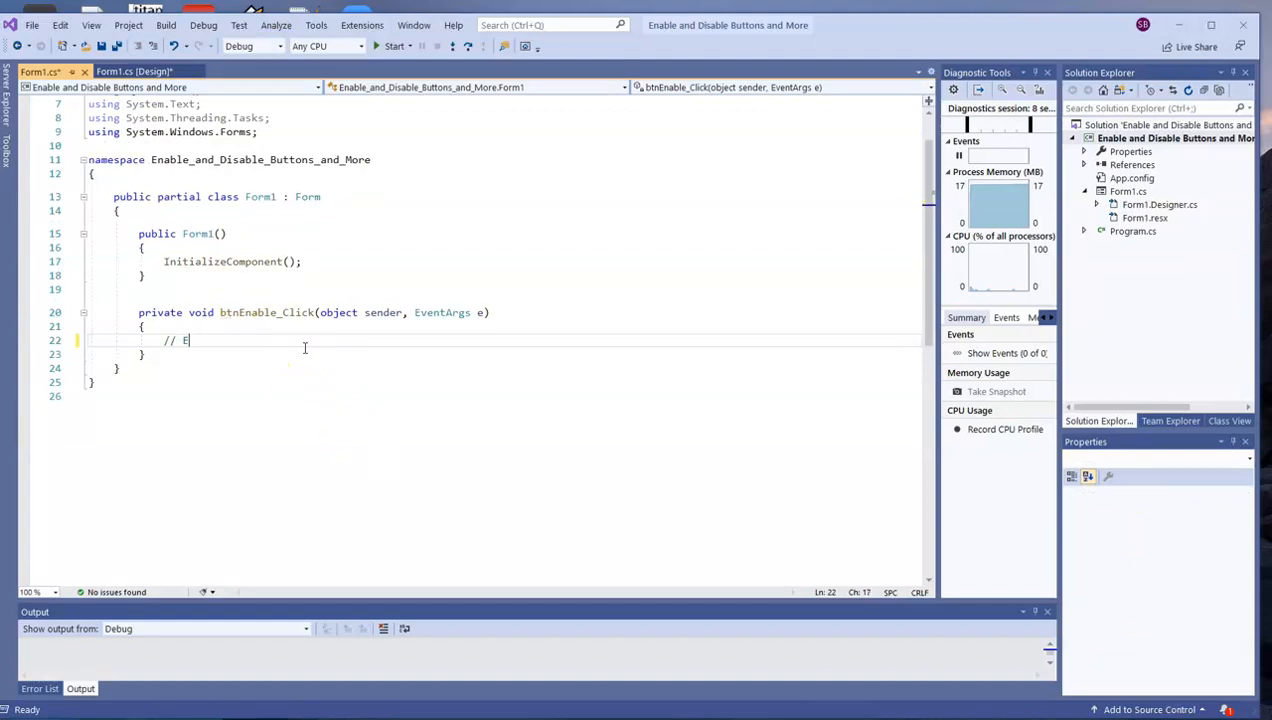
text(nable the green butt)
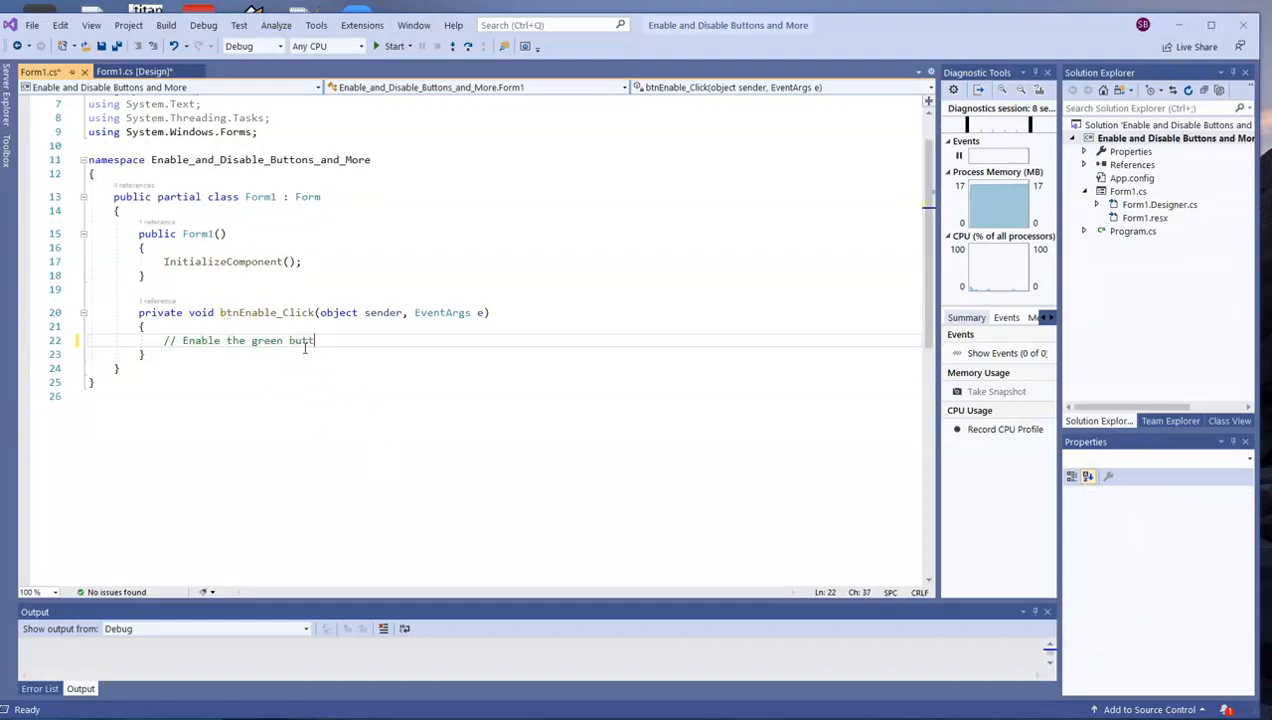
text(on)
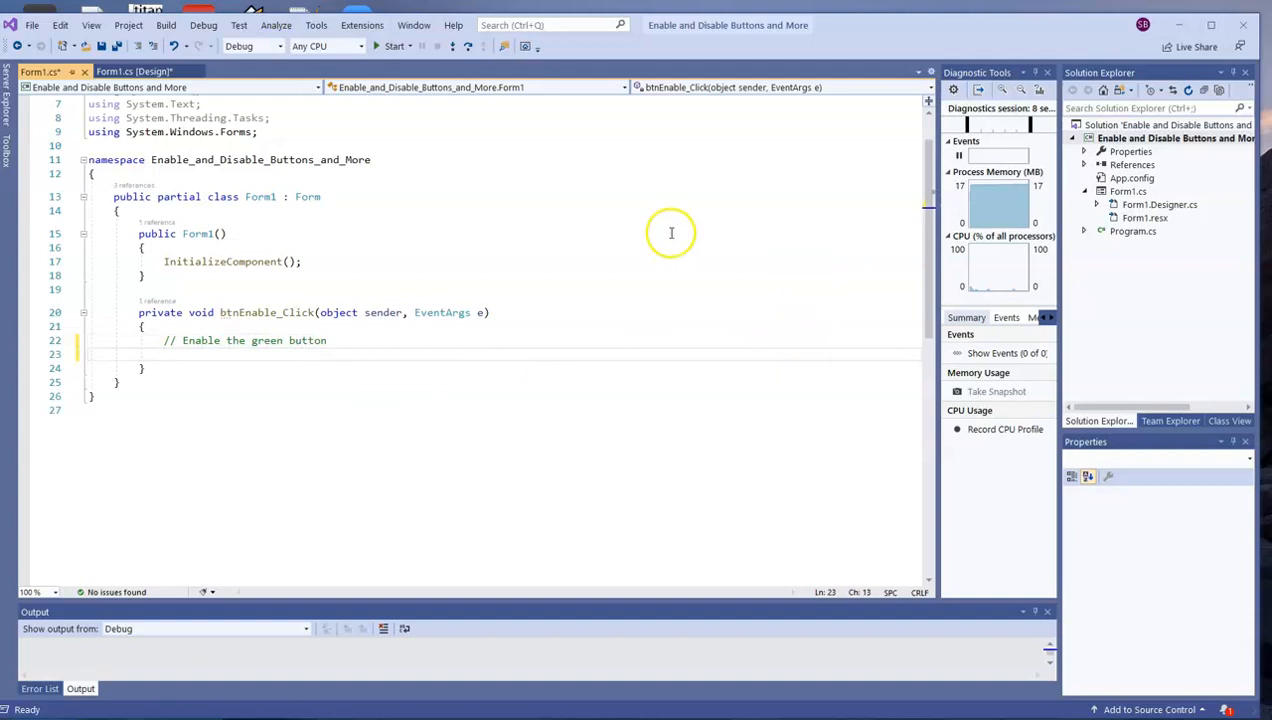
text(btn)
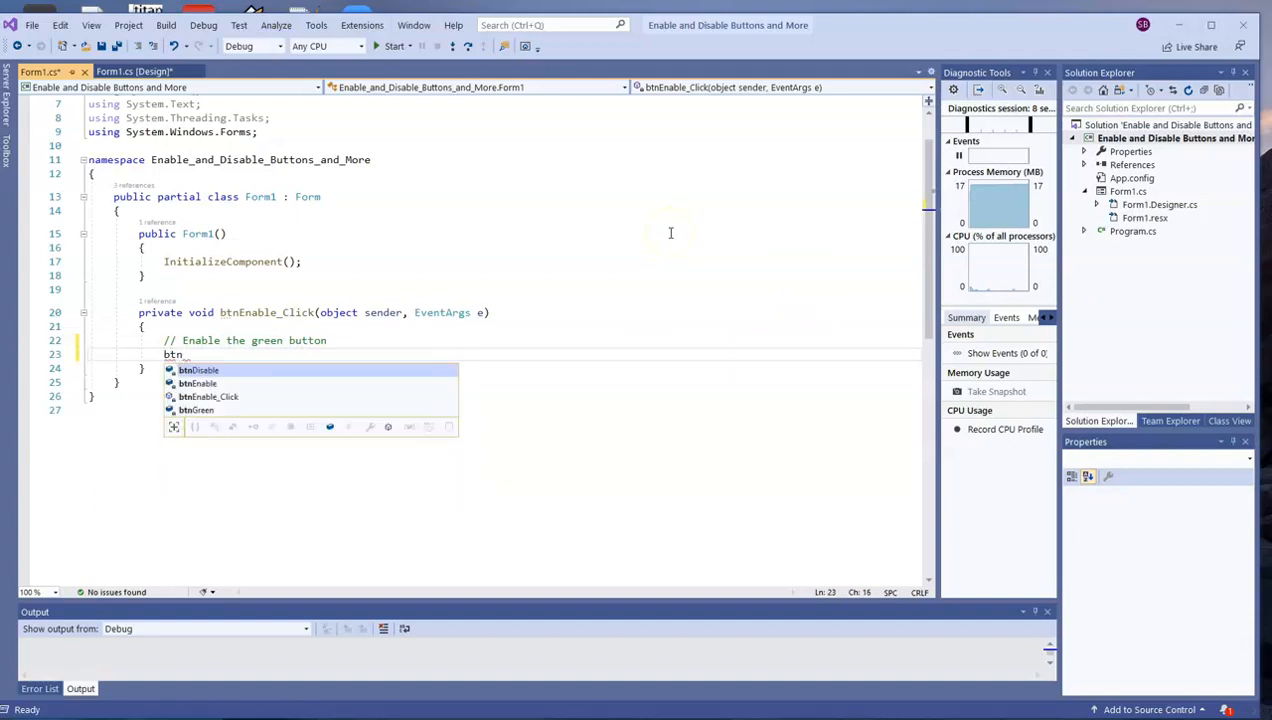
text(Green.)
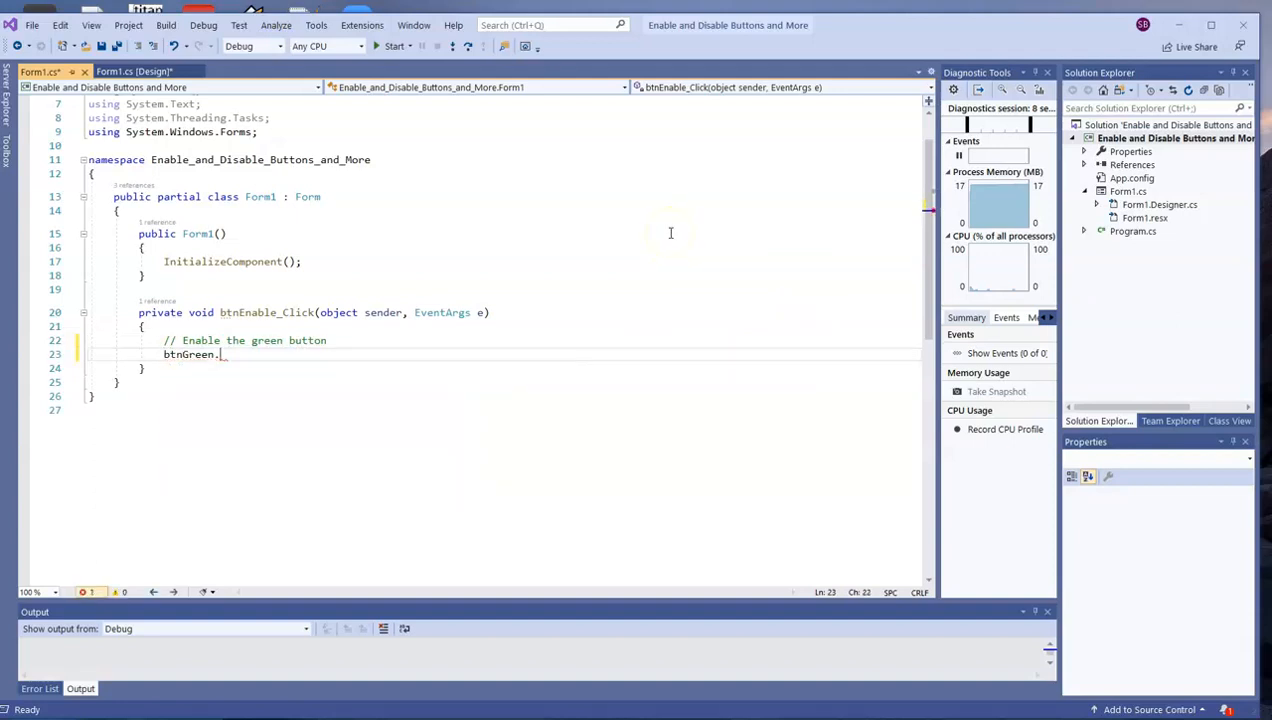
text(En)
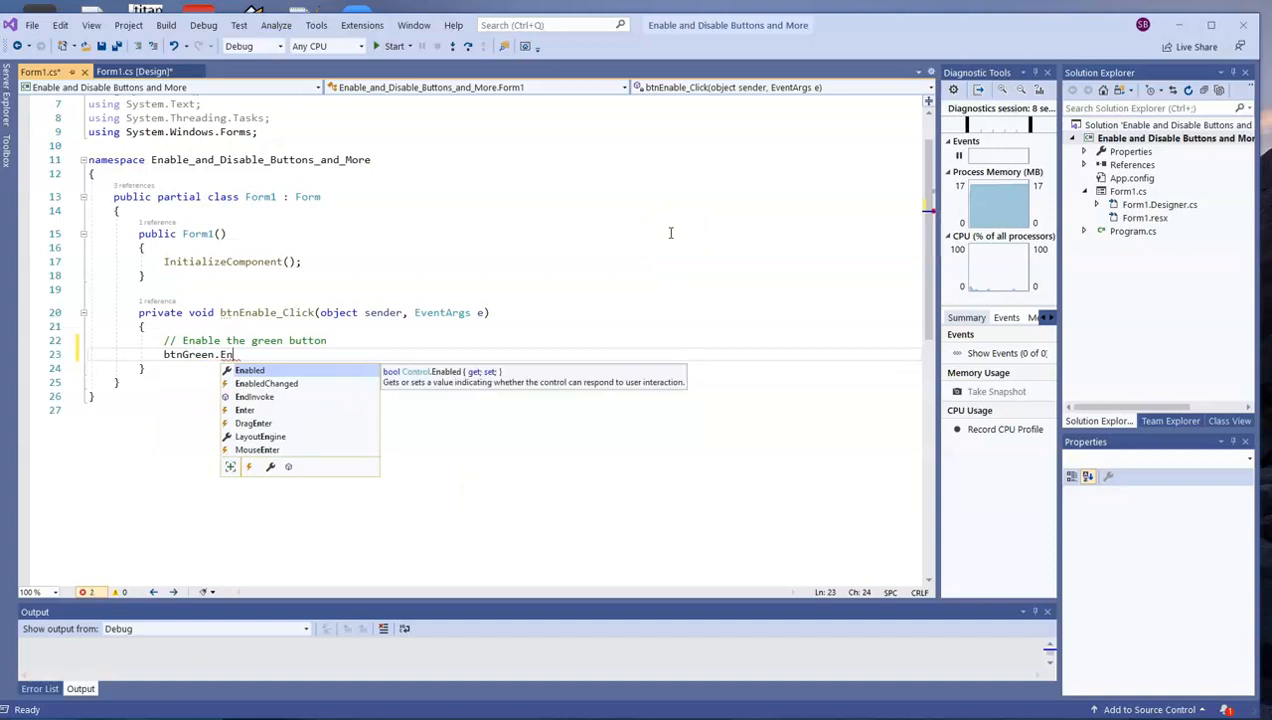
text(Enabled)
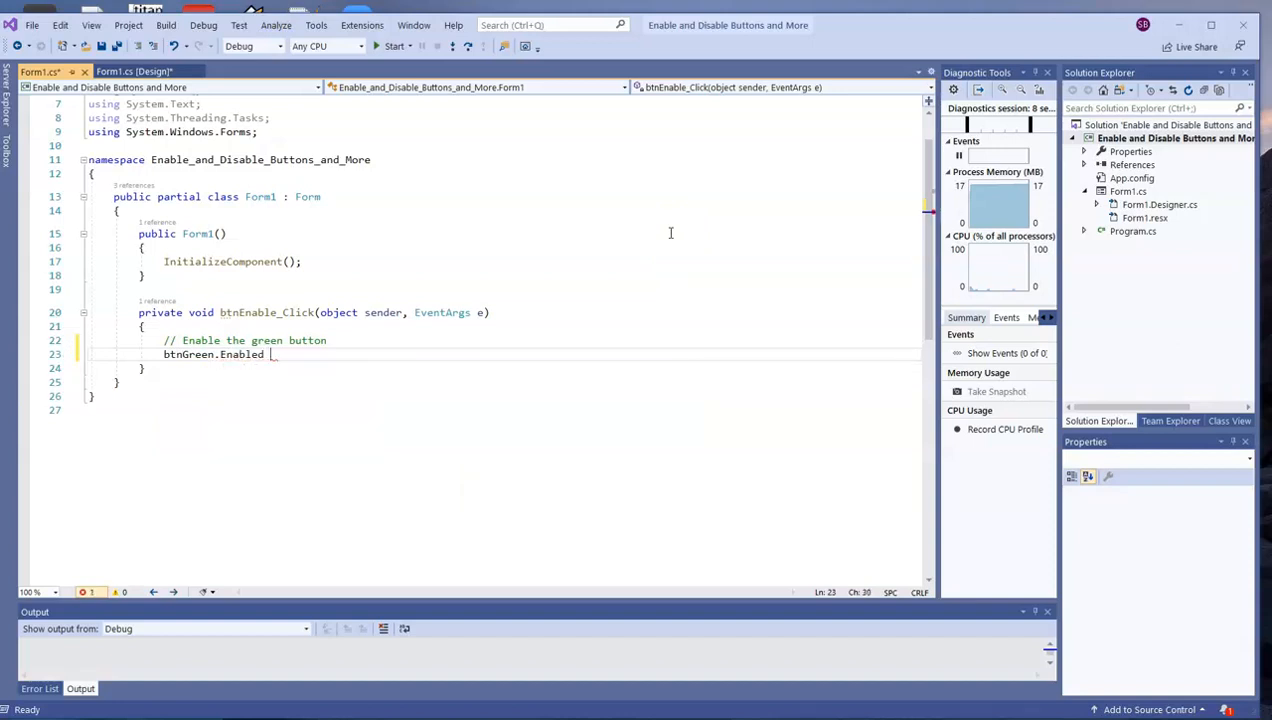
text(= true;)
text(//)
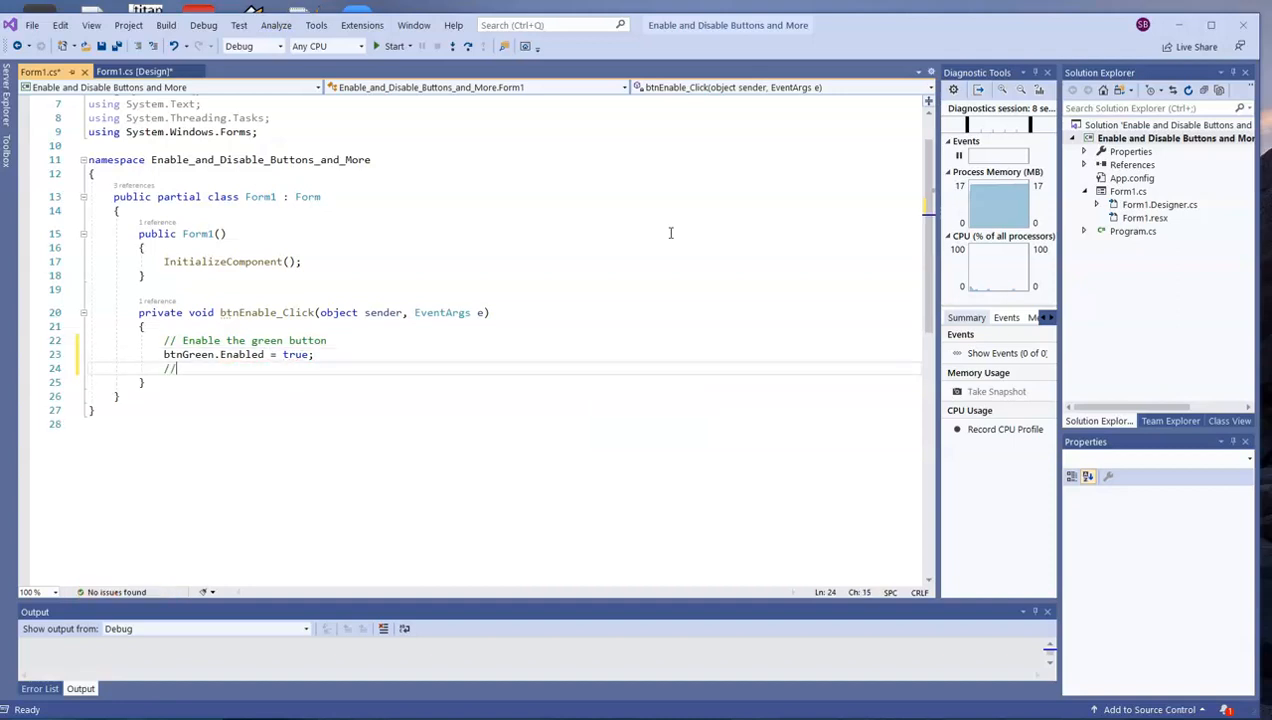
Add lblStatus.Text = "The green button is enabled"; to the Enable handler
text(Update the status)
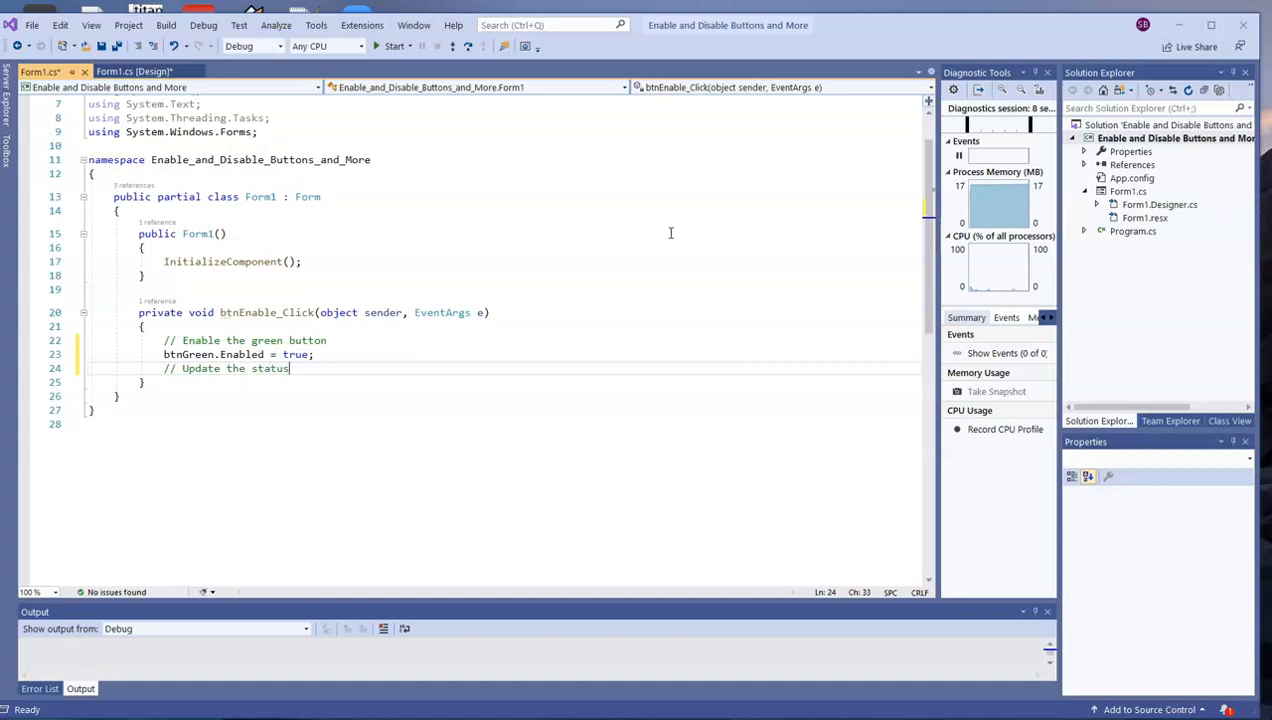
text(lbl)
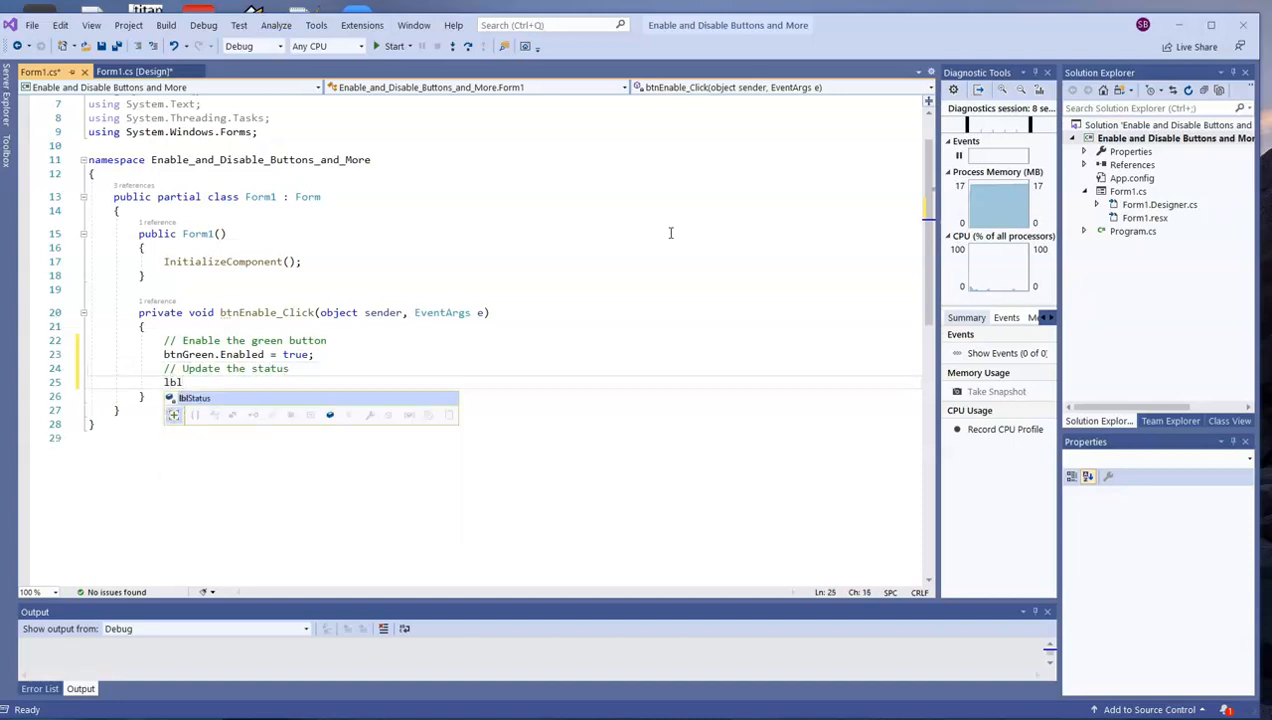
text(Status.Text = "The green button)
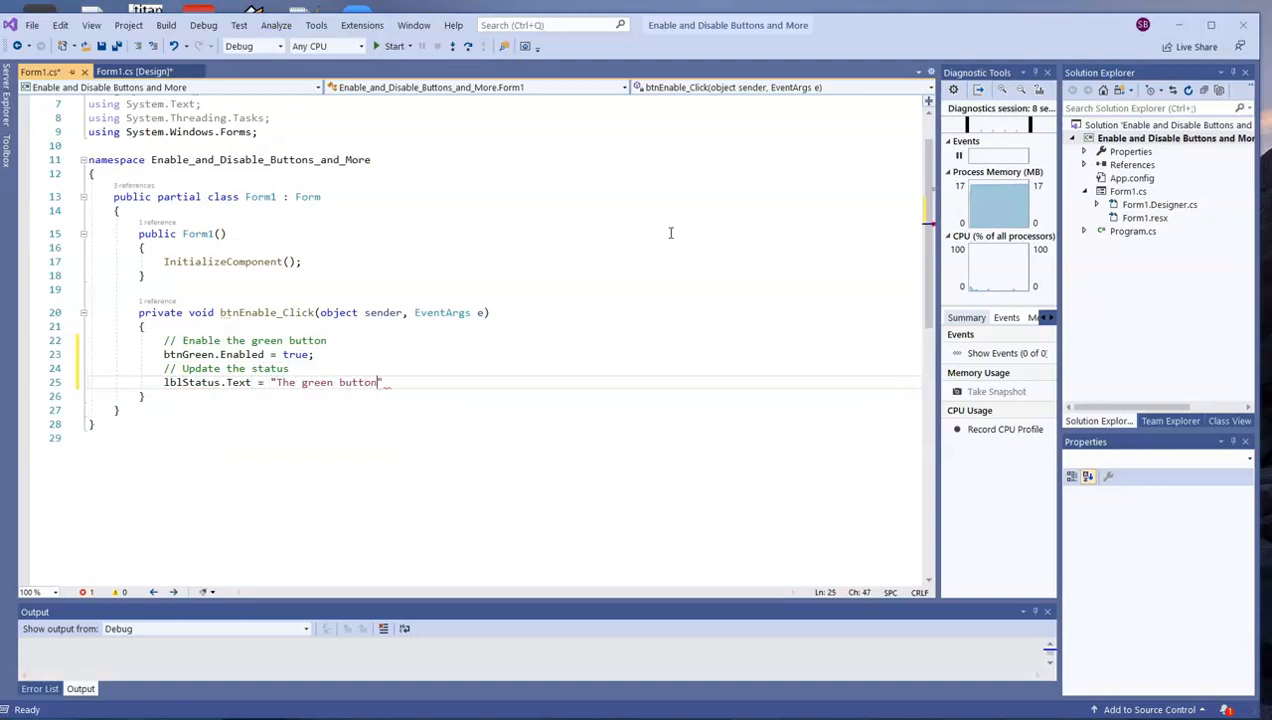
text(is ea)
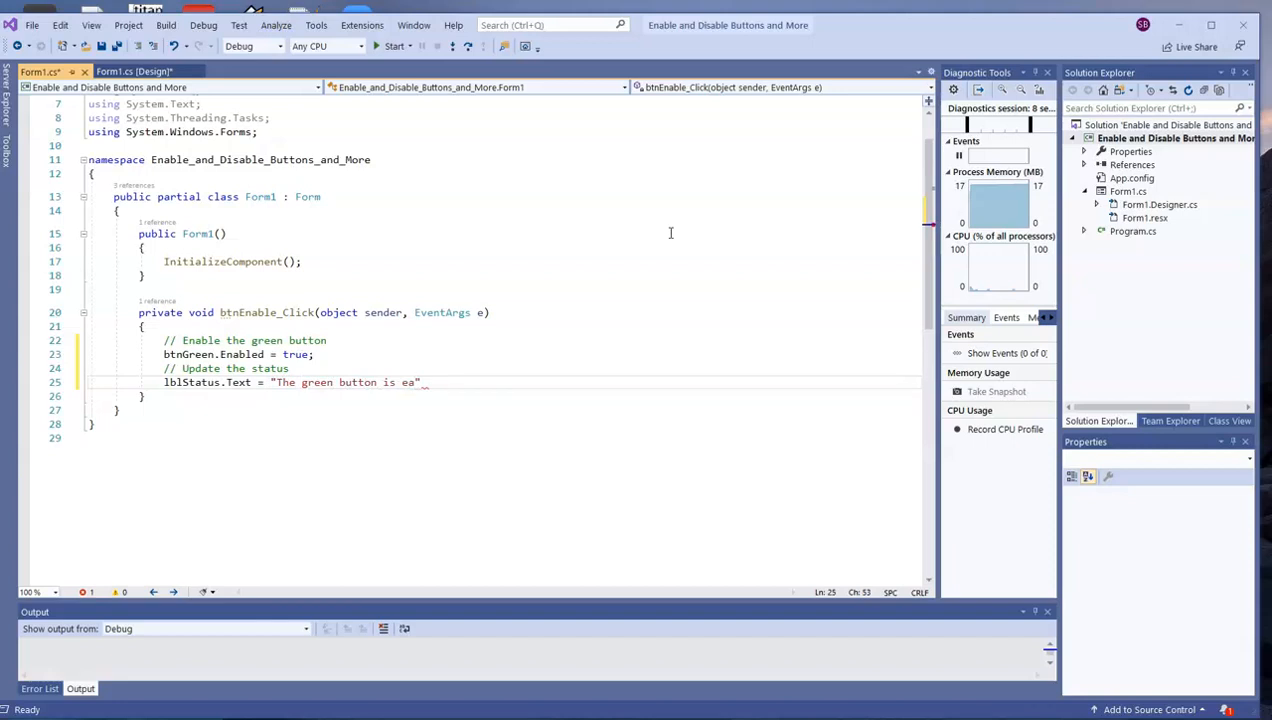
text(nabled)
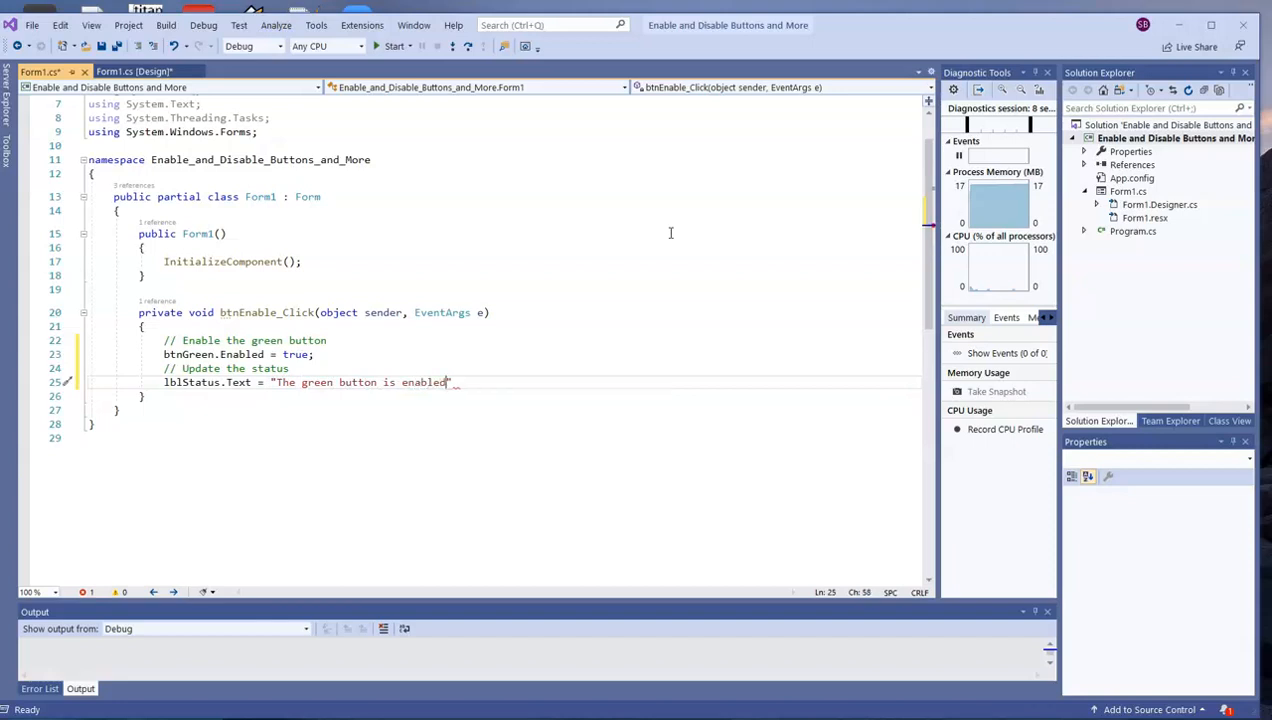
text(";)
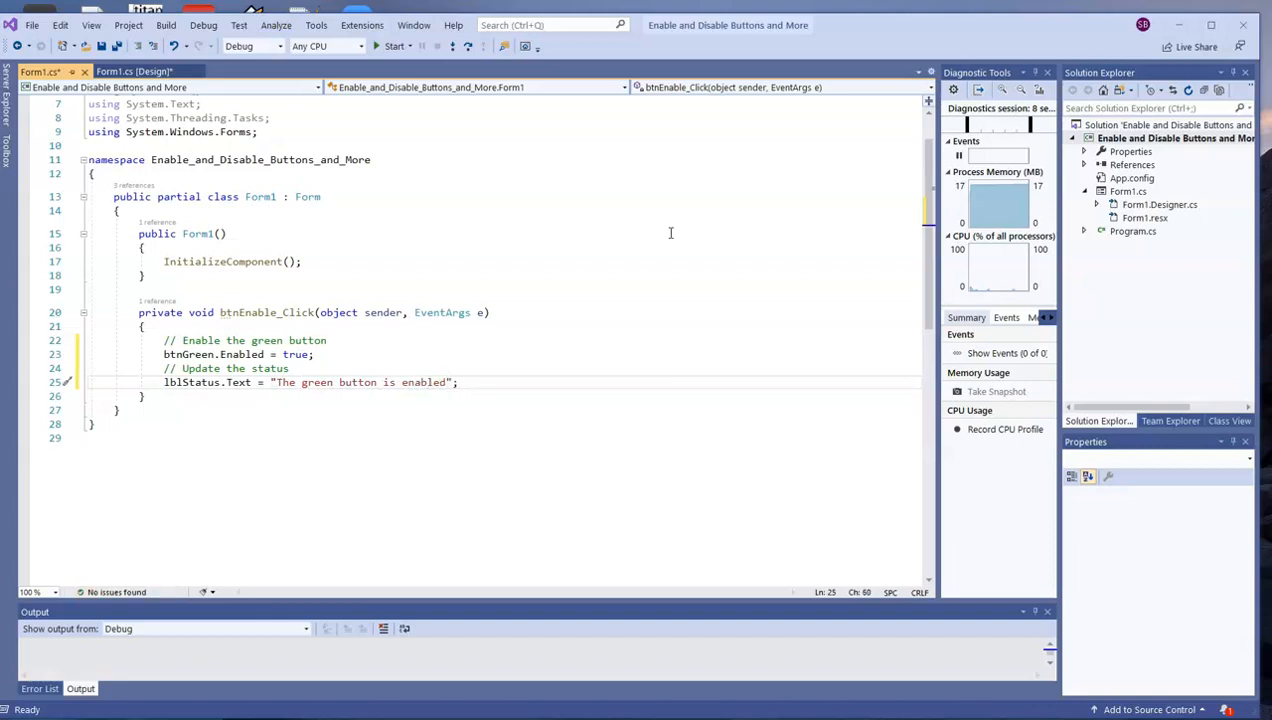
mouse_move(348, 58)
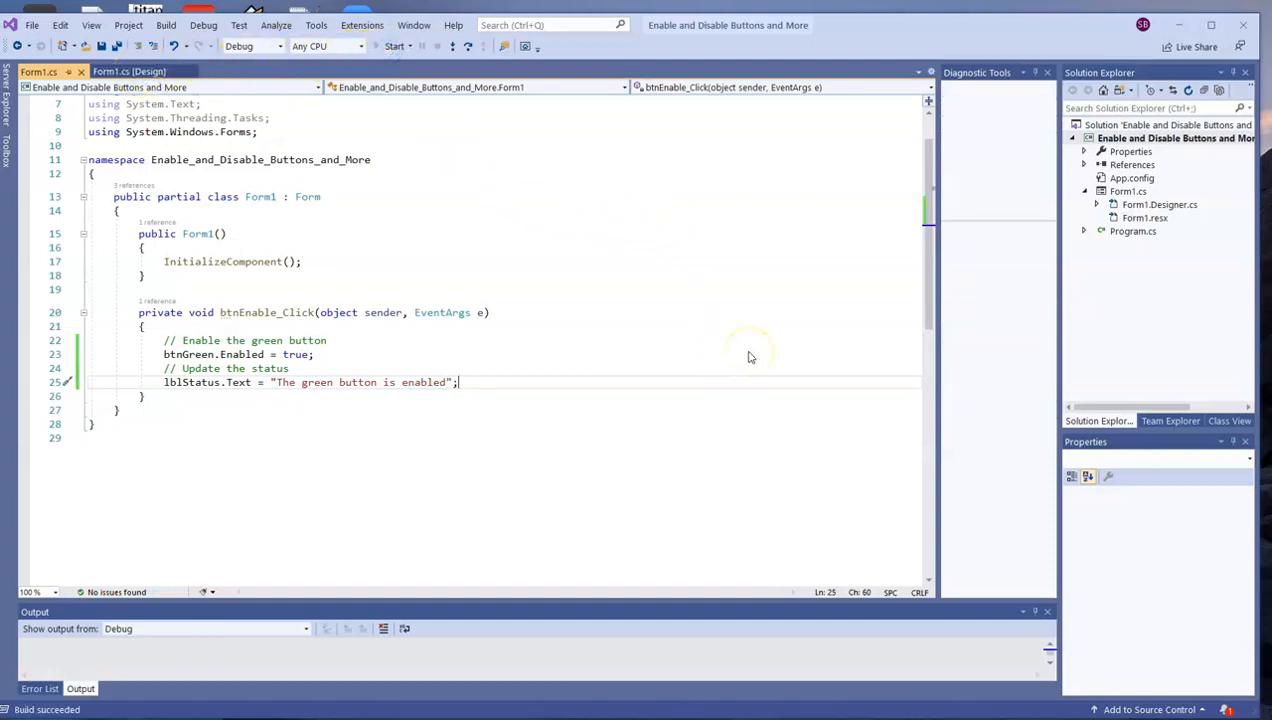
Run the form, click 'Enable the green button' to test it, then close the form
click(394, 46)
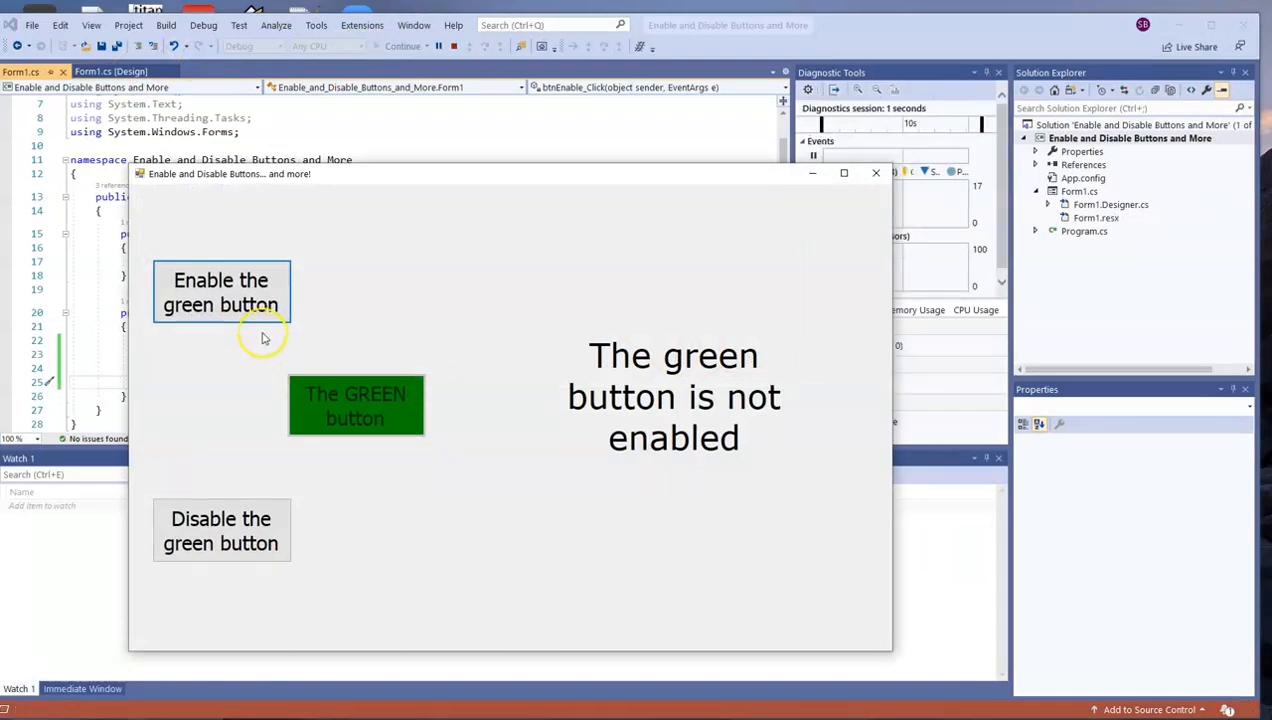
click(220, 292)
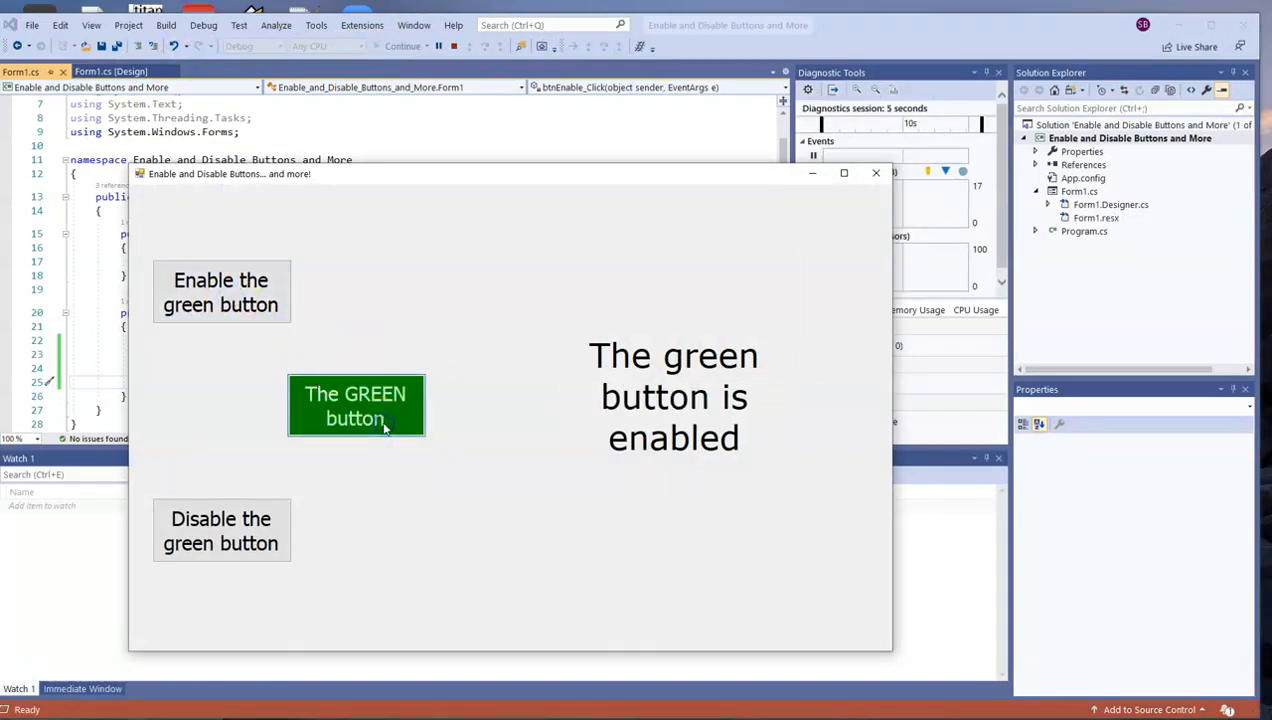
mouse_move(762, 214)
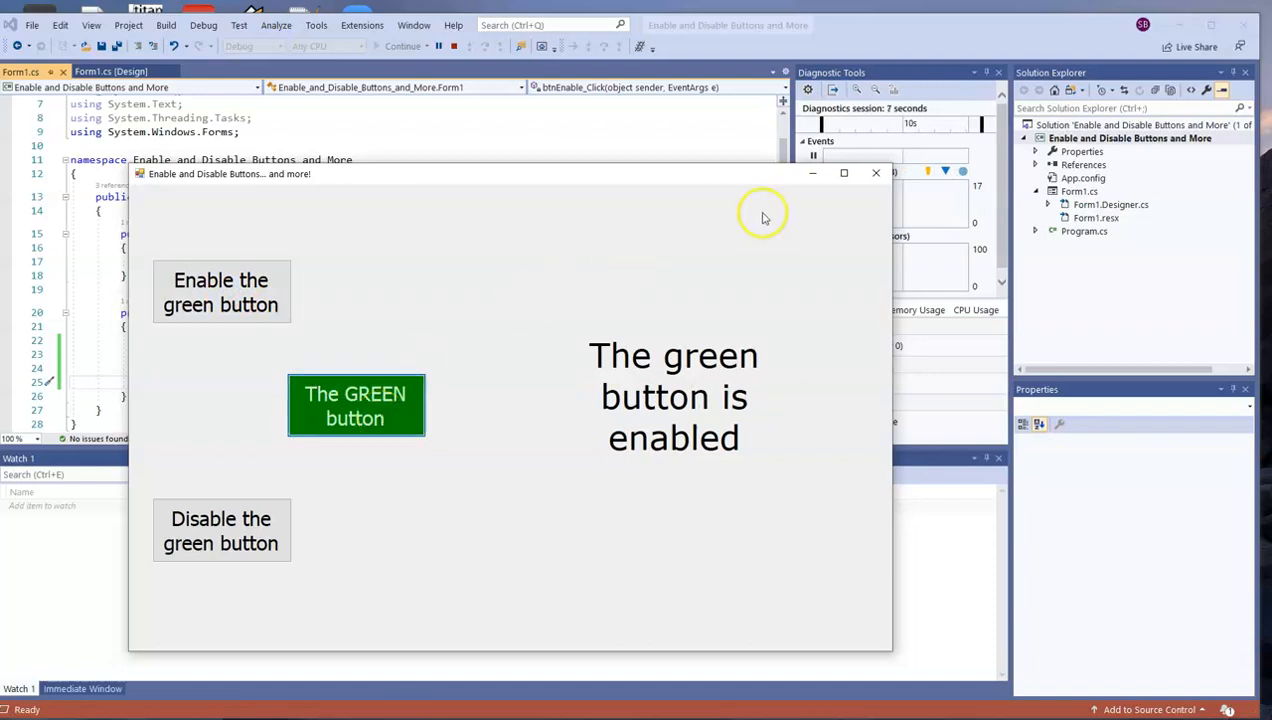
click(875, 173)
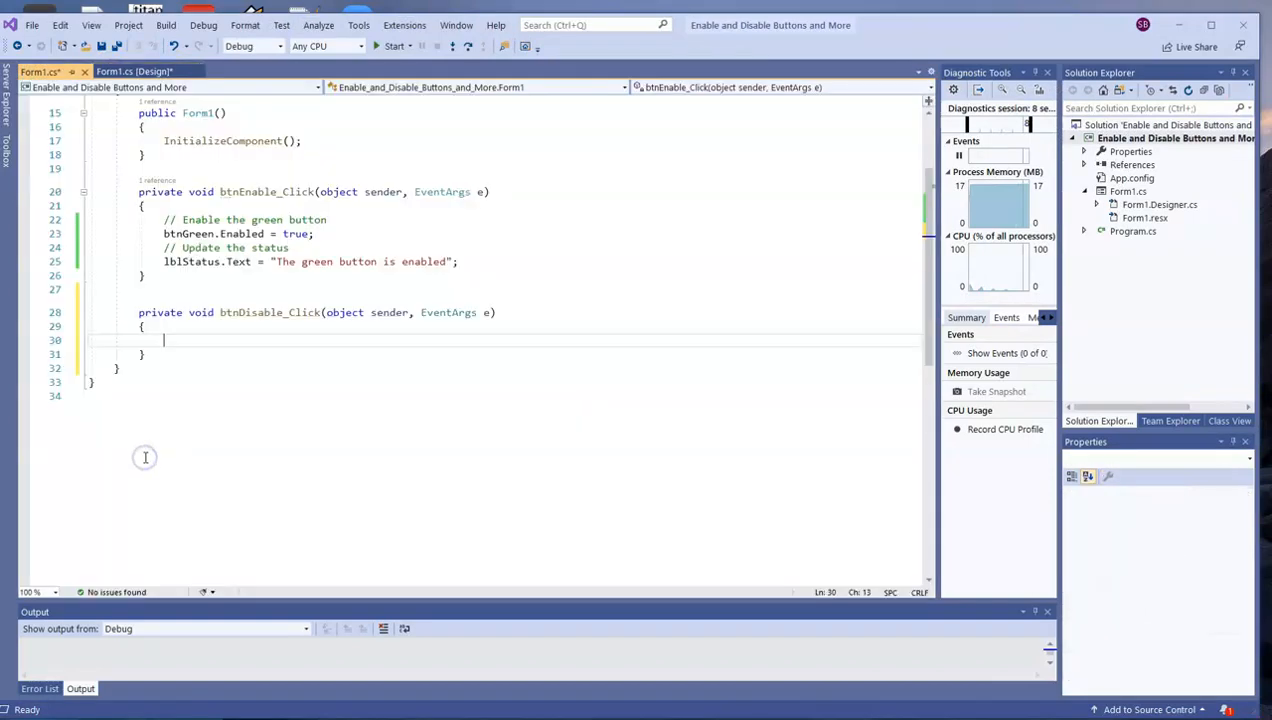
Write a descriptive comment in btnDisable_Click and run the form again
click(207, 342)
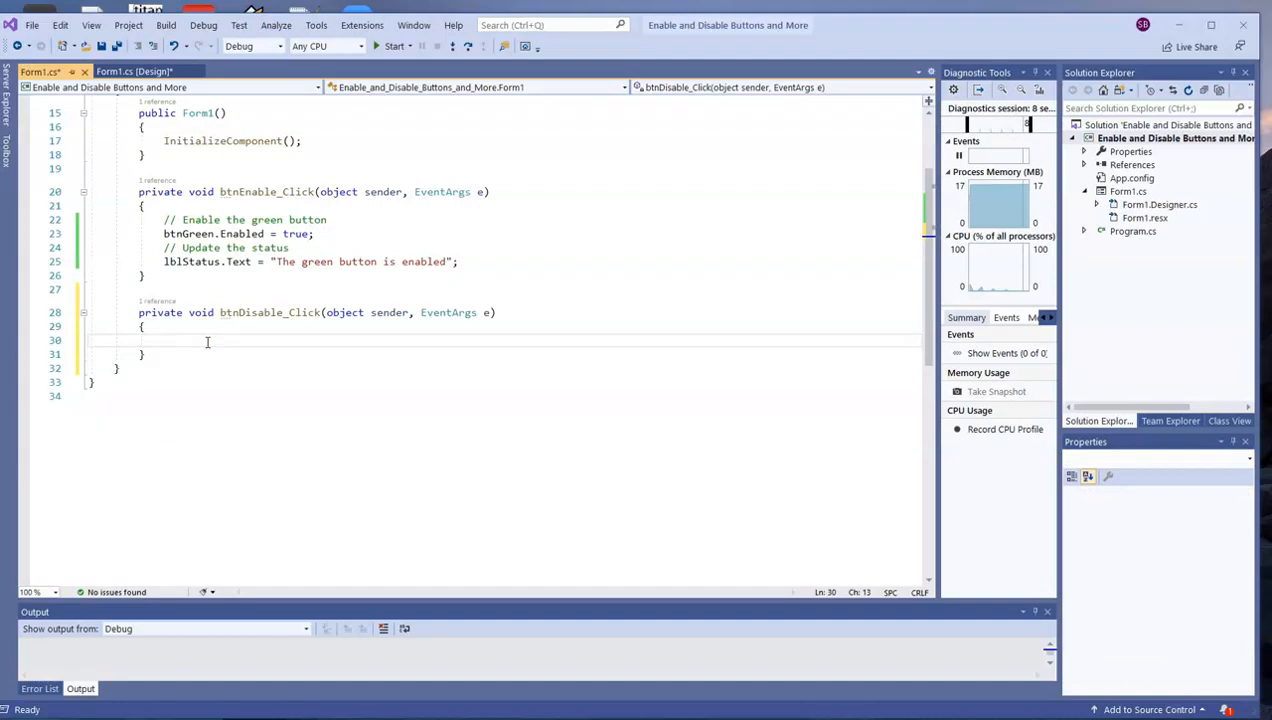
text(// Write the)
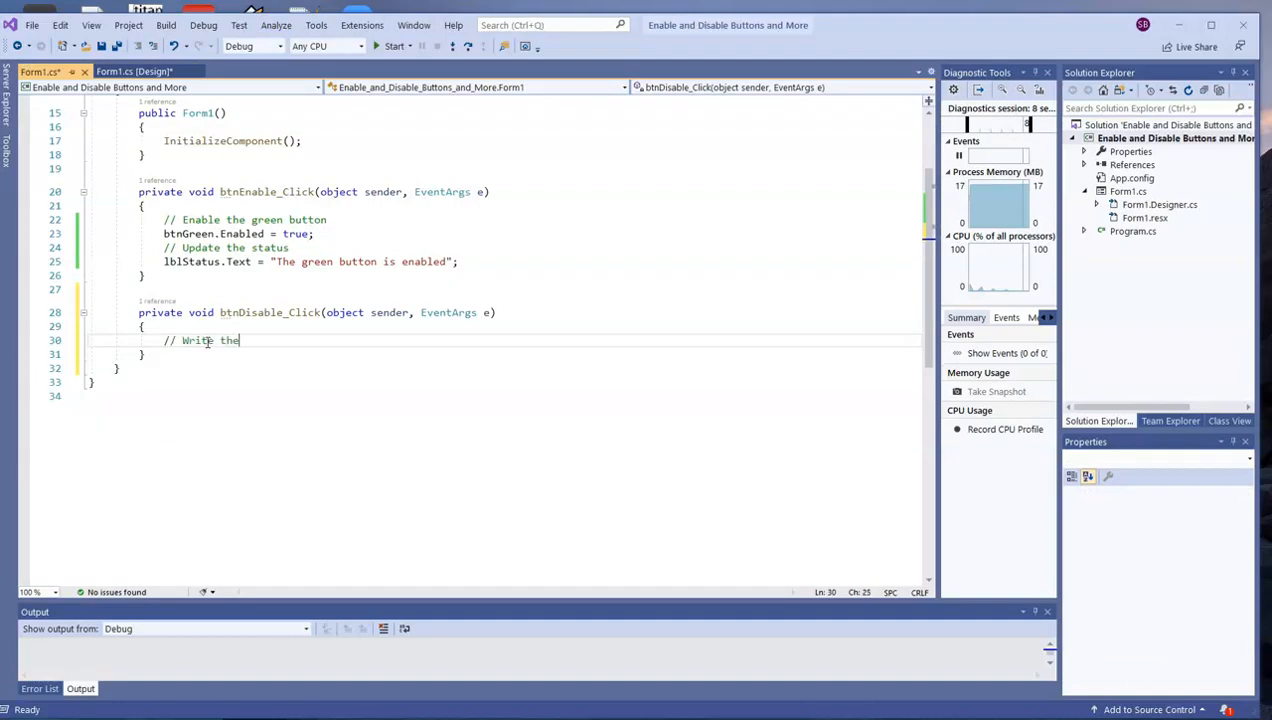
text(code to disap)
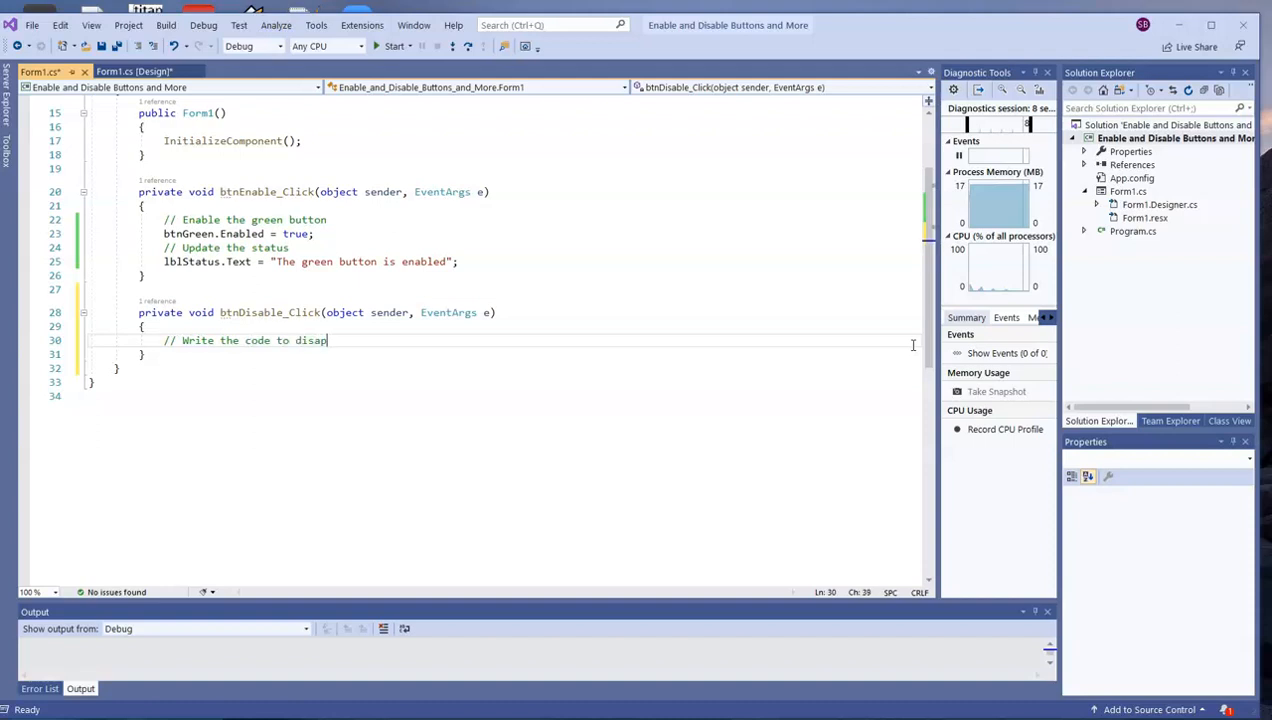
text(ble th)
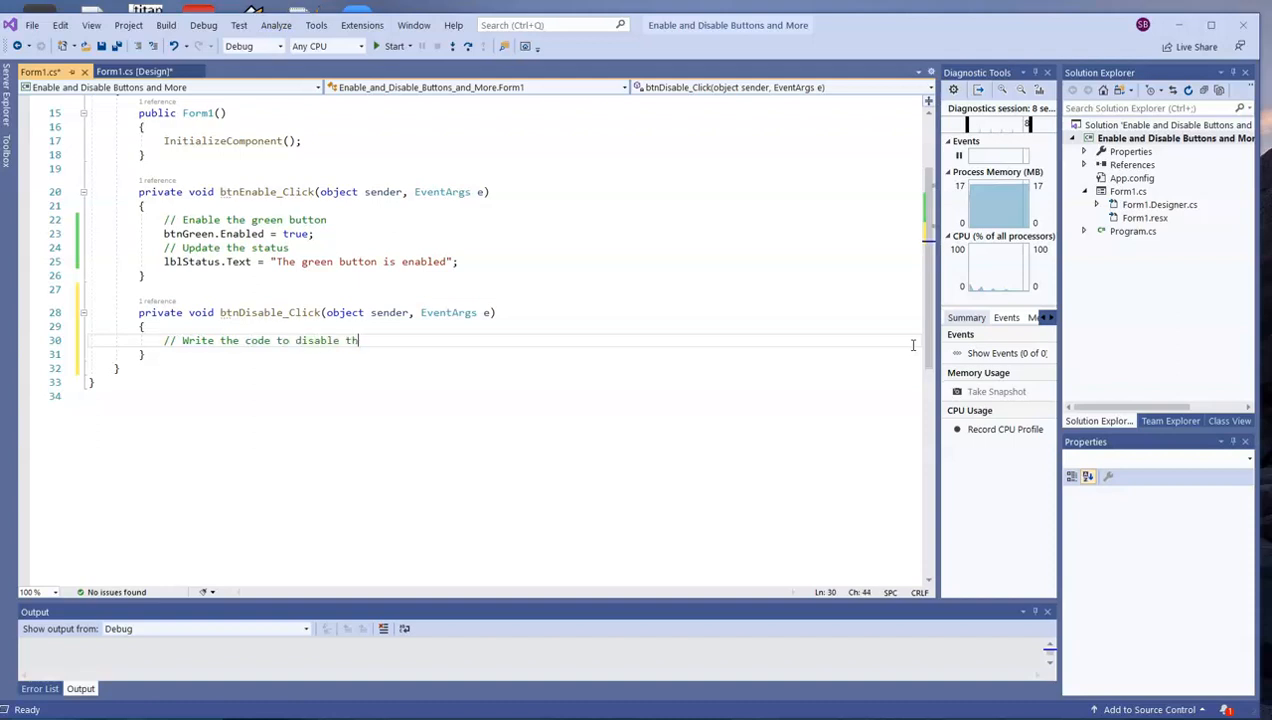
text(green button and upda)
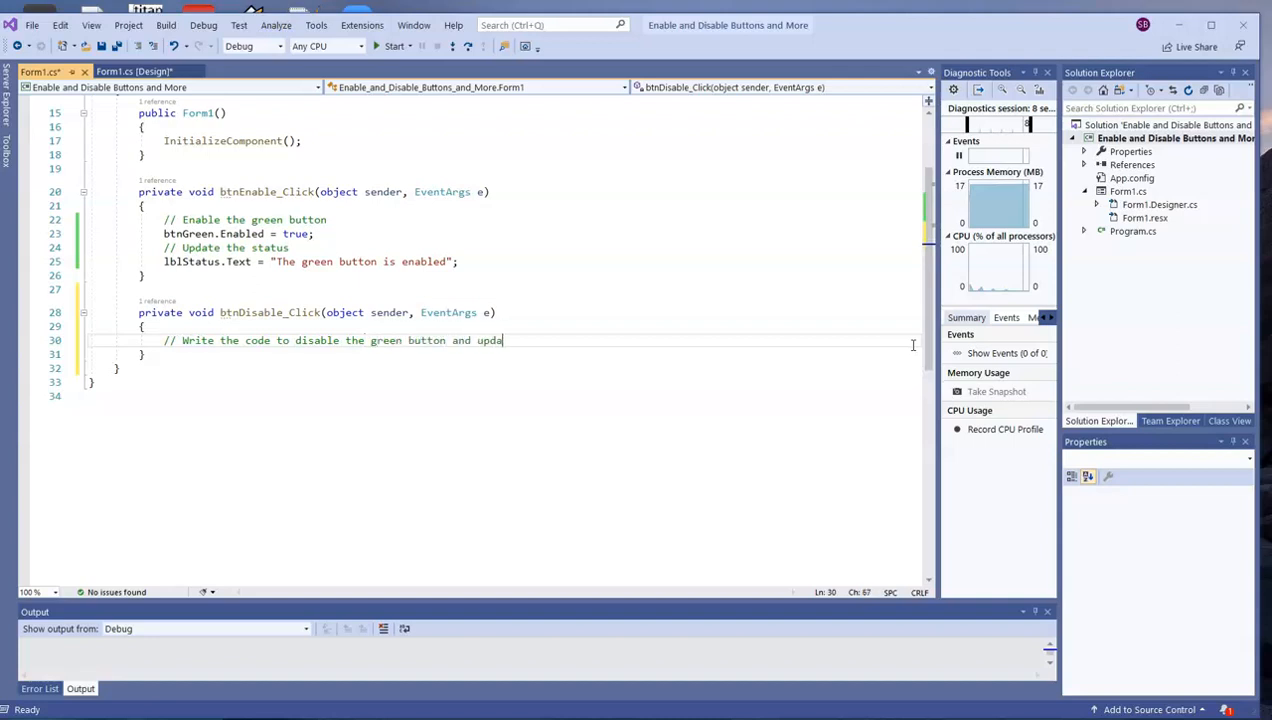
text(te the label)
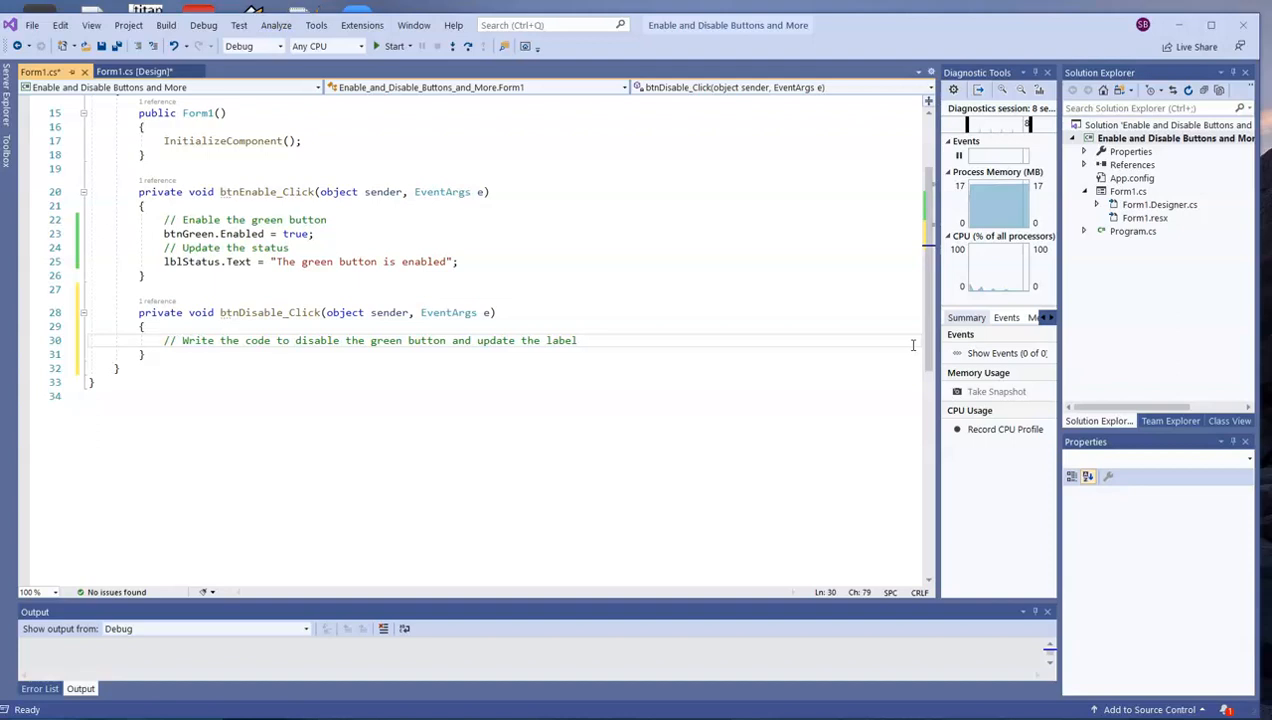
click(394, 46)
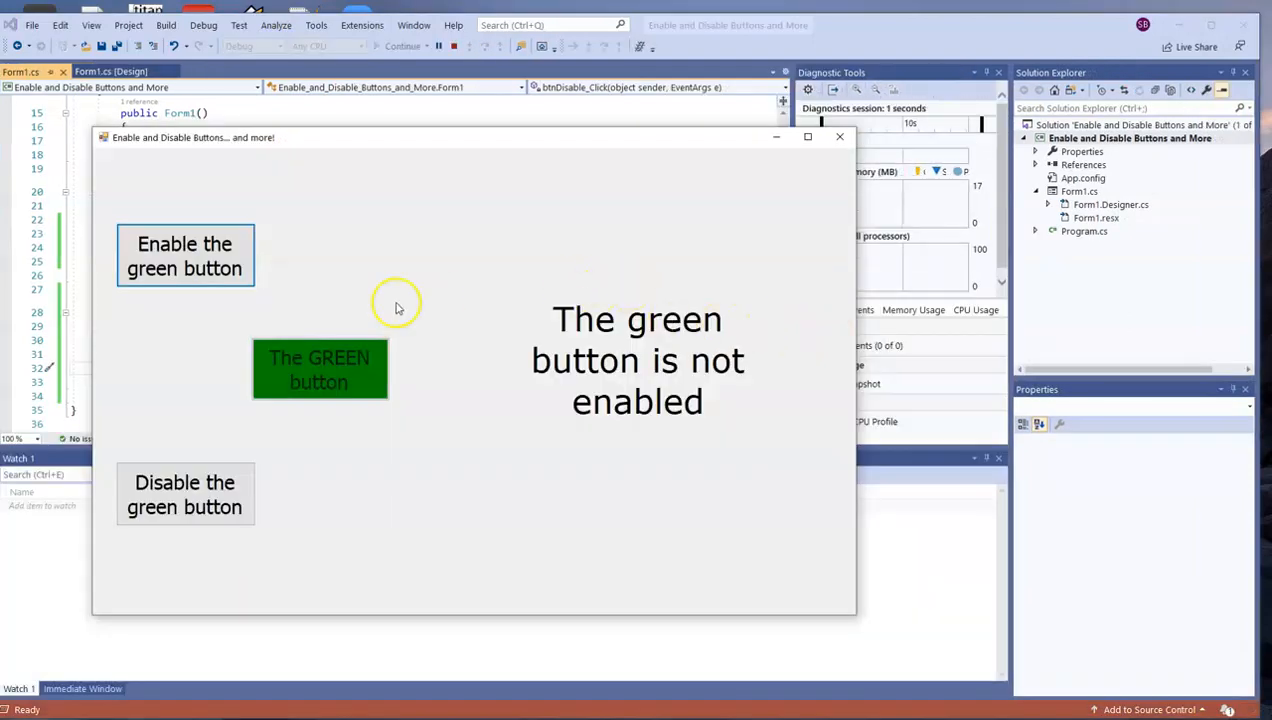
Toggle the green button disabled, enabled, then disabled again, and close the running form
click(184, 255)
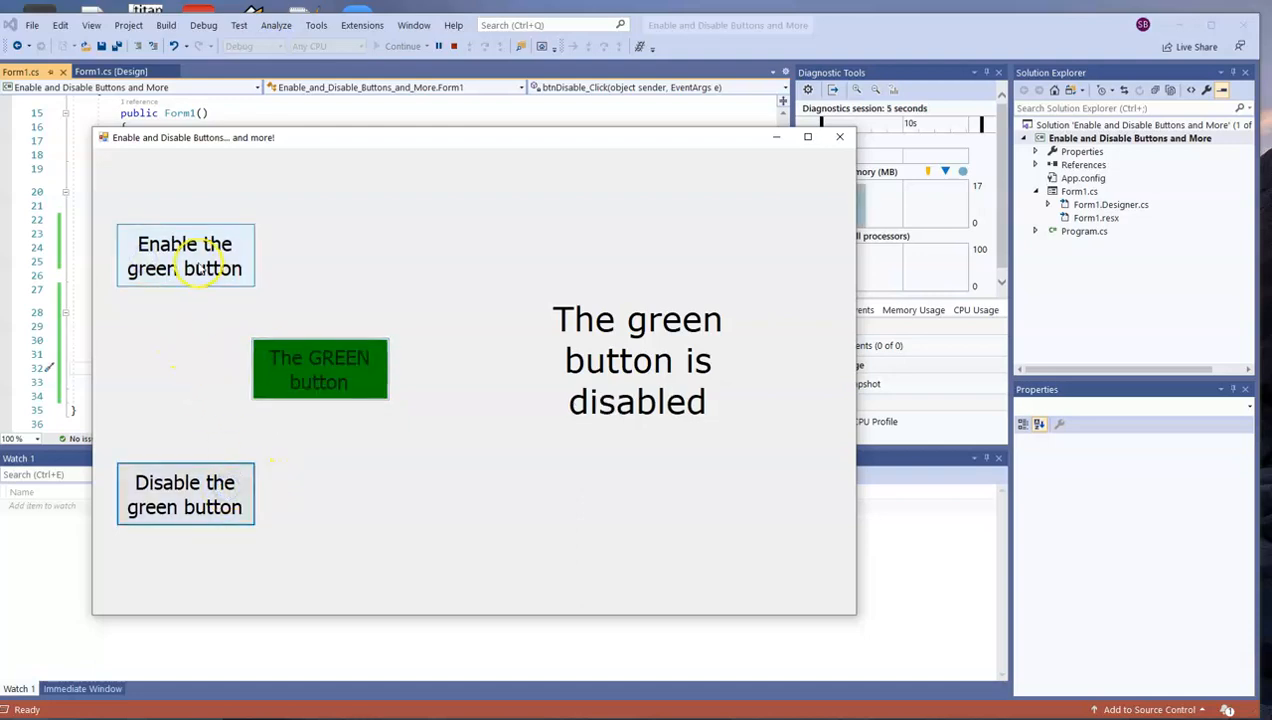
click(185, 256)
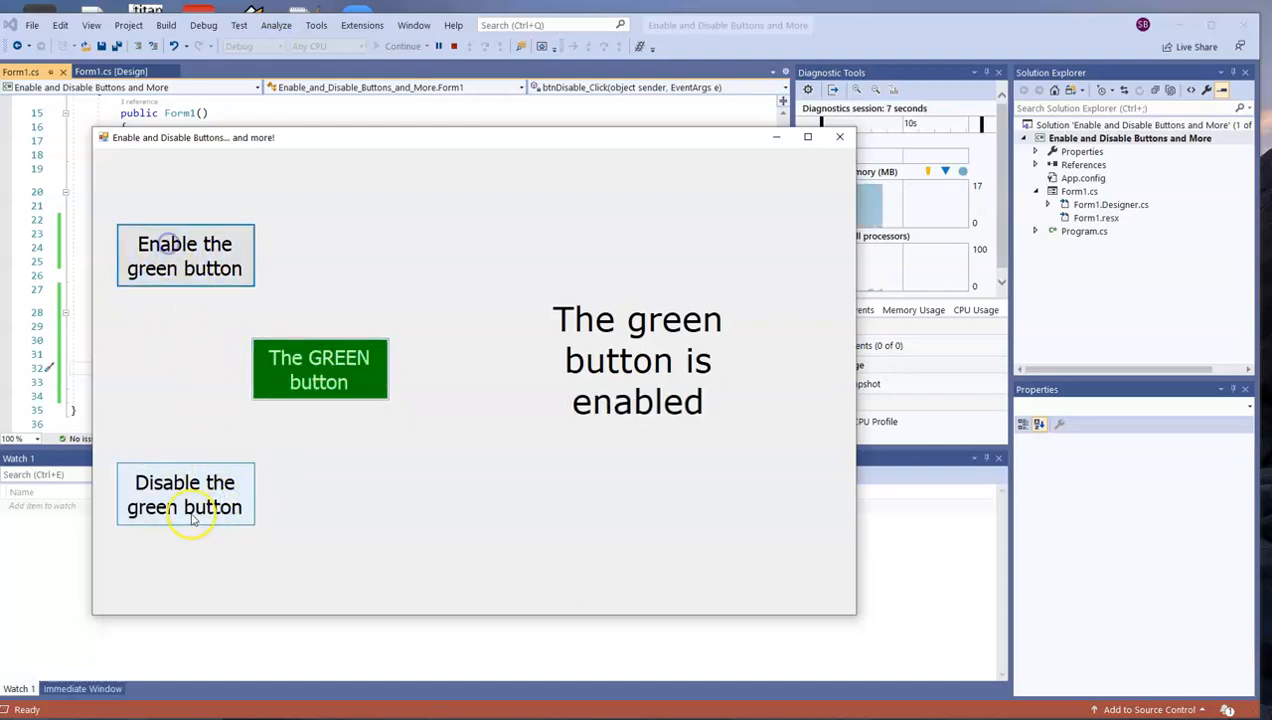
click(184, 494)
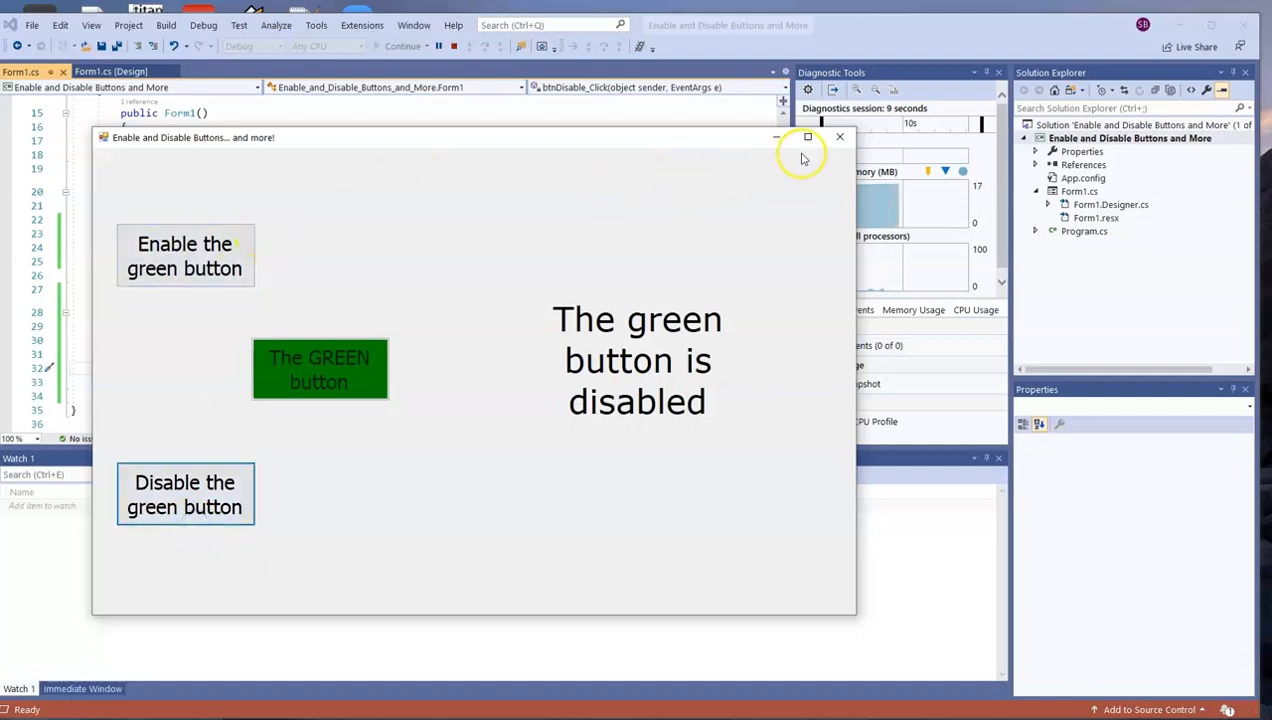
click(839, 136)
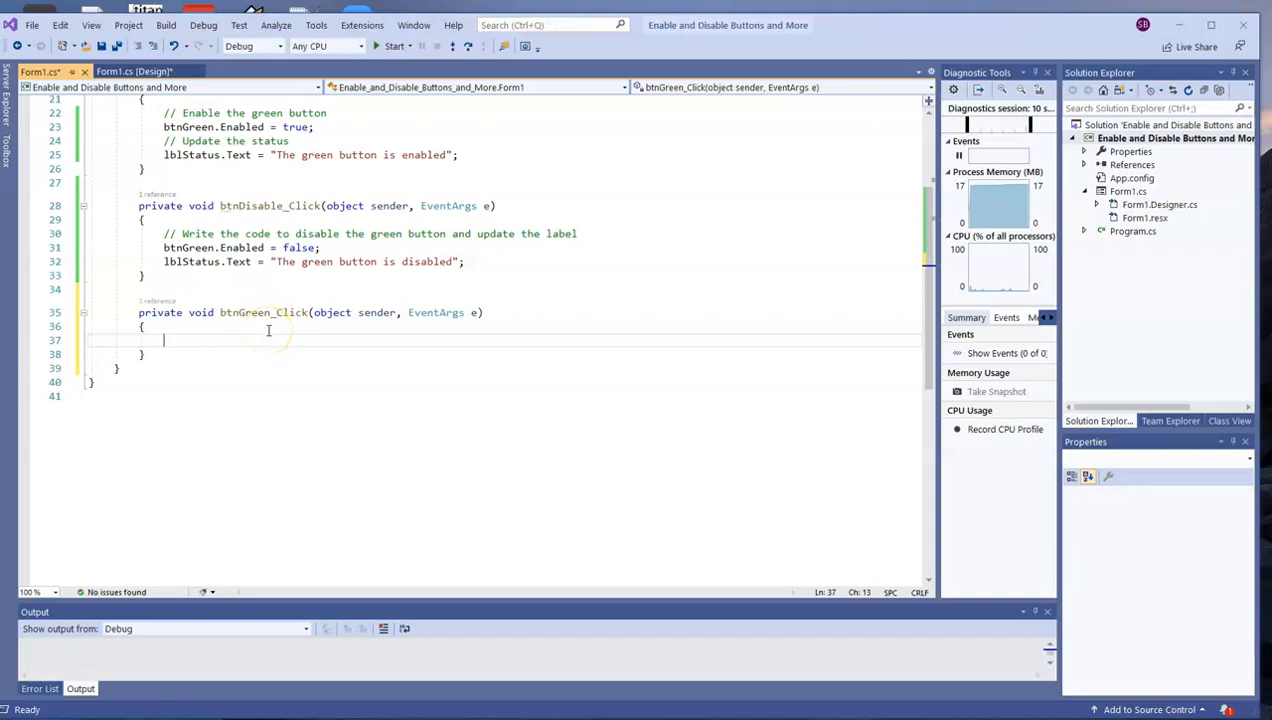
Add lblStatus.Text = "Hooray for the GREEN button!"; to btnGreen_Click and run the form
text(lblStatus.Text)
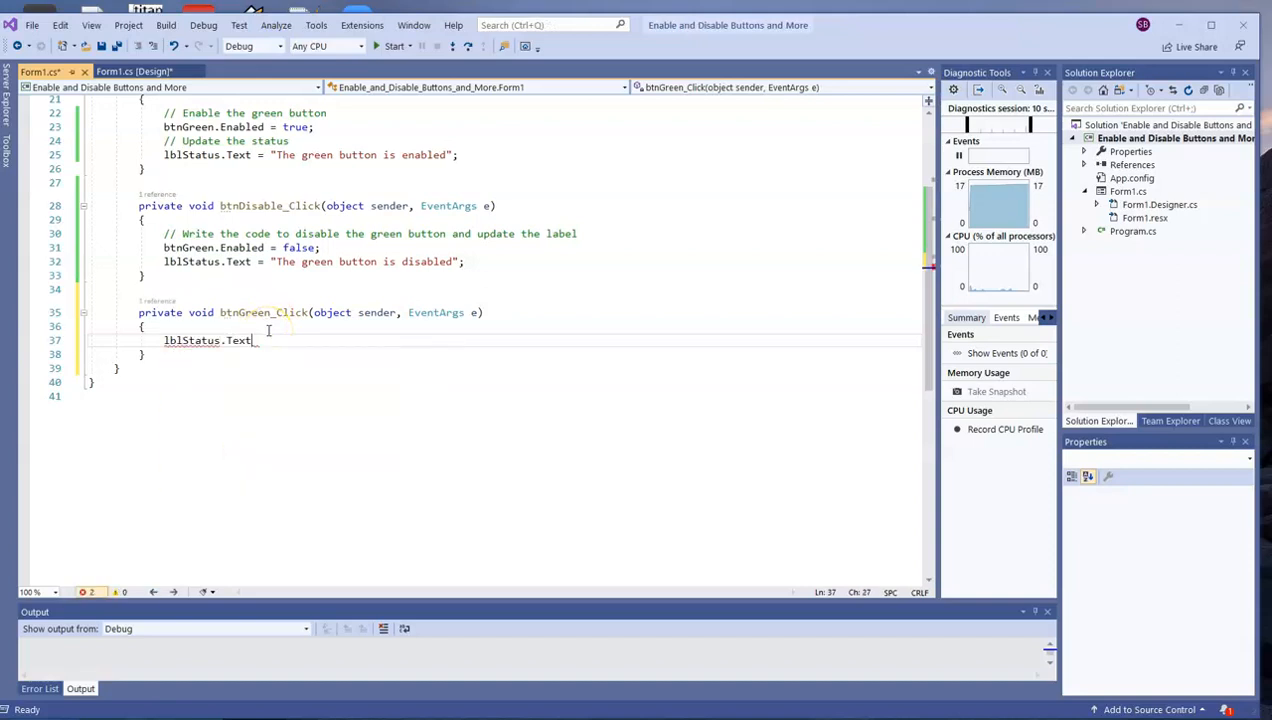
text(=")
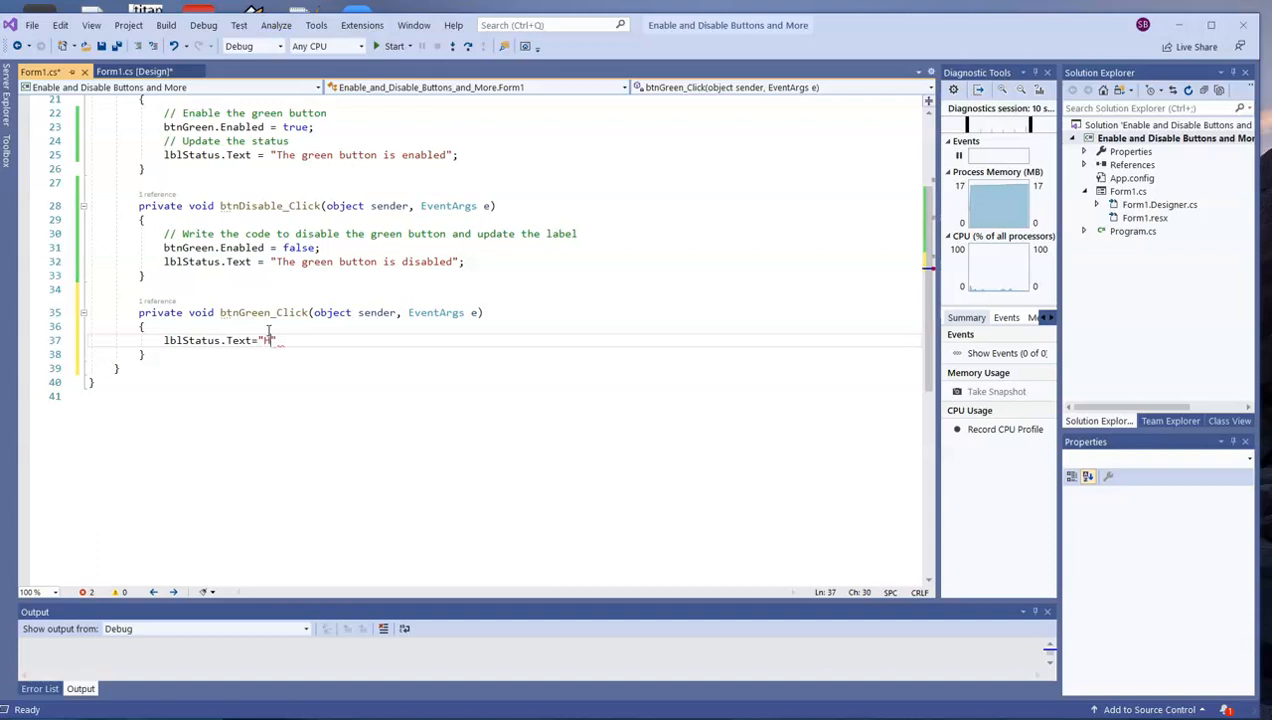
text(ooray for the g)
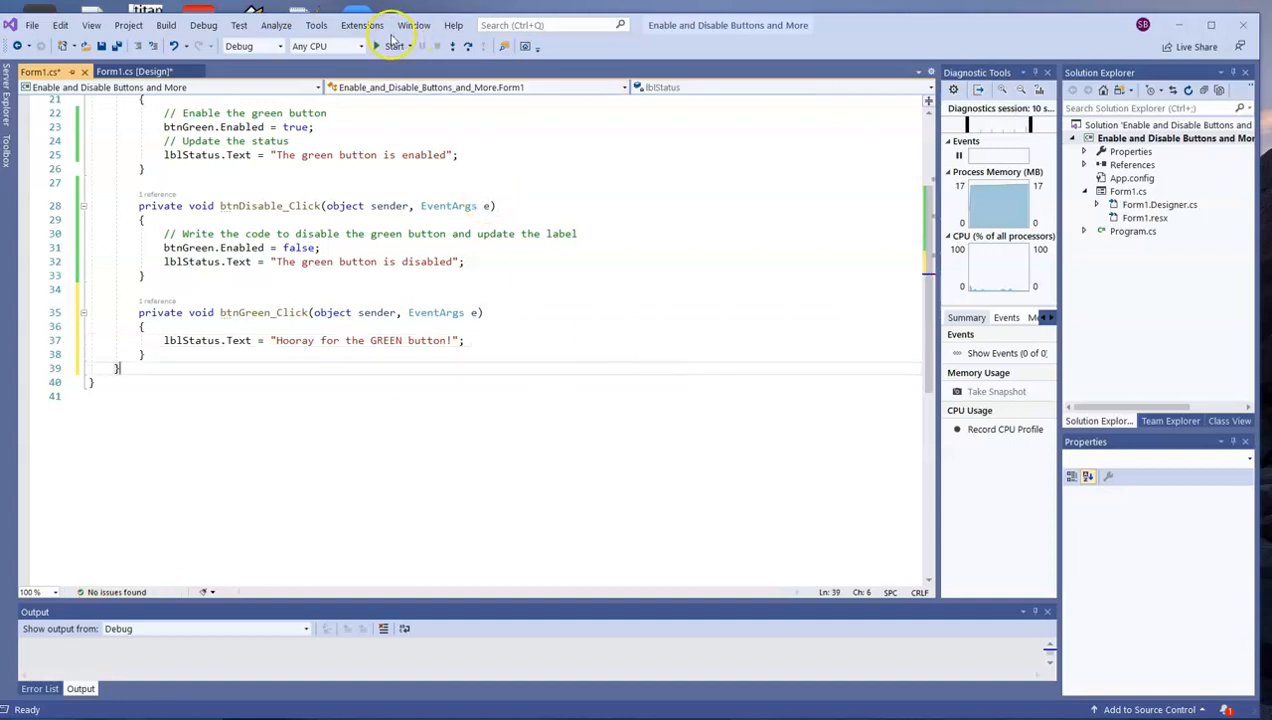
click(392, 46)
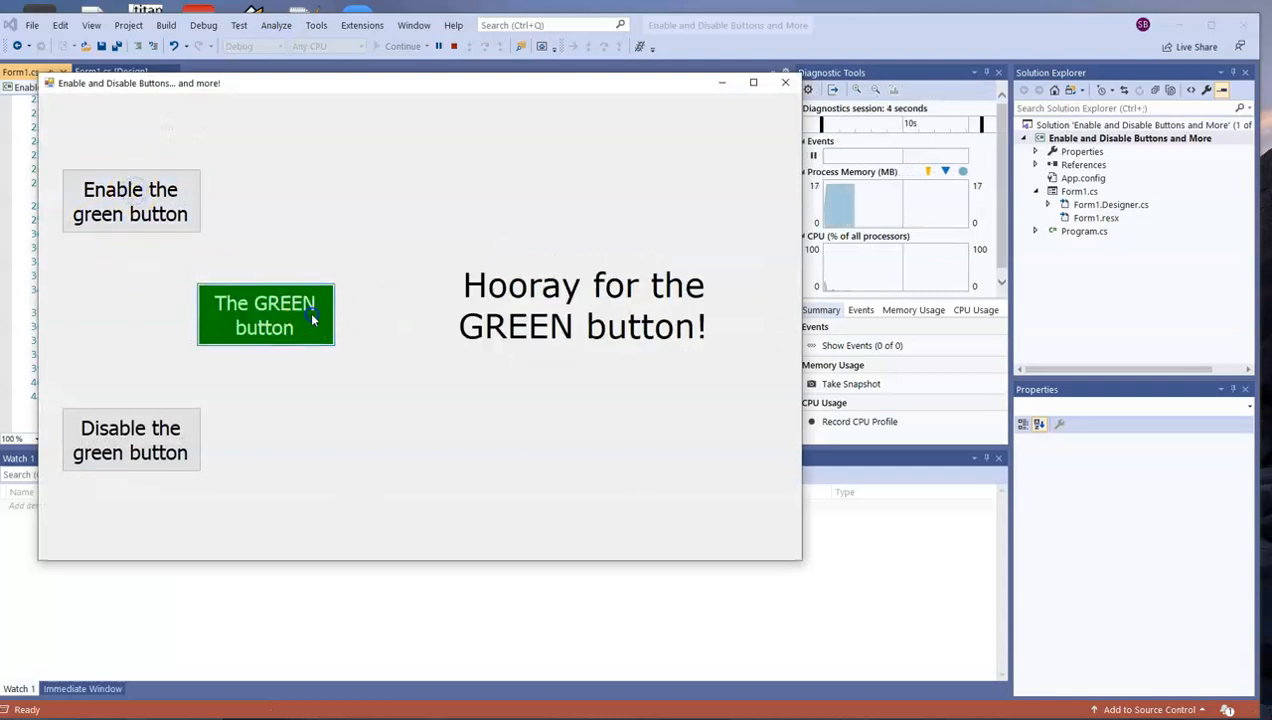
Test the green button's Hooray message and the Disable button in the running form
click(130, 440)
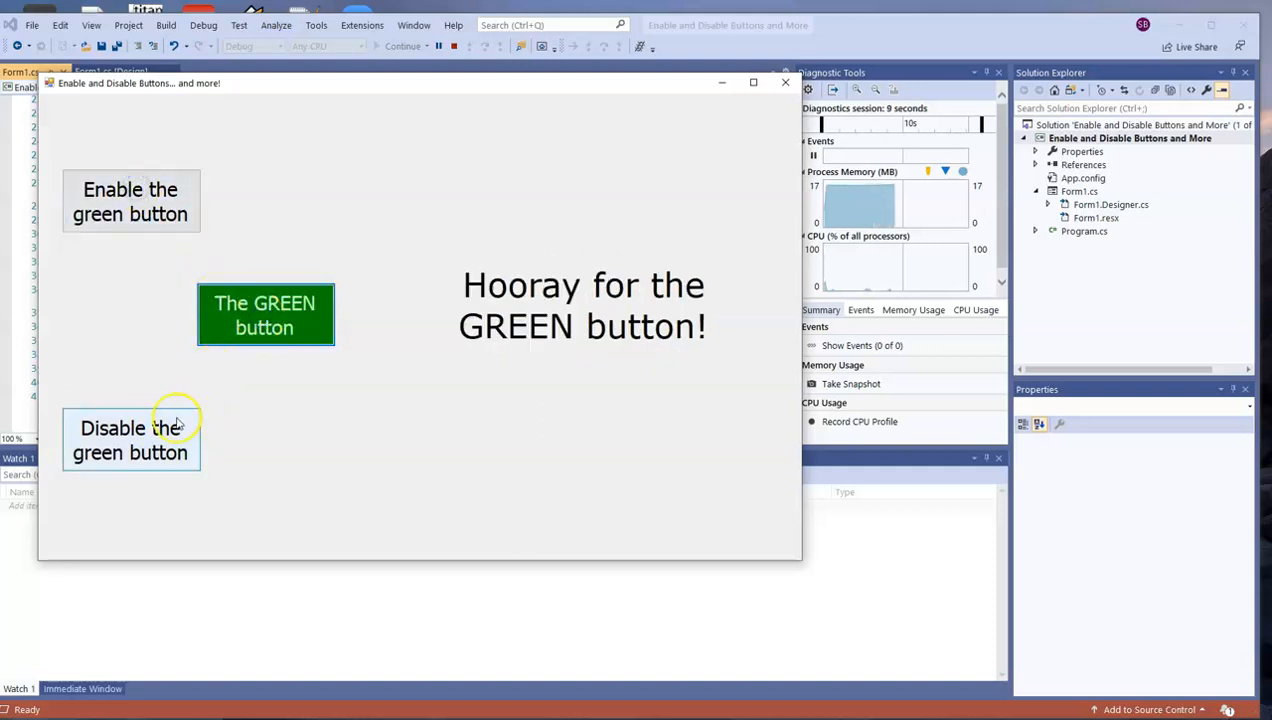
click(130, 440)
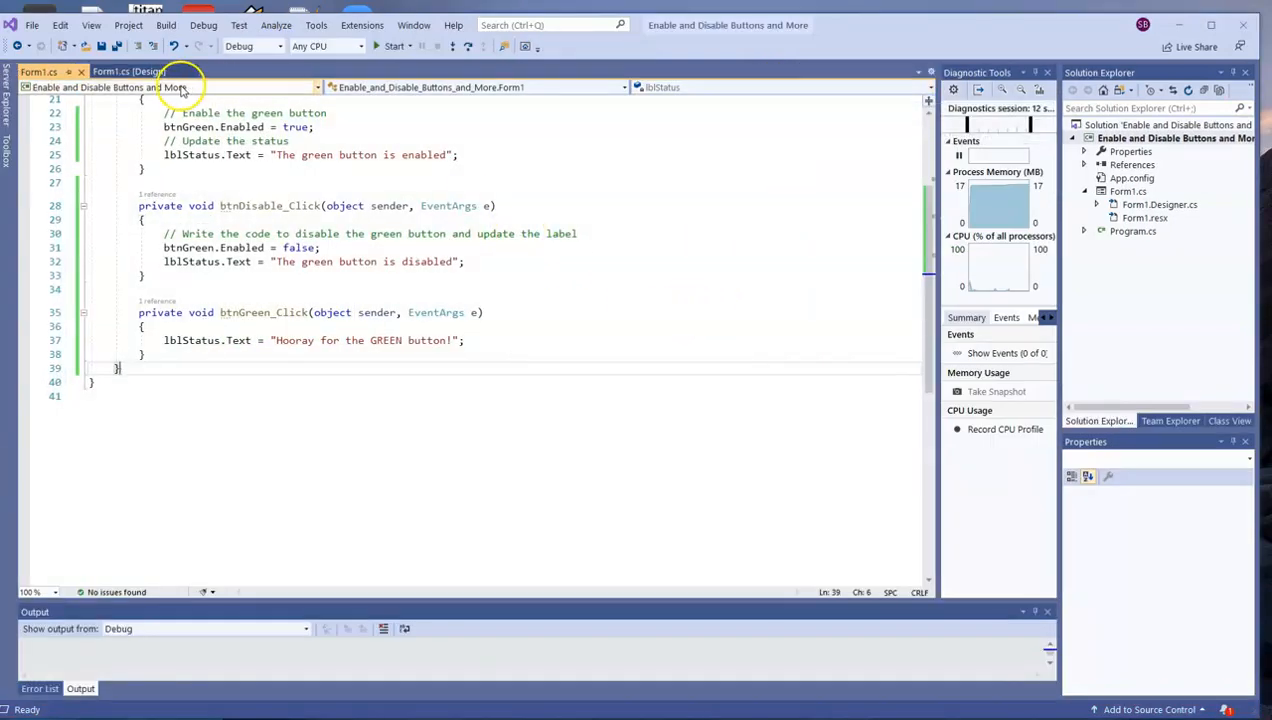
In the form designer, set lblStatus's BorderStyle to FixedSingle and run the form
click(129, 71)
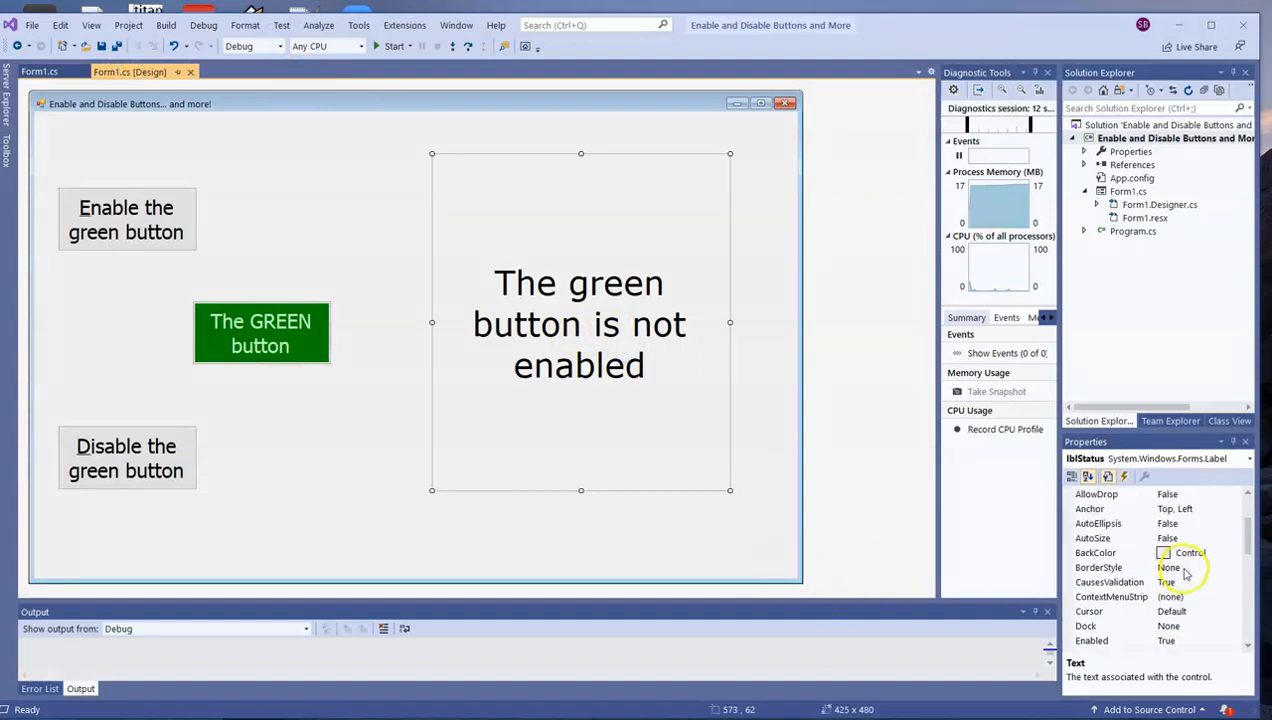
click(1110, 567)
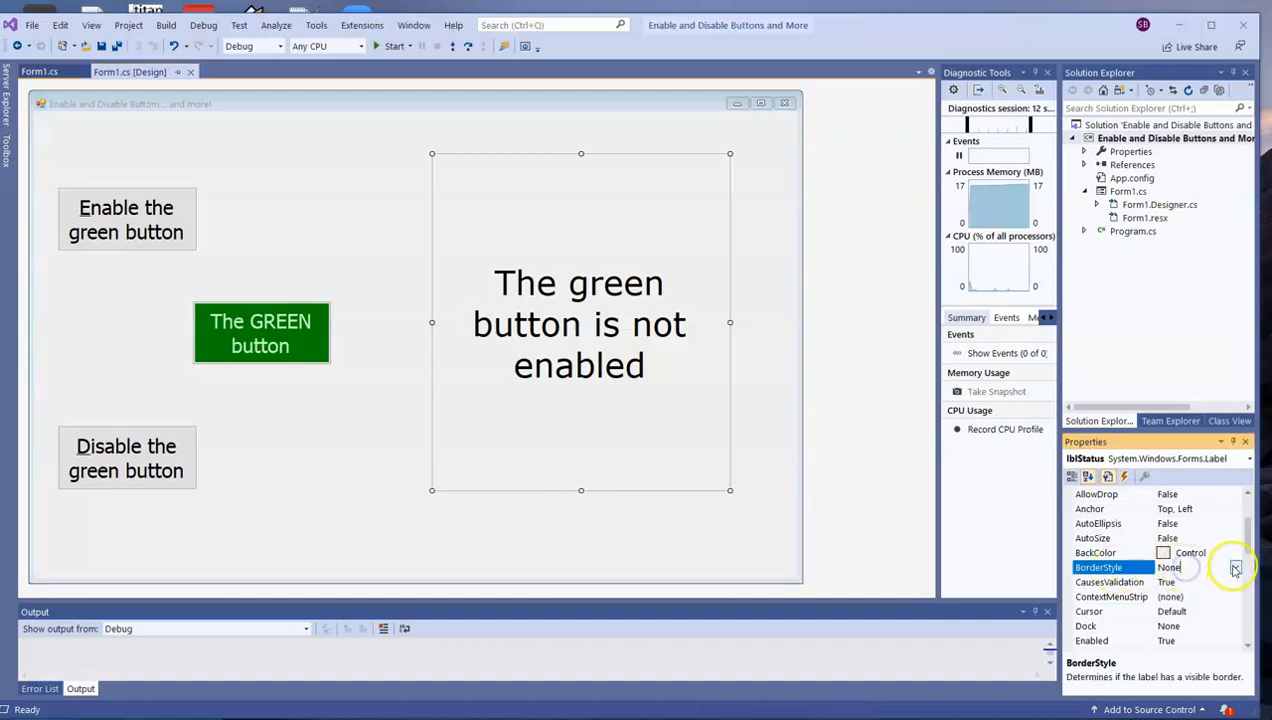
click(1182, 567)
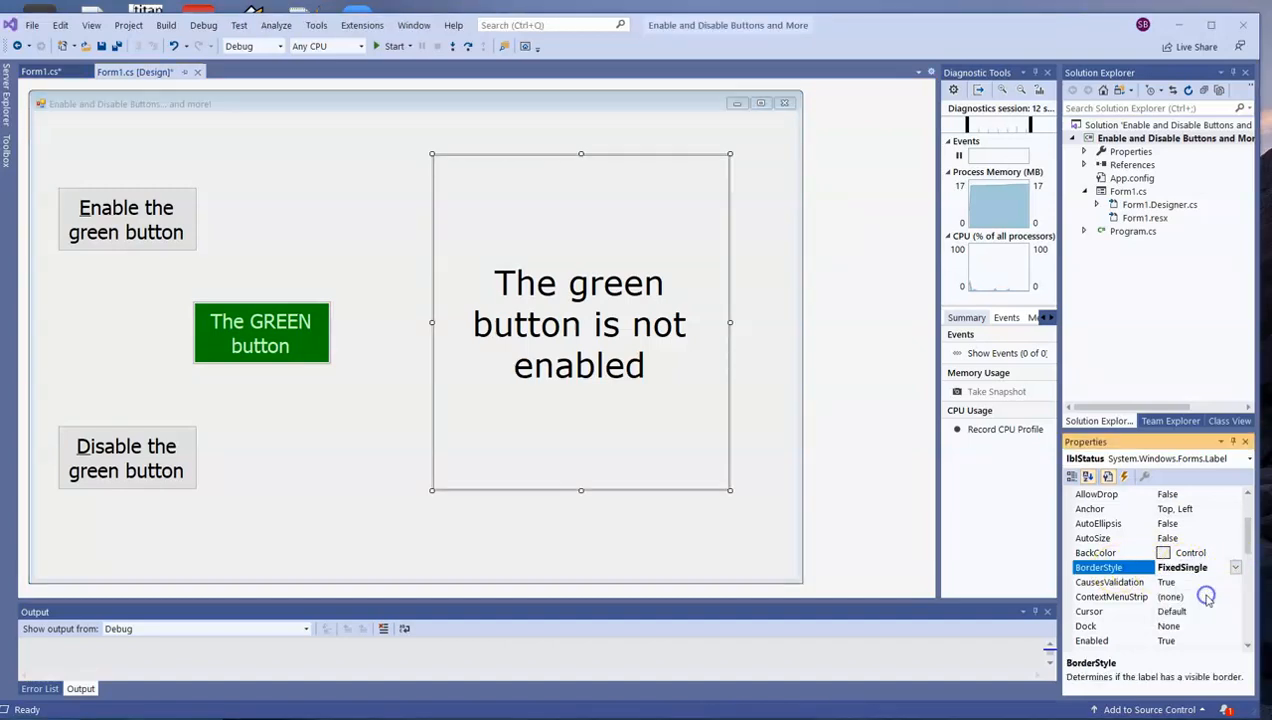
click(393, 46)
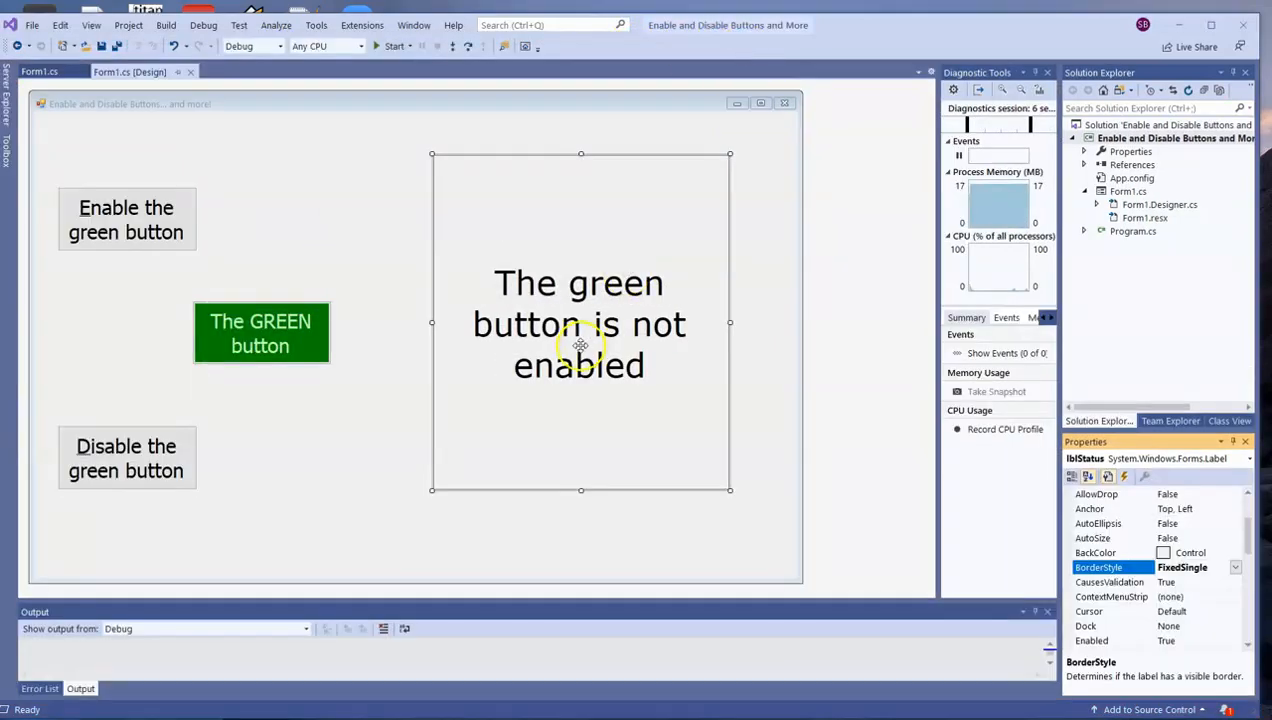
mouse_move(1238, 565)
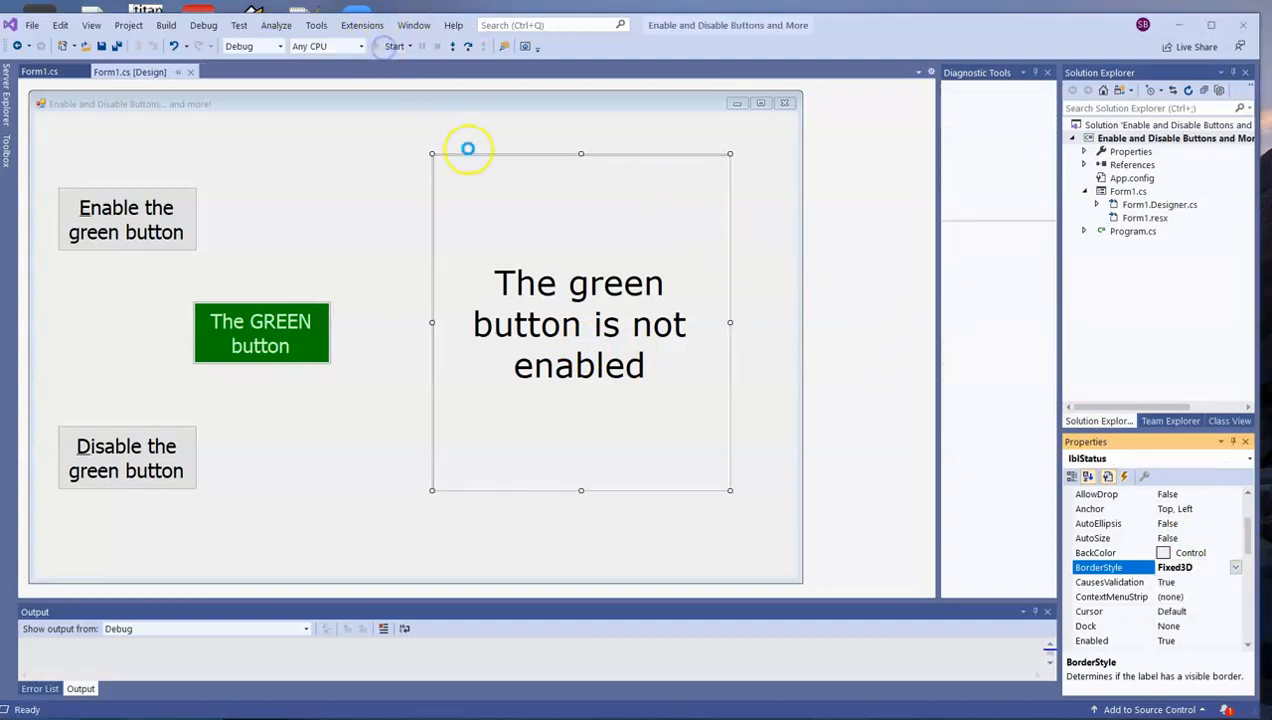
click(393, 46)
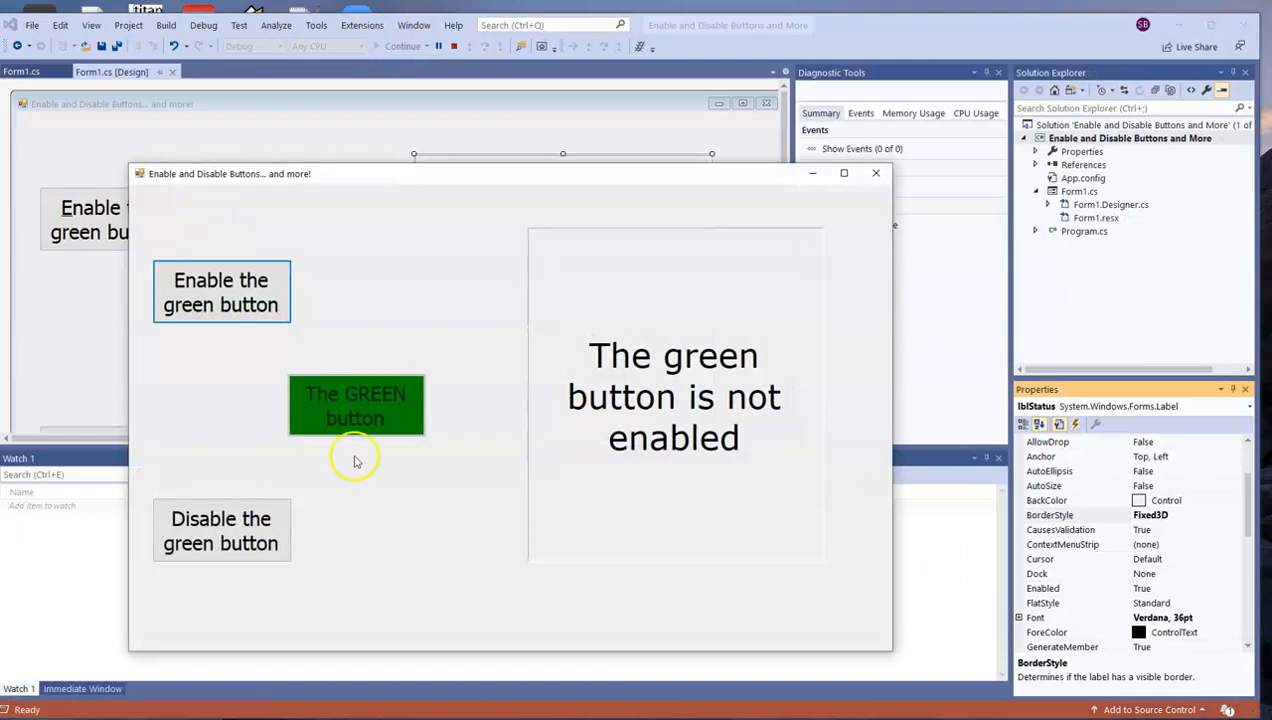
click(220, 292)
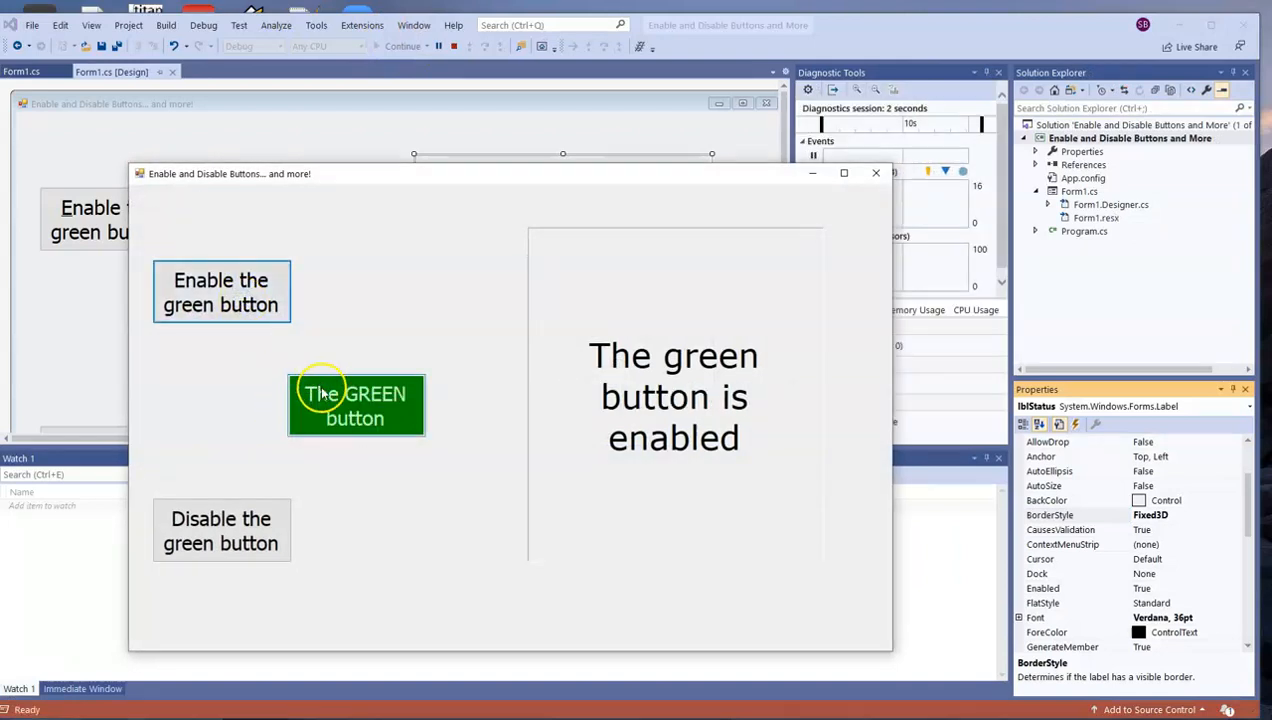
click(355, 405)
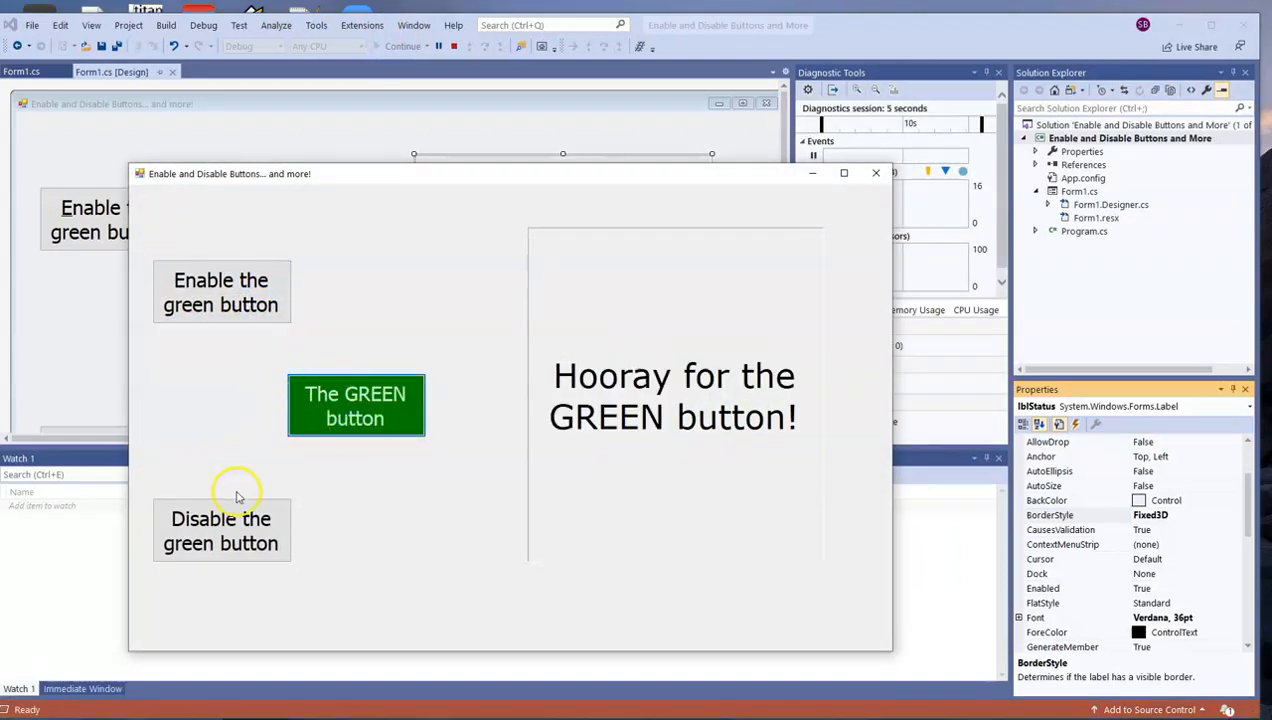
click(220, 530)
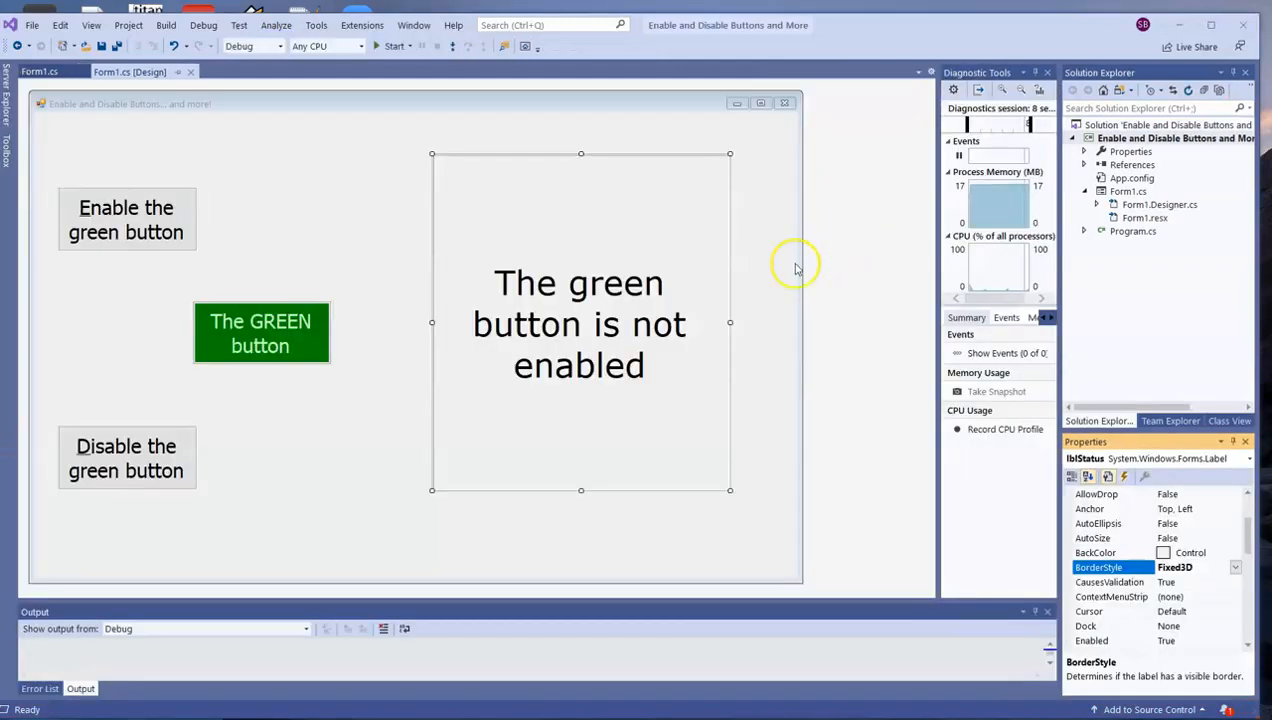
mouse_move(495, 337)
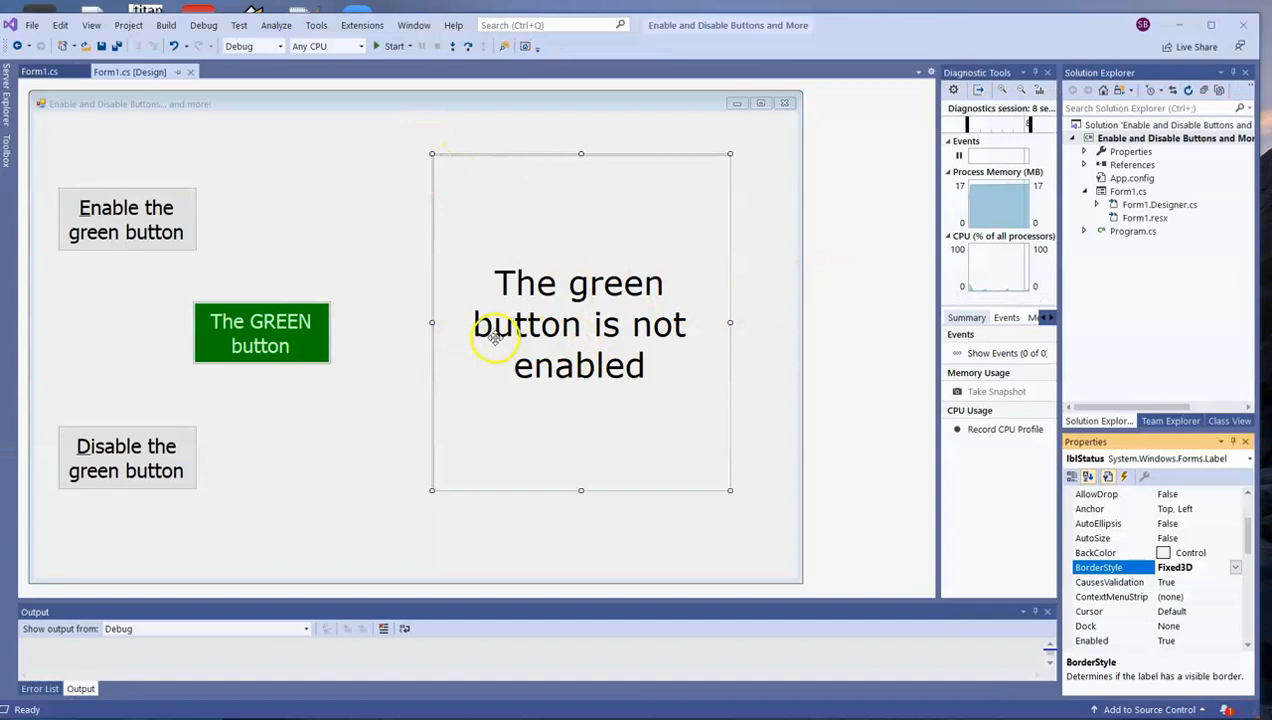
Set btnEnable's FlatStyle property to Flat and run the form again
scroll(down, 3)
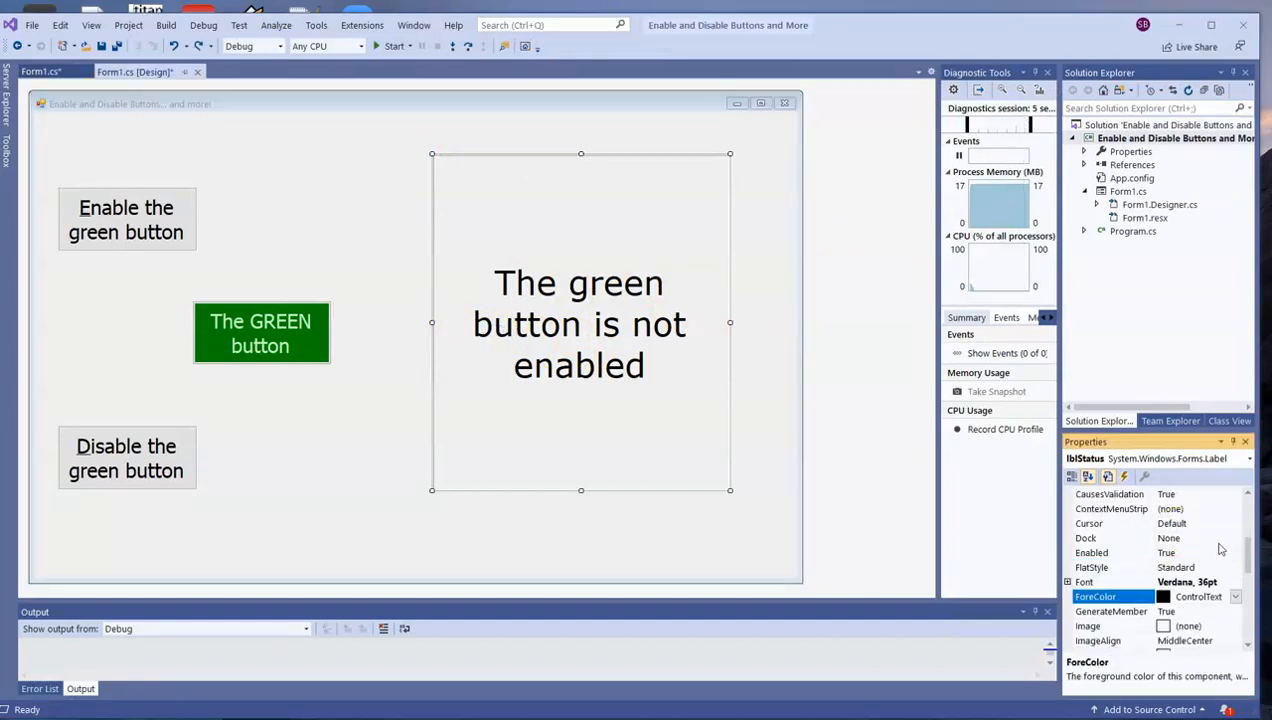
mouse_move(1198, 545)
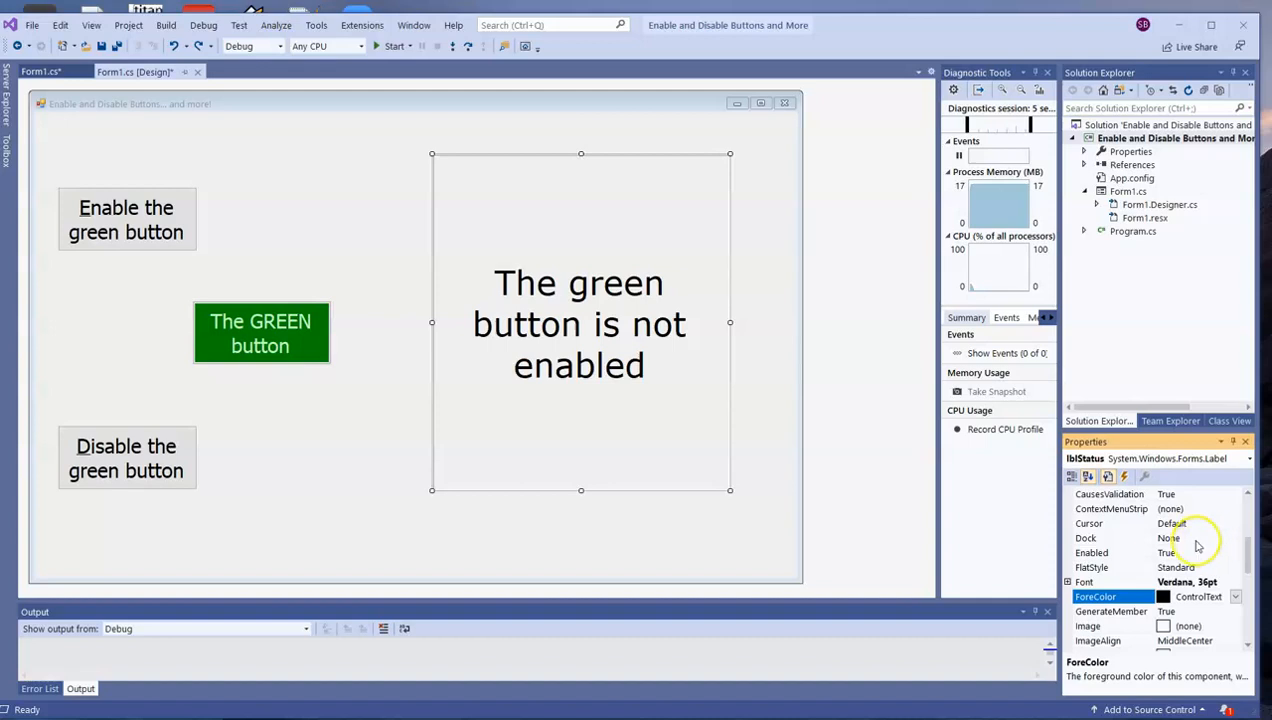
mouse_move(705, 488)
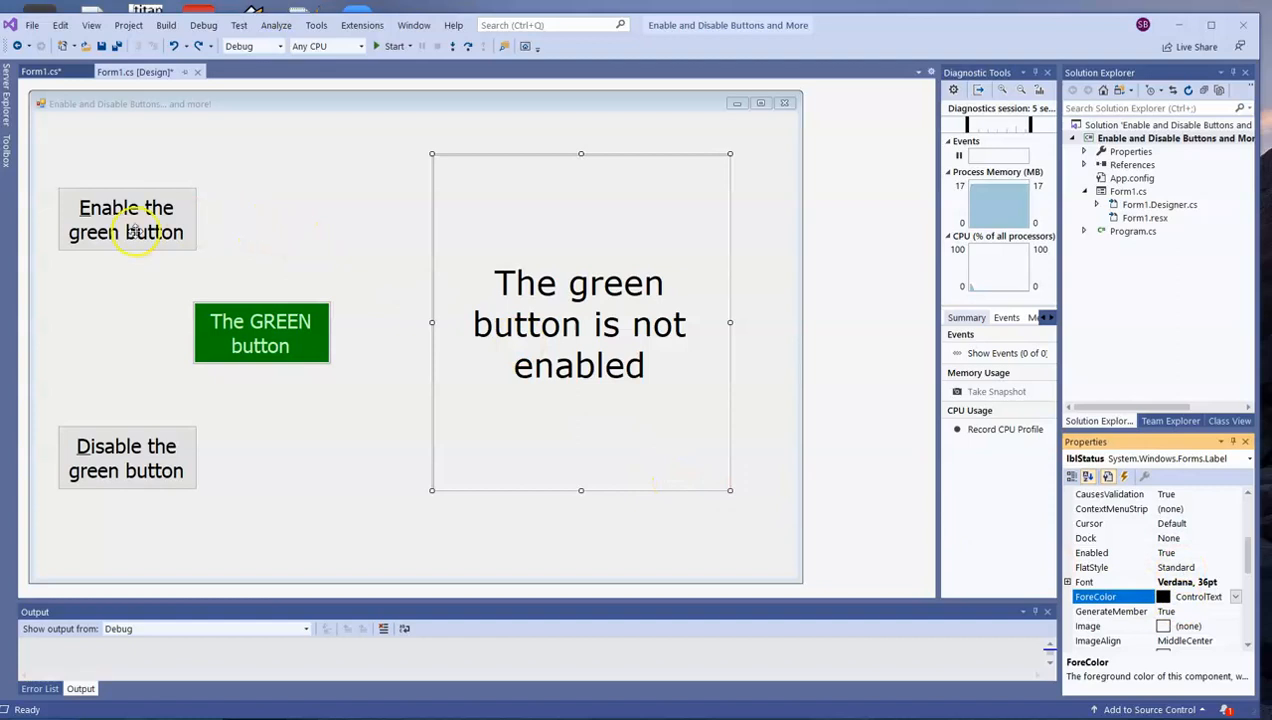
click(126, 219)
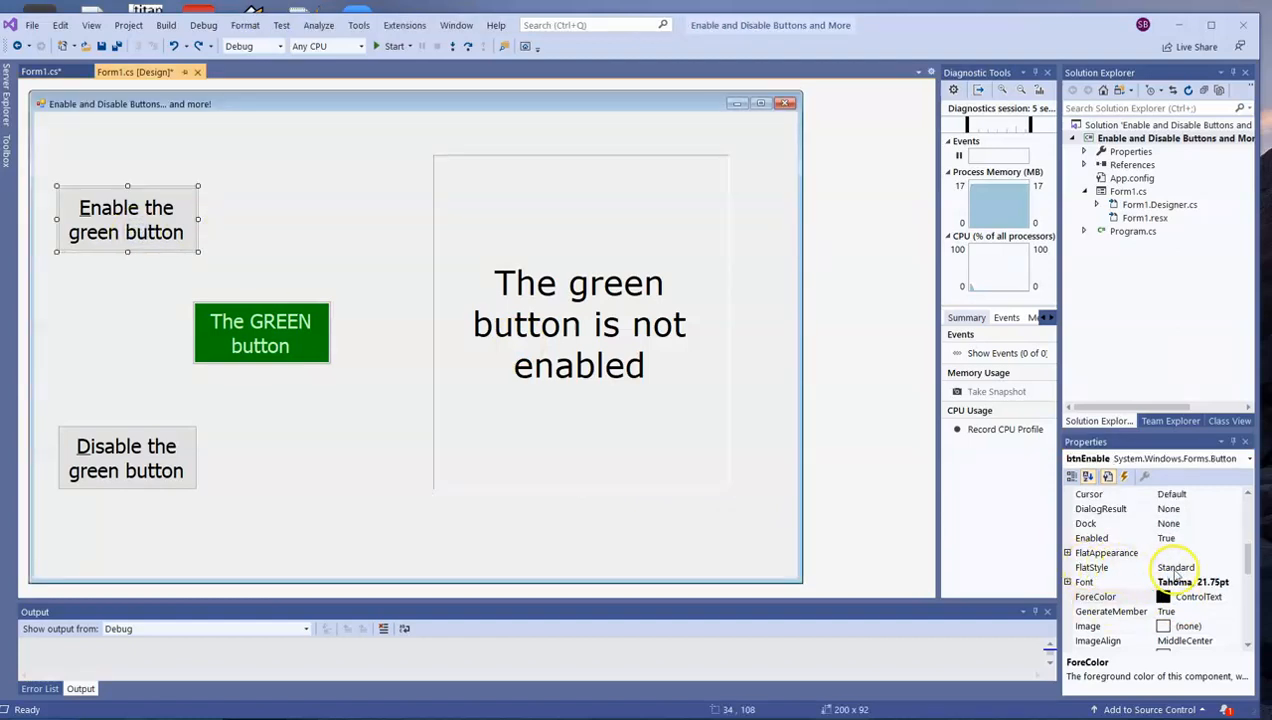
click(1110, 567)
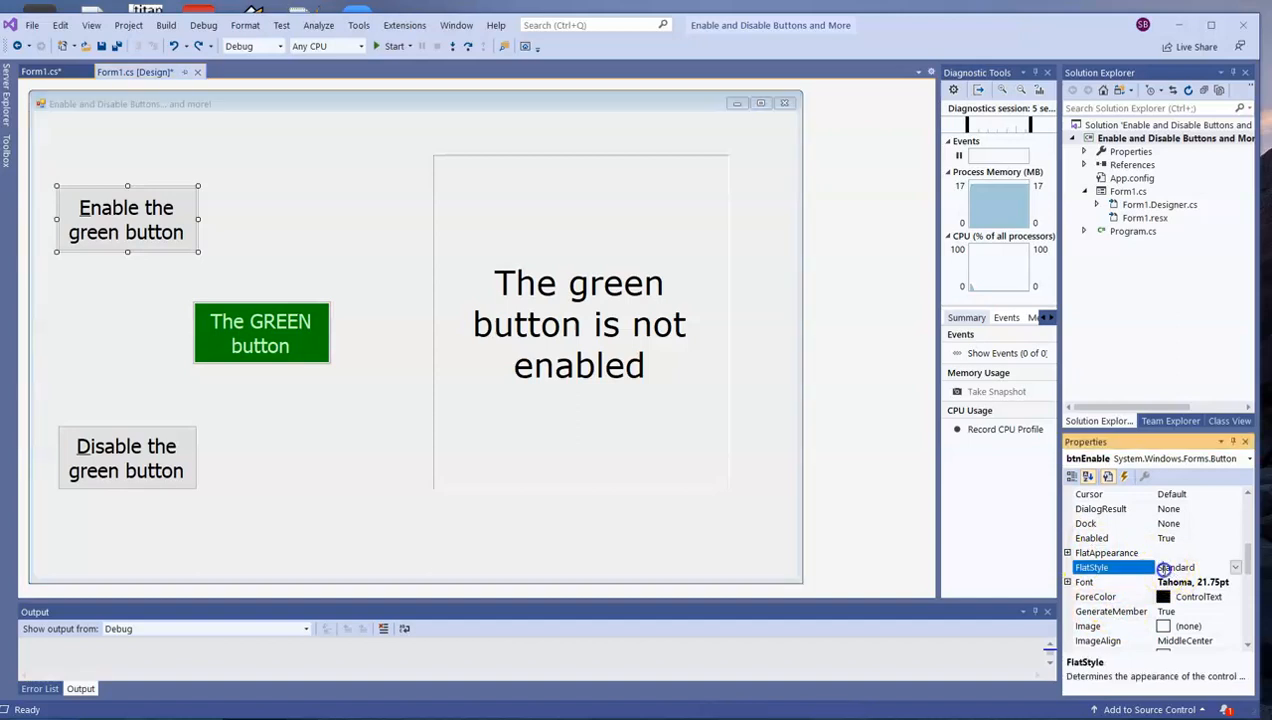
click(1234, 567)
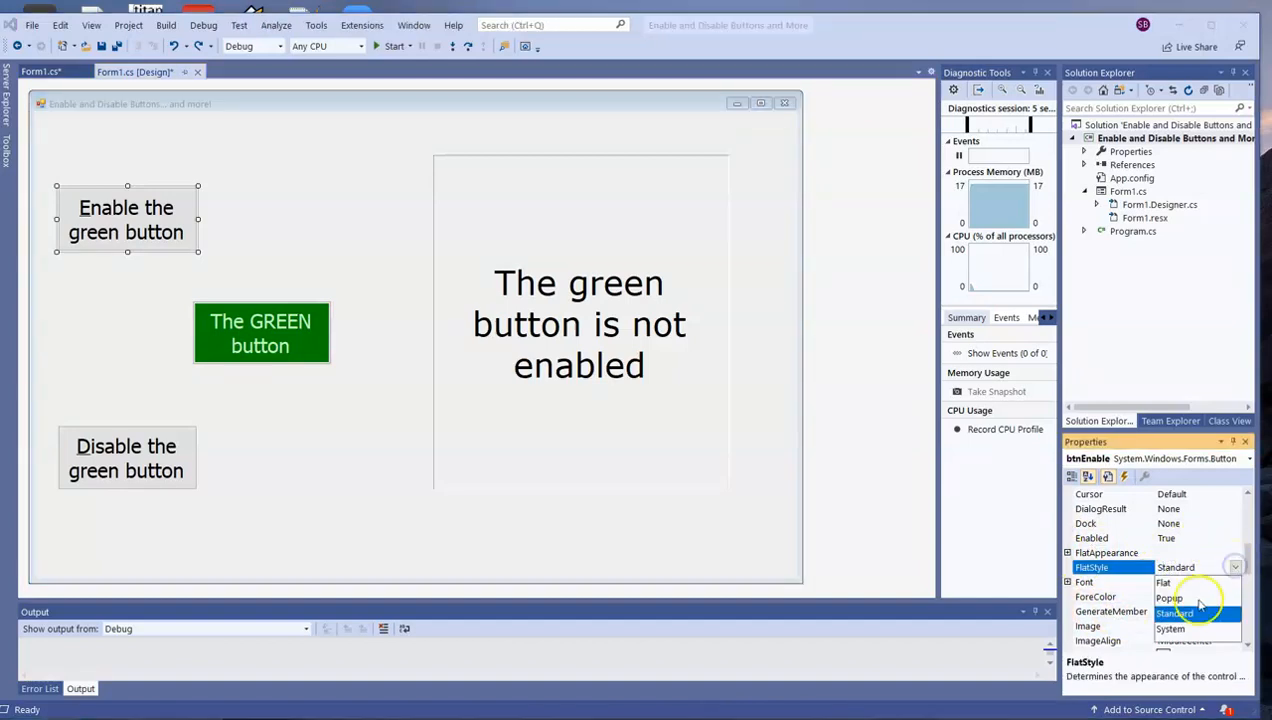
click(1163, 581)
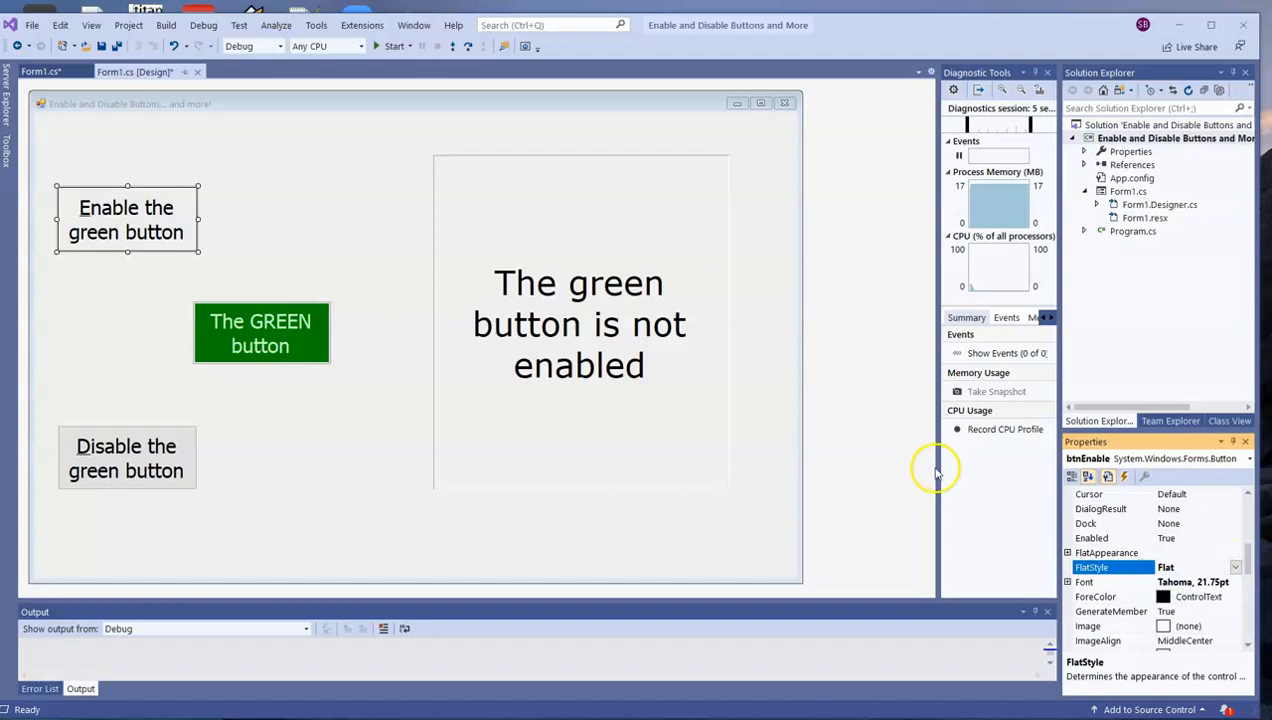
mouse_move(340, 100)
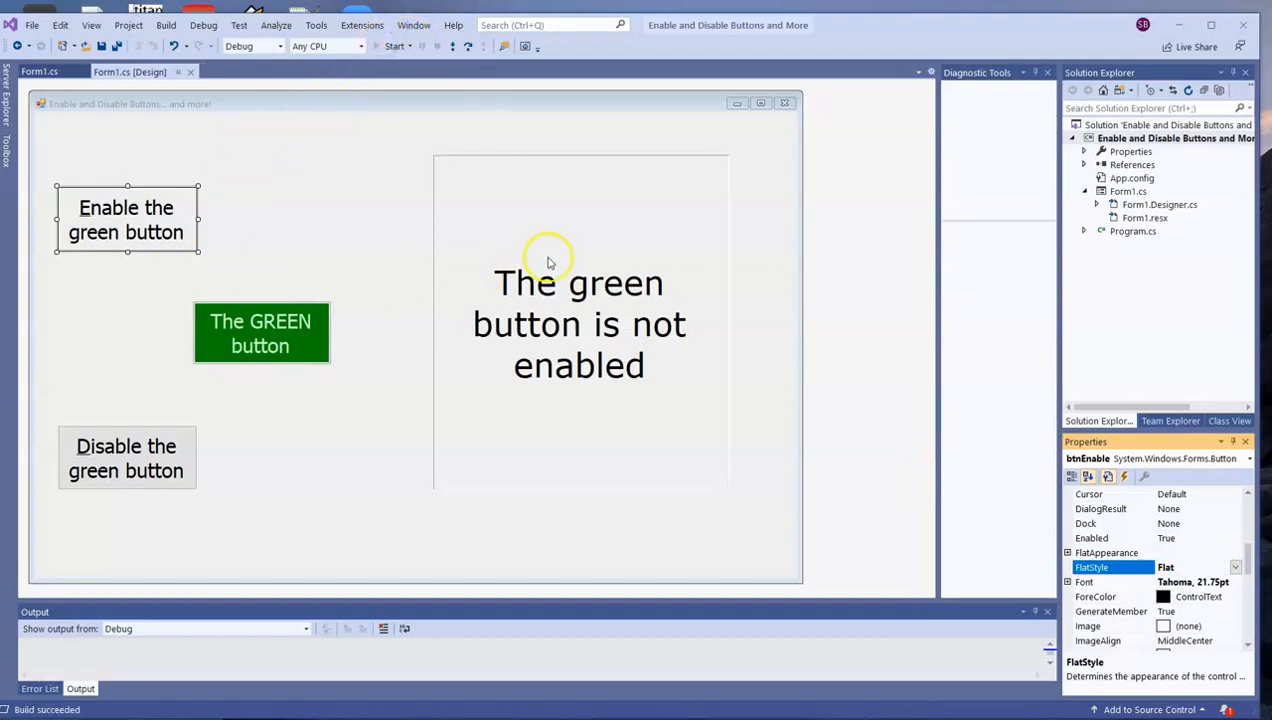
click(394, 46)
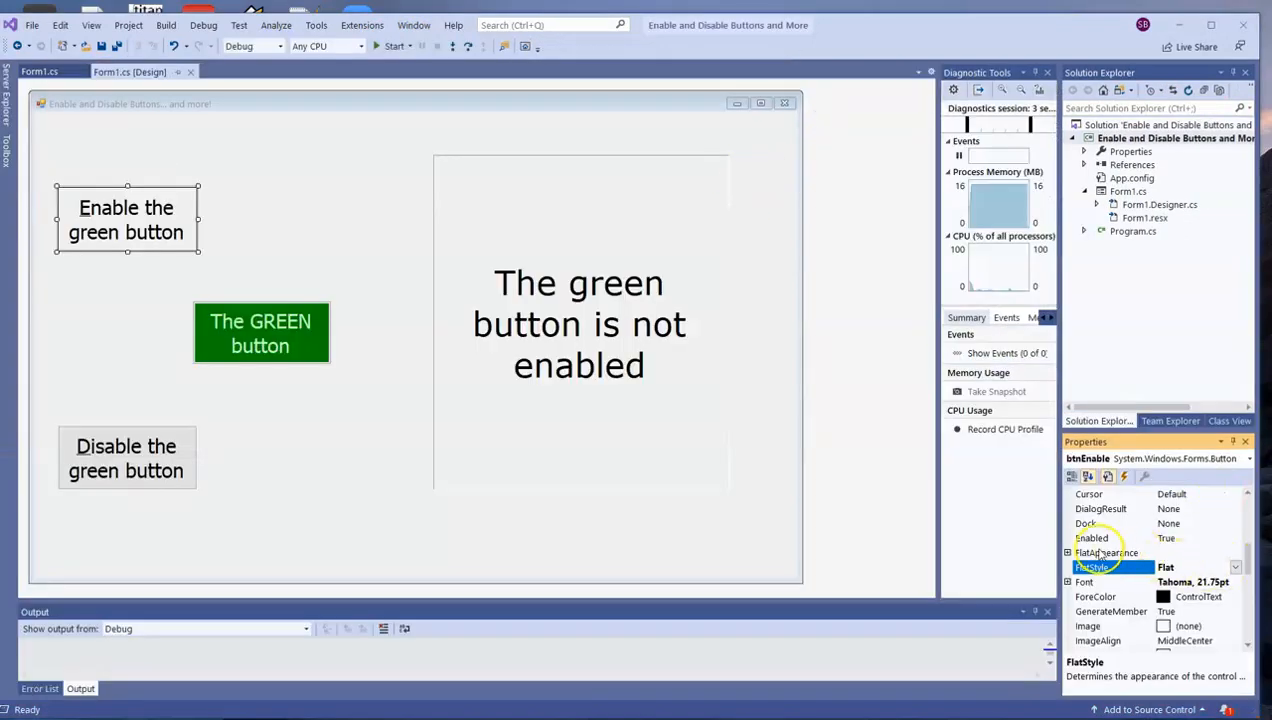
Expand FlatAppearance, set BorderColor to magenta, and run the form
click(1068, 553)
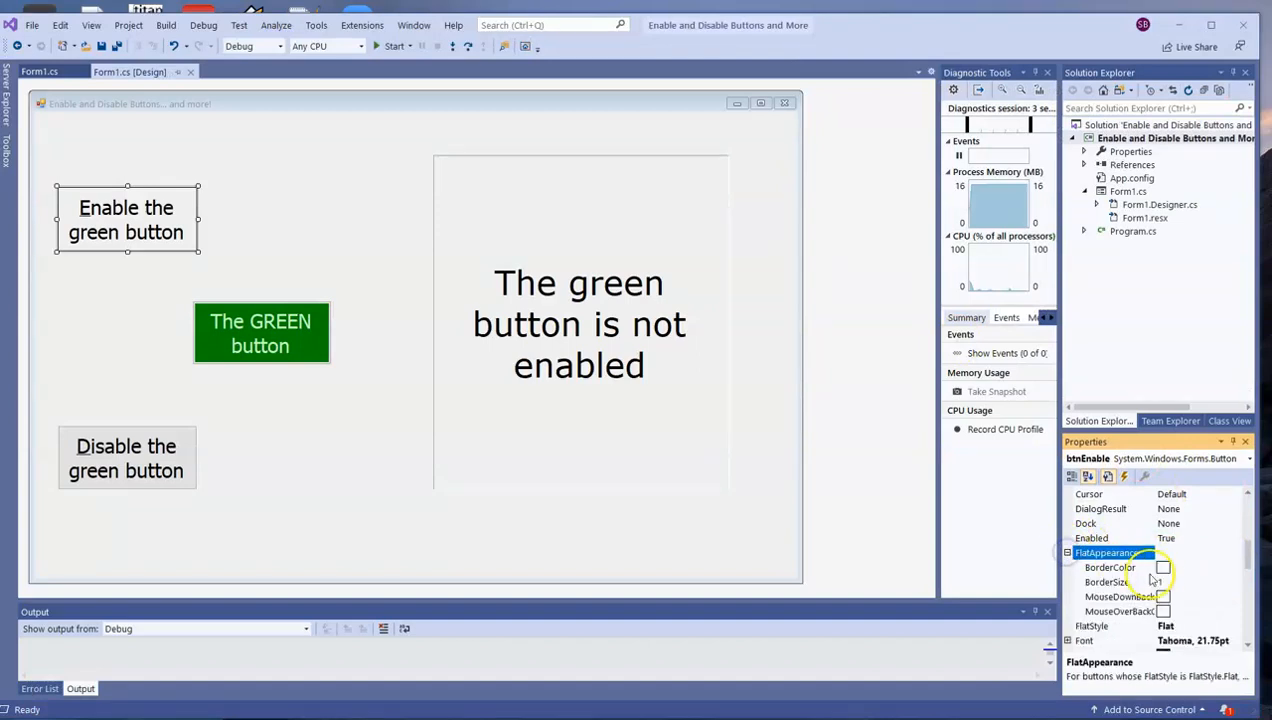
click(1110, 567)
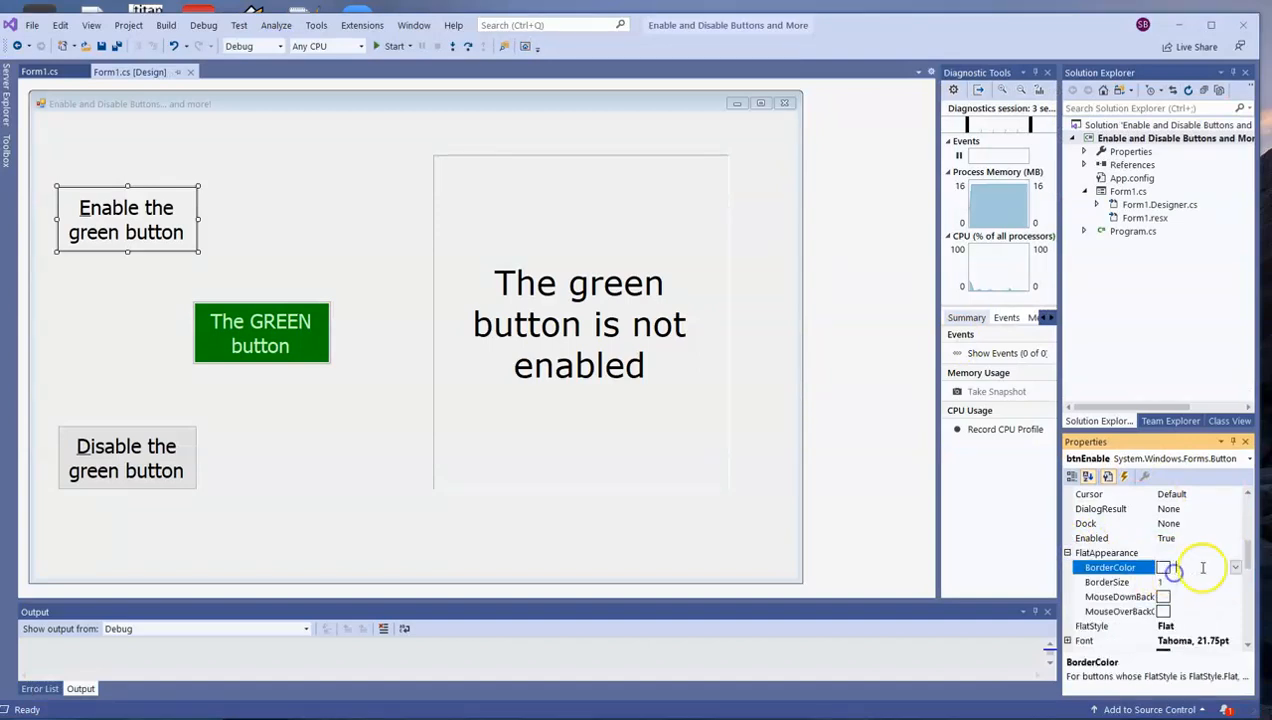
click(1234, 567)
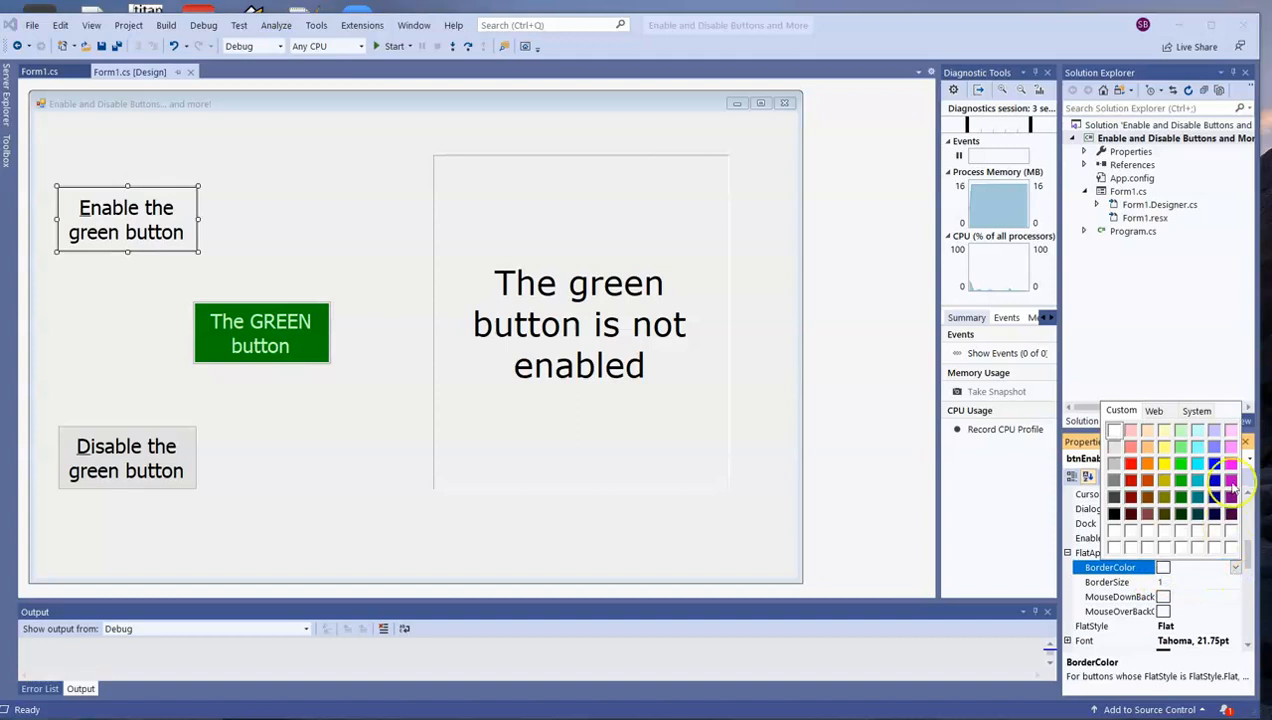
click(1231, 481)
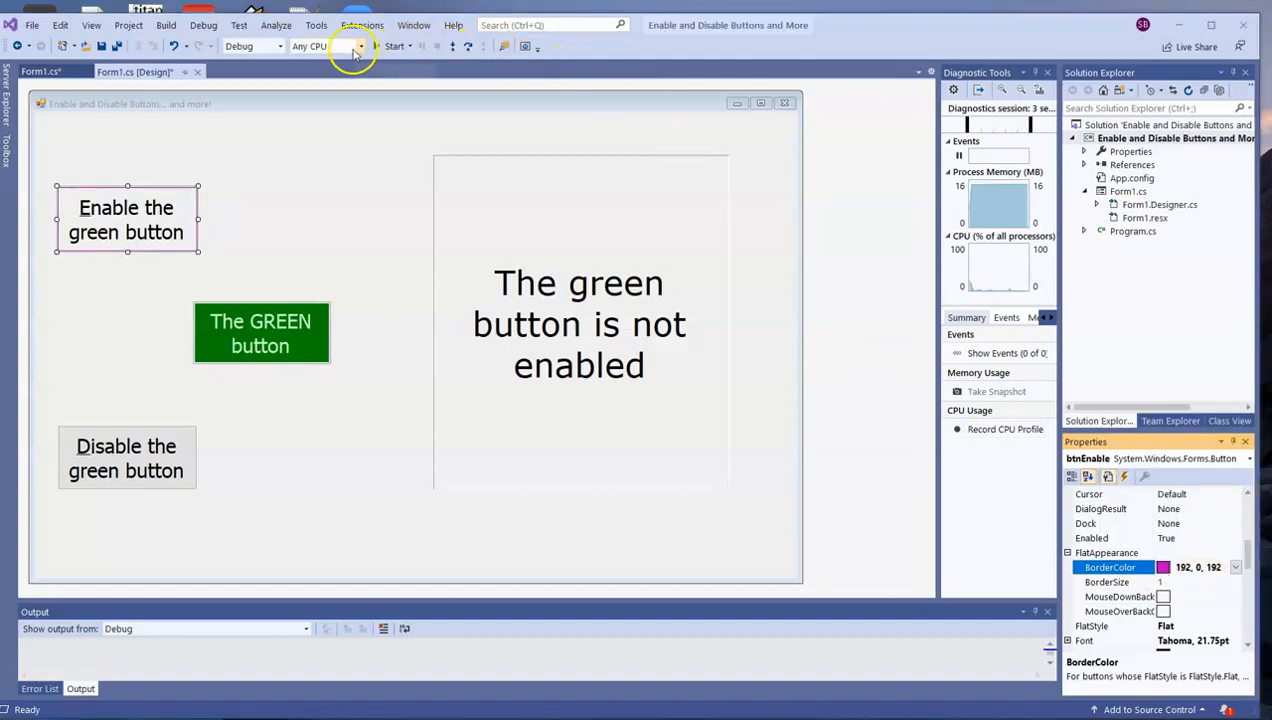
click(393, 46)
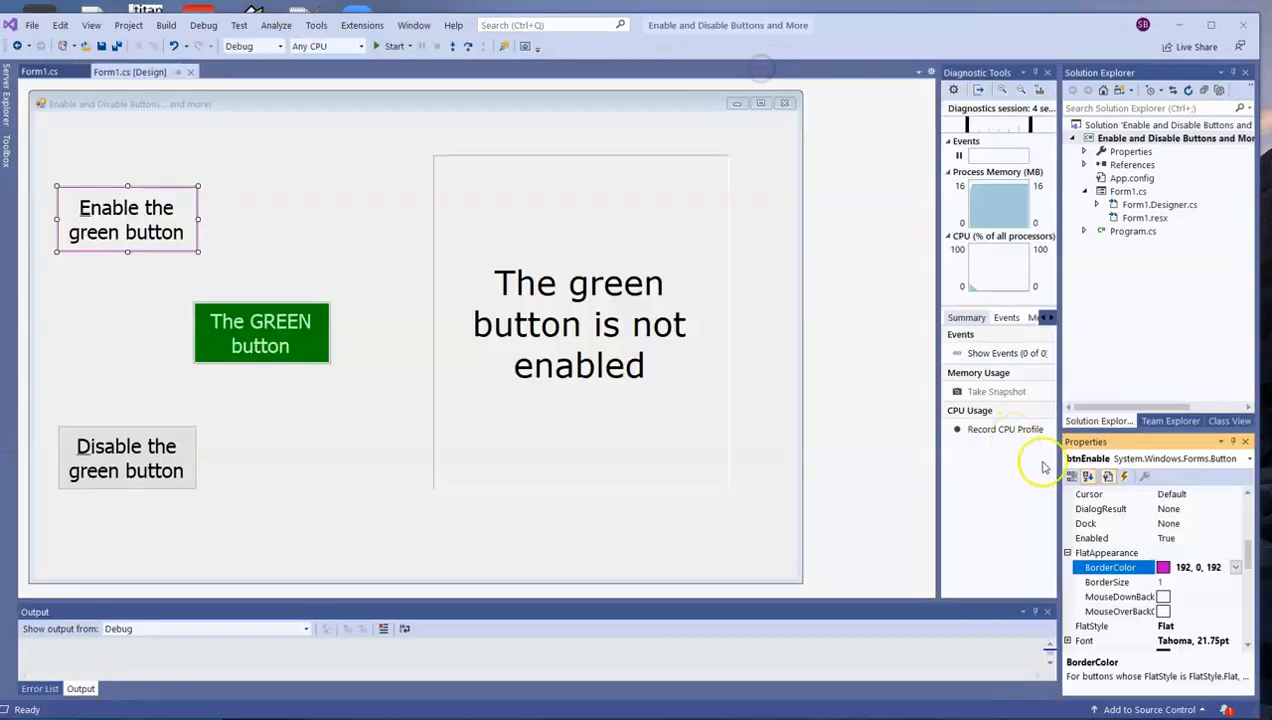
Set BorderSize to 4, hover background to light pink, and pressed background to aqua
click(1106, 582)
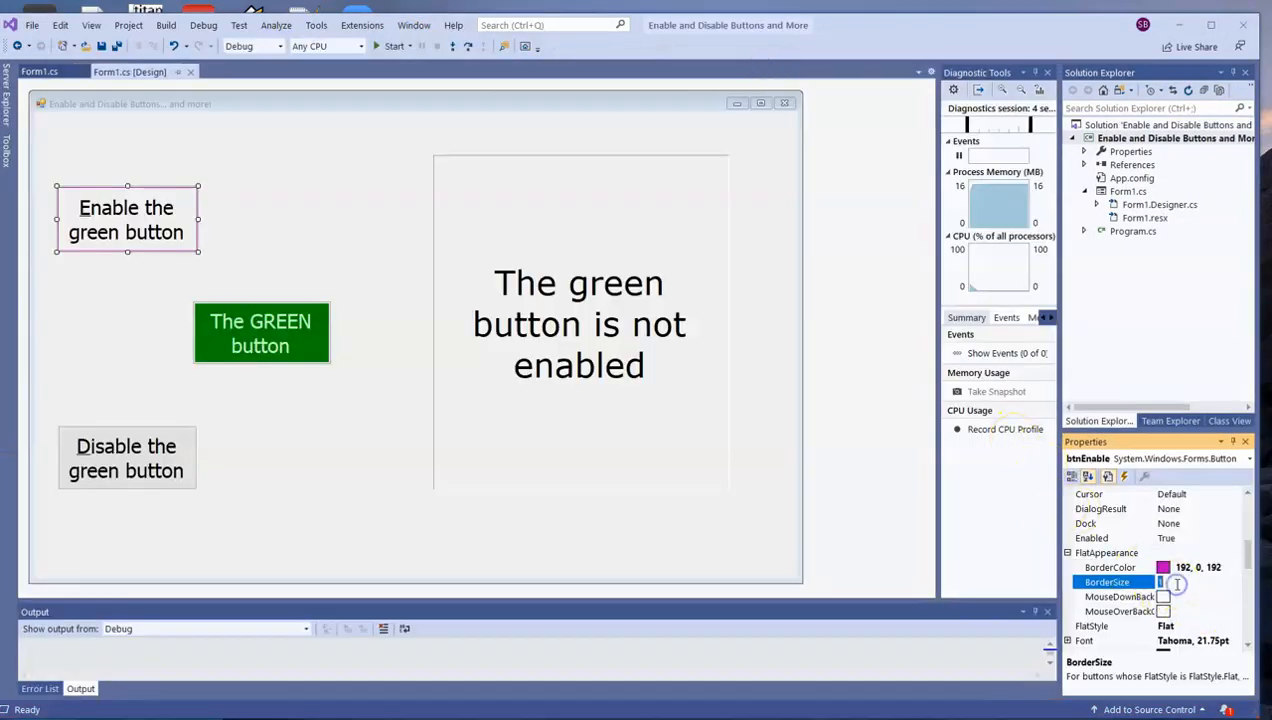
text(4)
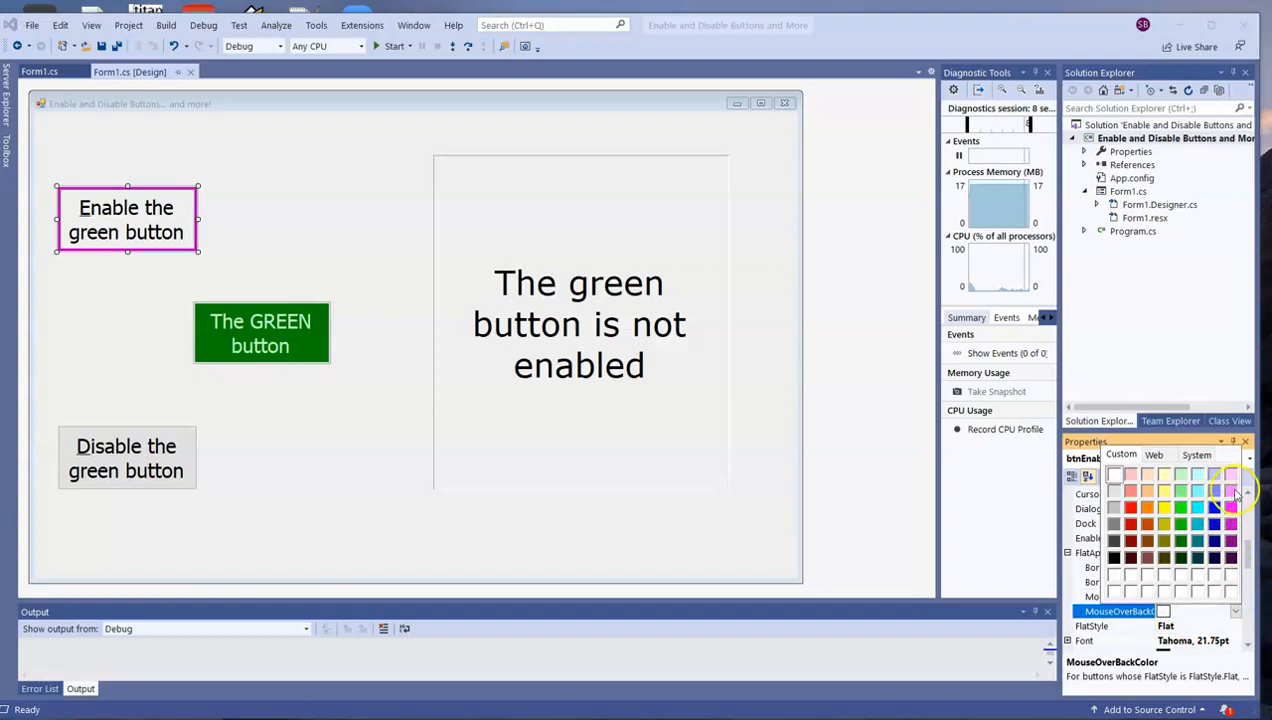
click(1231, 490)
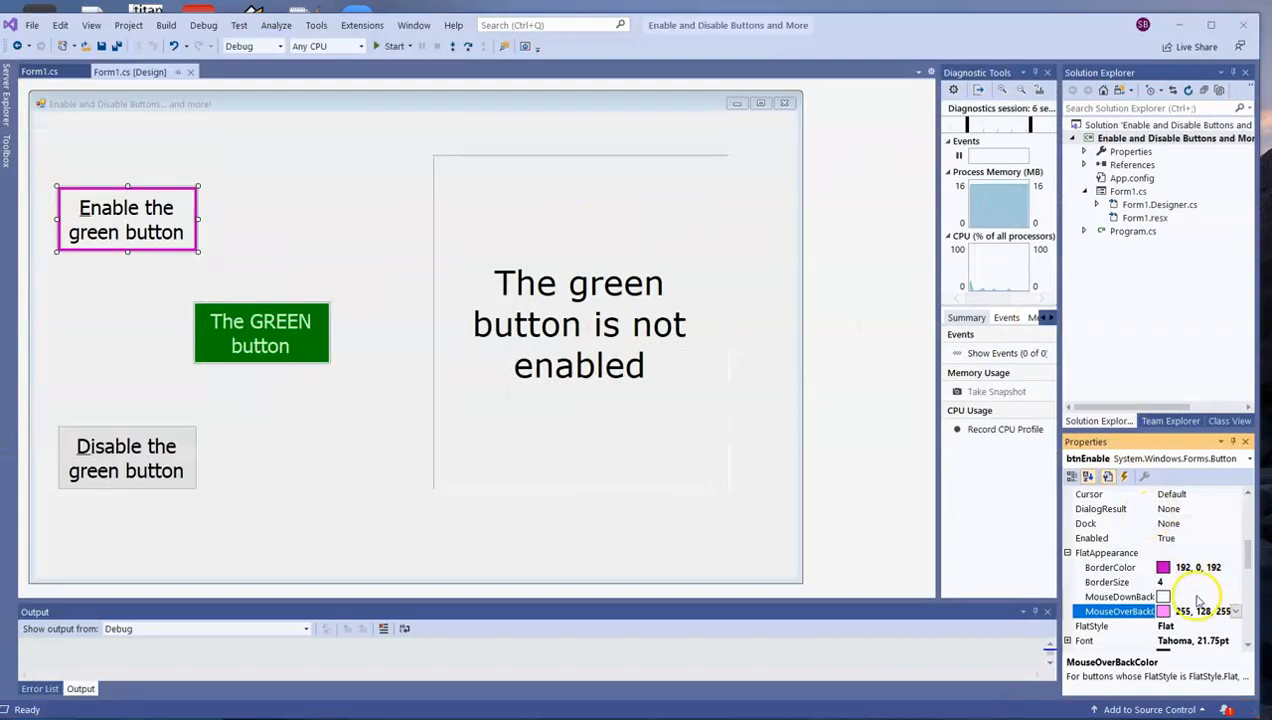
click(1236, 597)
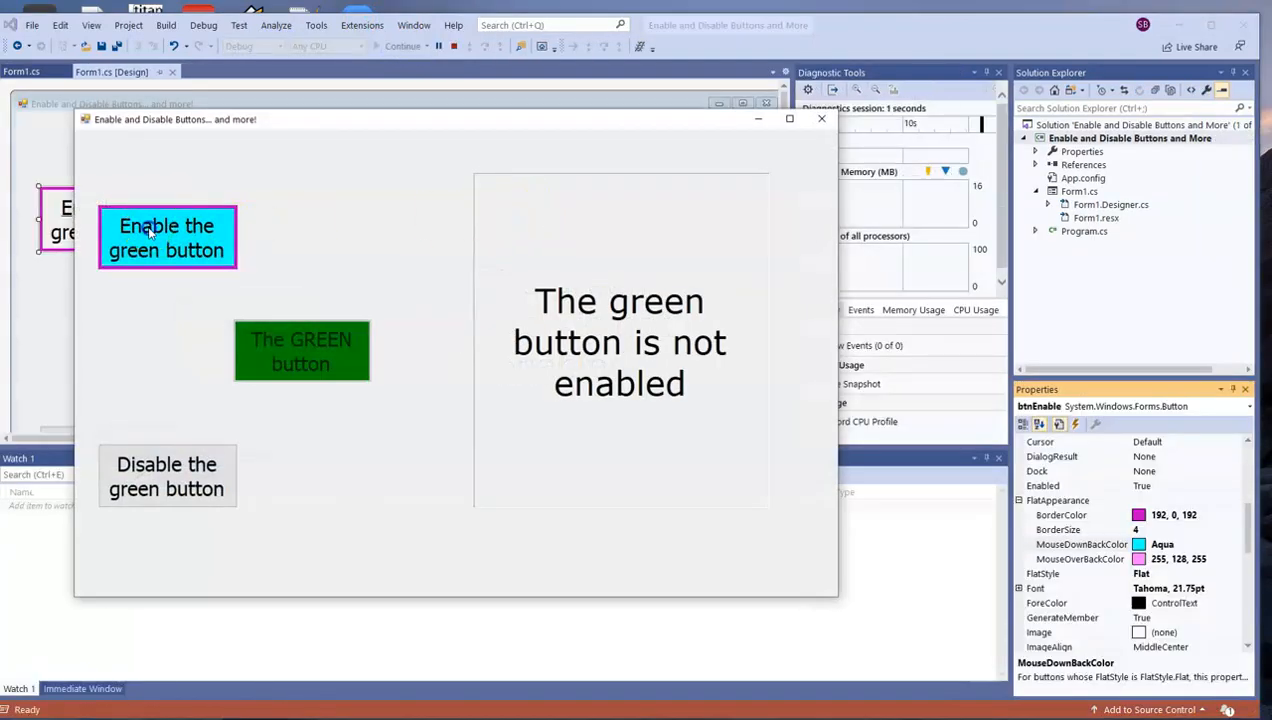
click(166, 237)
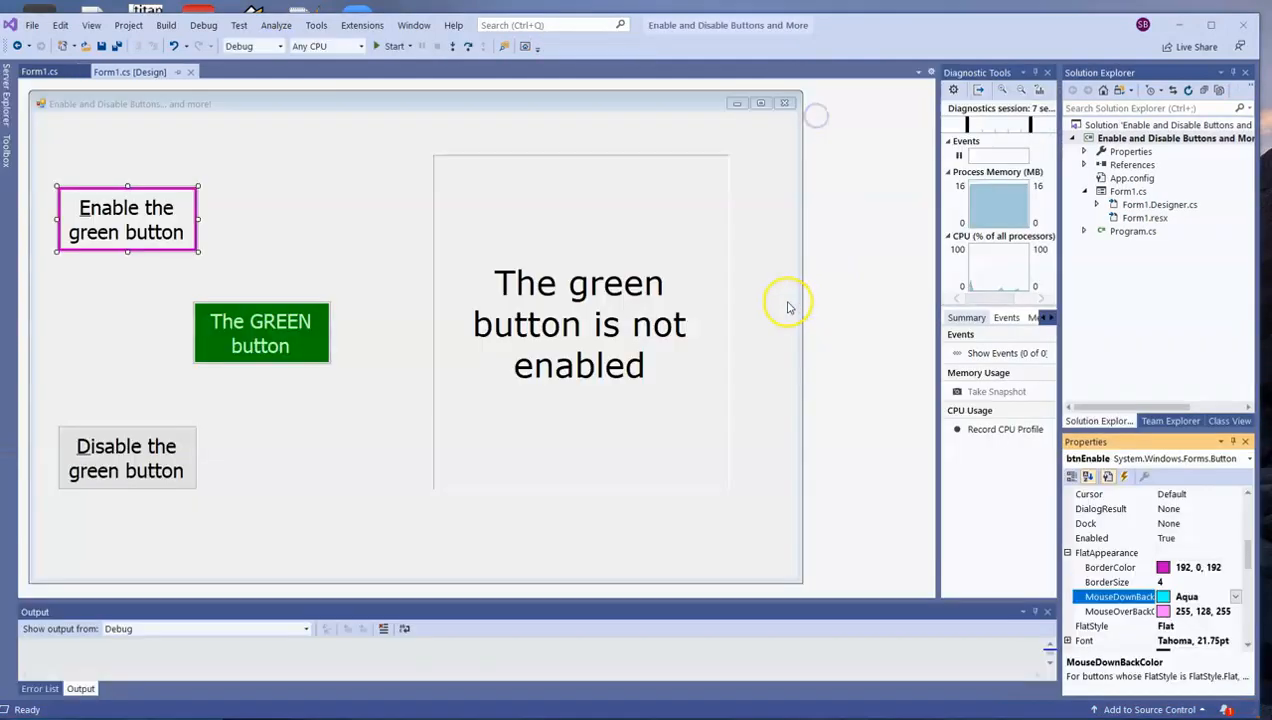
mouse_move(873, 425)
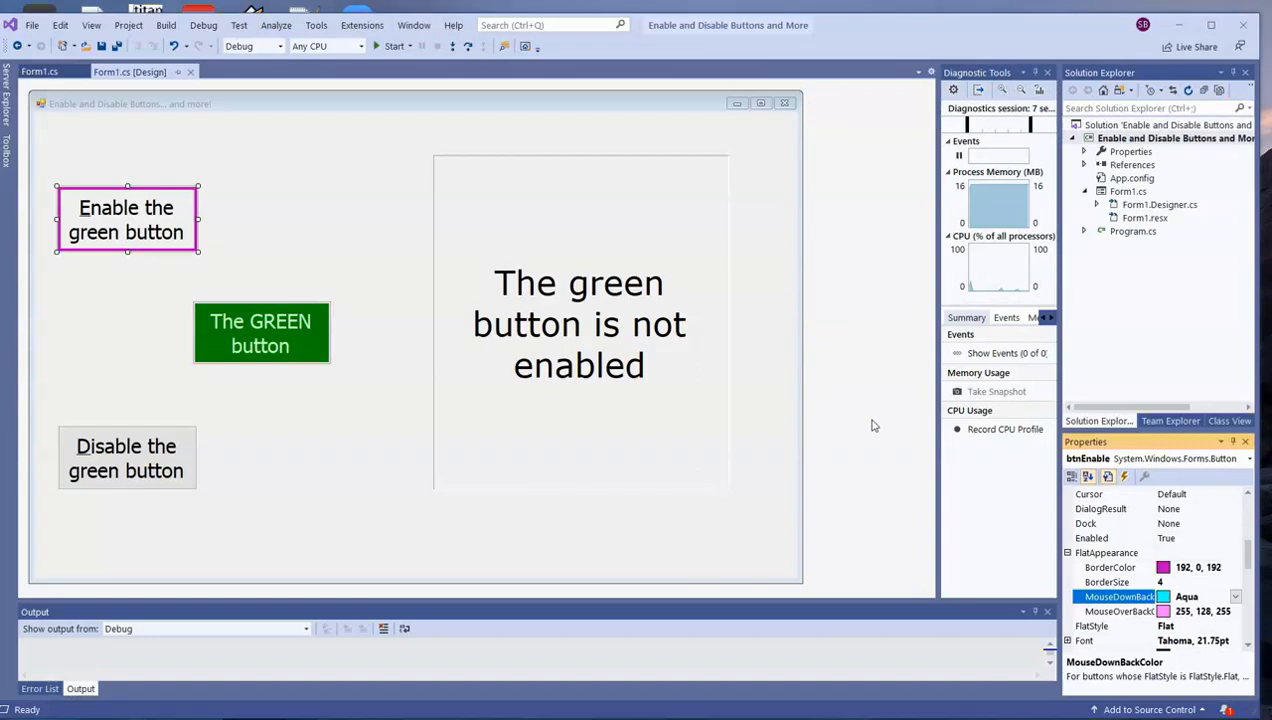